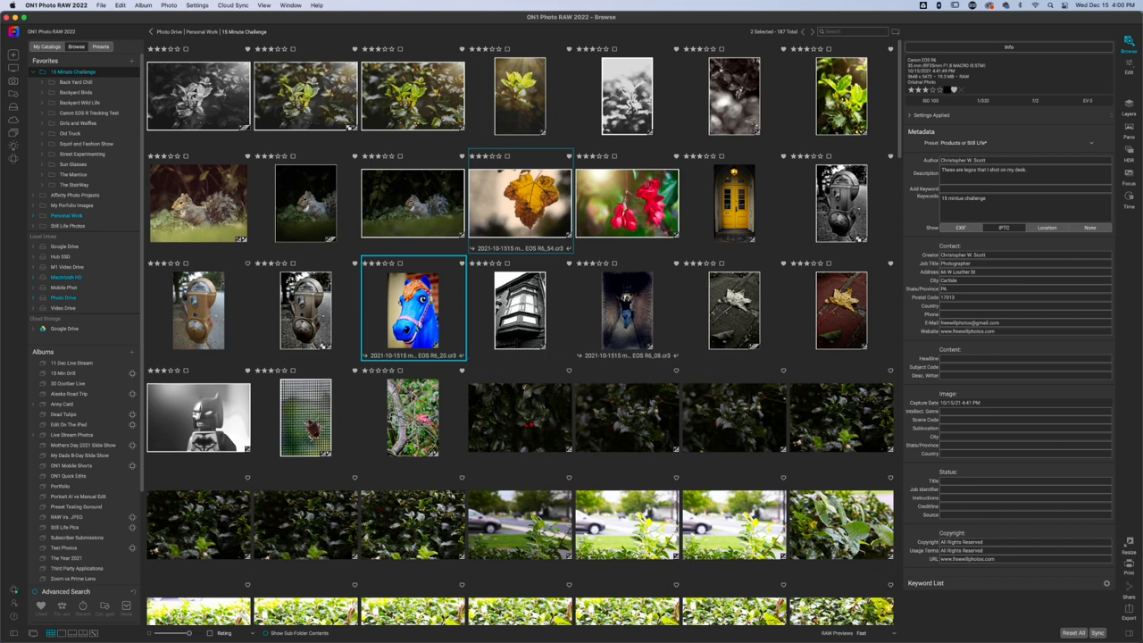
mouse_move(433, 312)
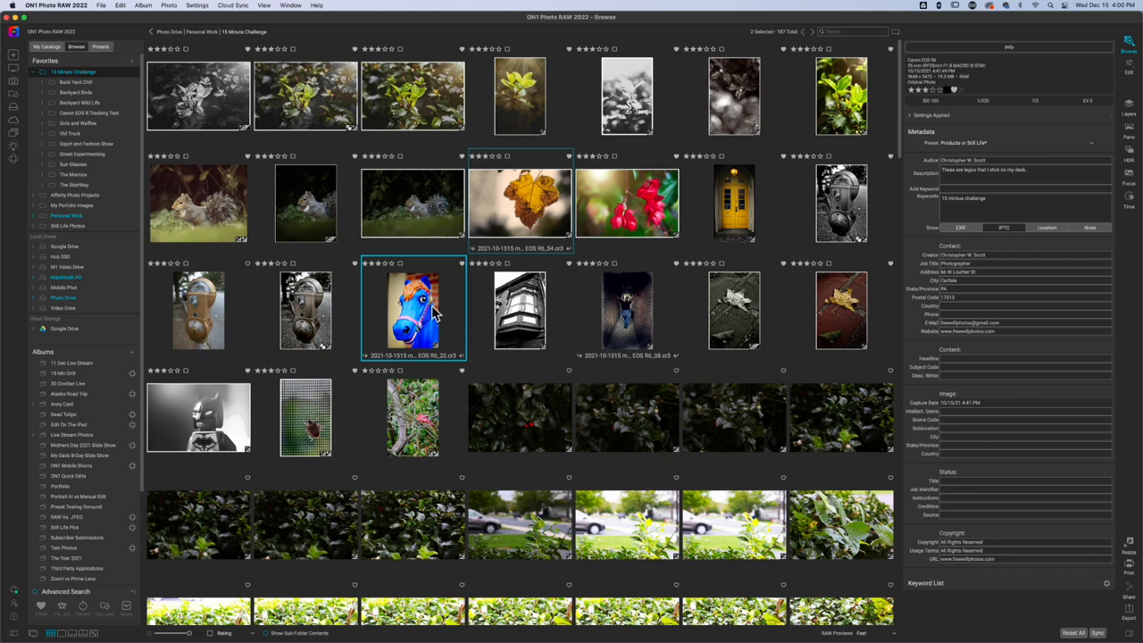
Select the blue horse photo, then add the Lego Batman photo to the selection
left_click(412, 311)
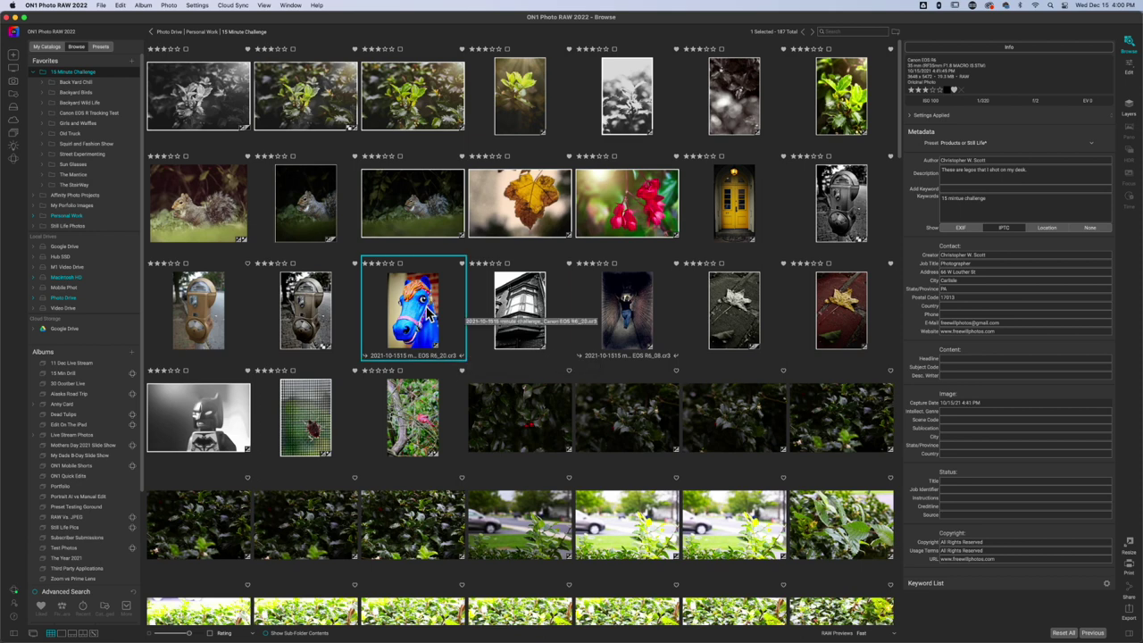
left_click(199, 418)
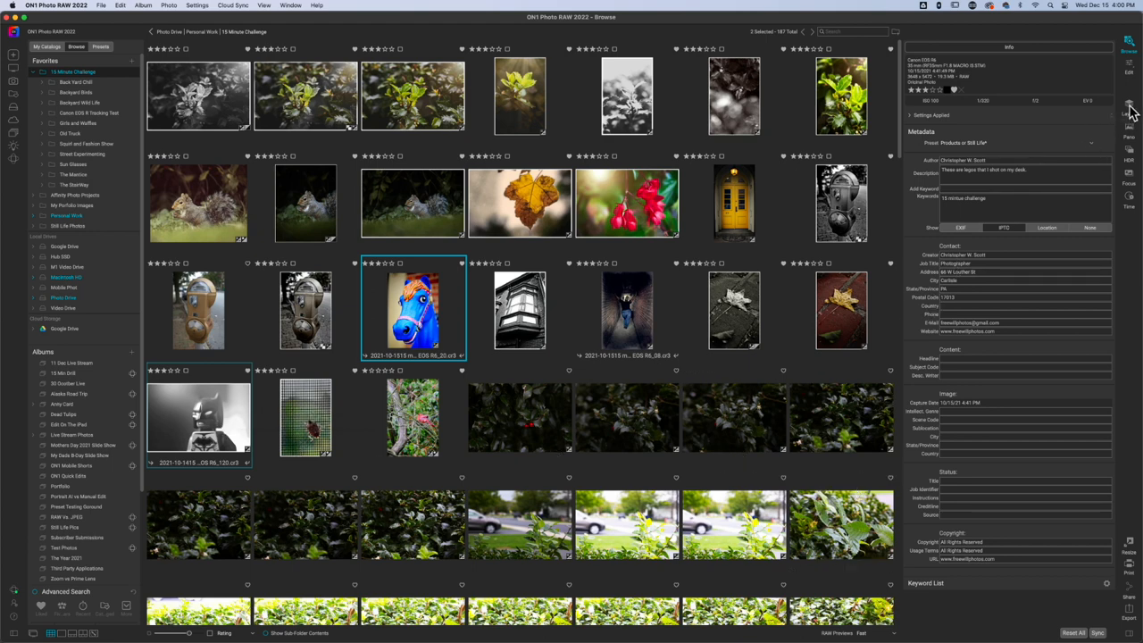
Open both photos as stacked layers and hide the top Batman layer
double_click(413, 309)
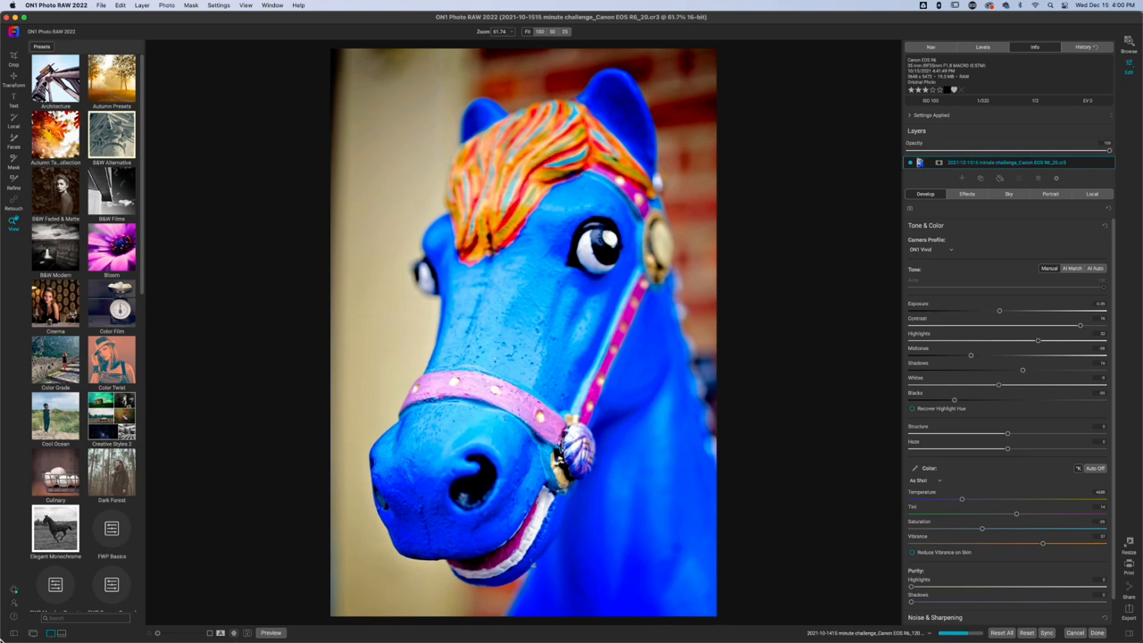
mouse_move(349, 464)
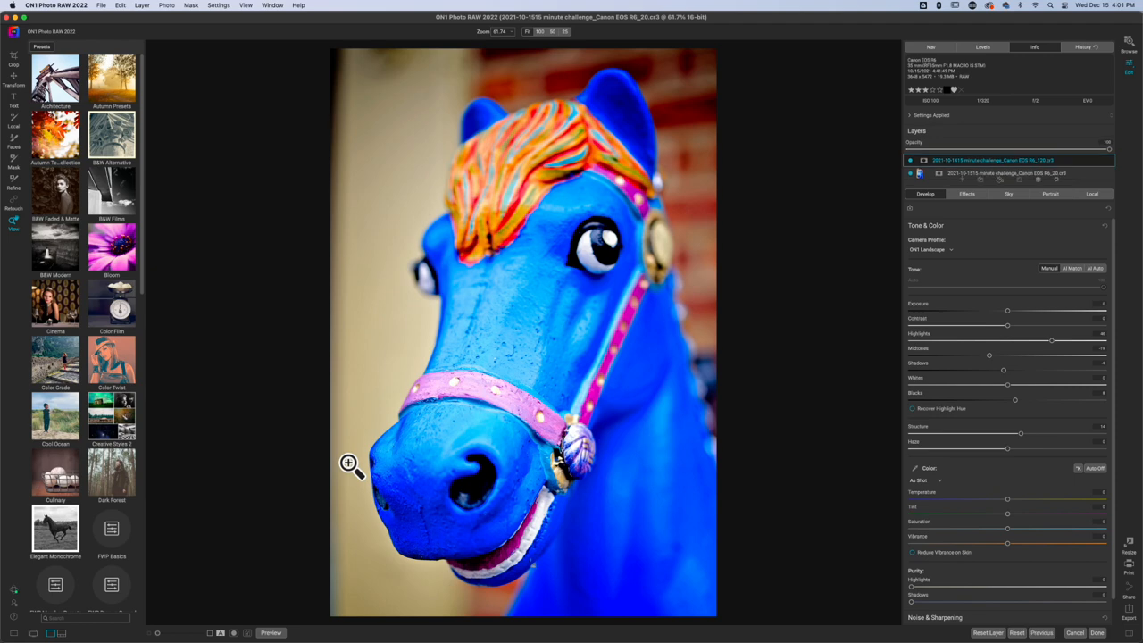
left_click(1008, 161)
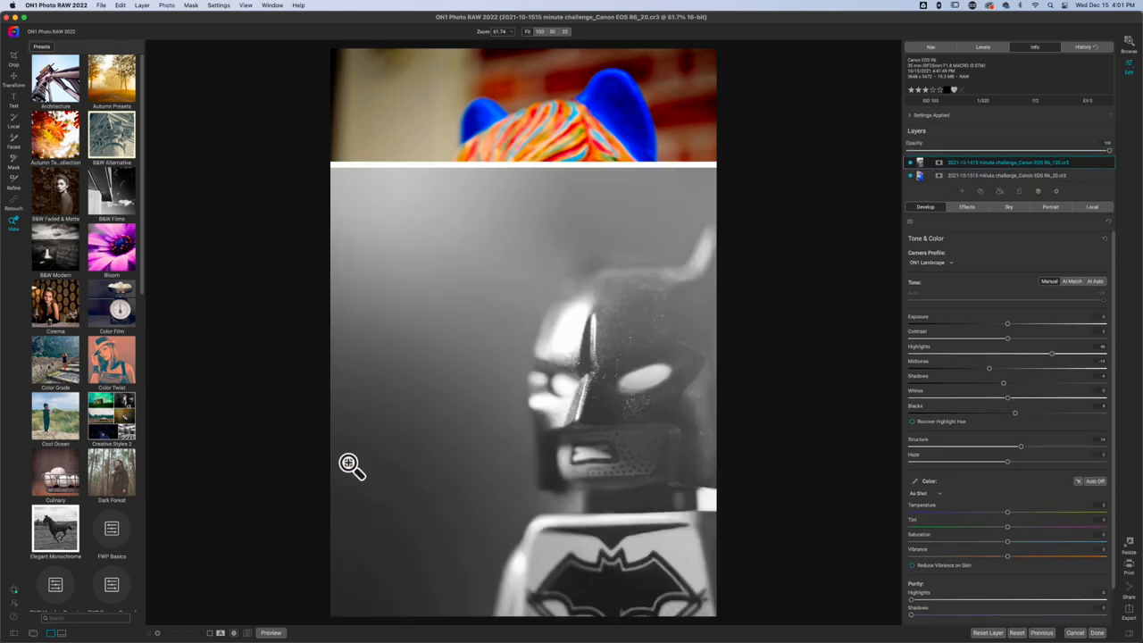
mouse_move(897, 170)
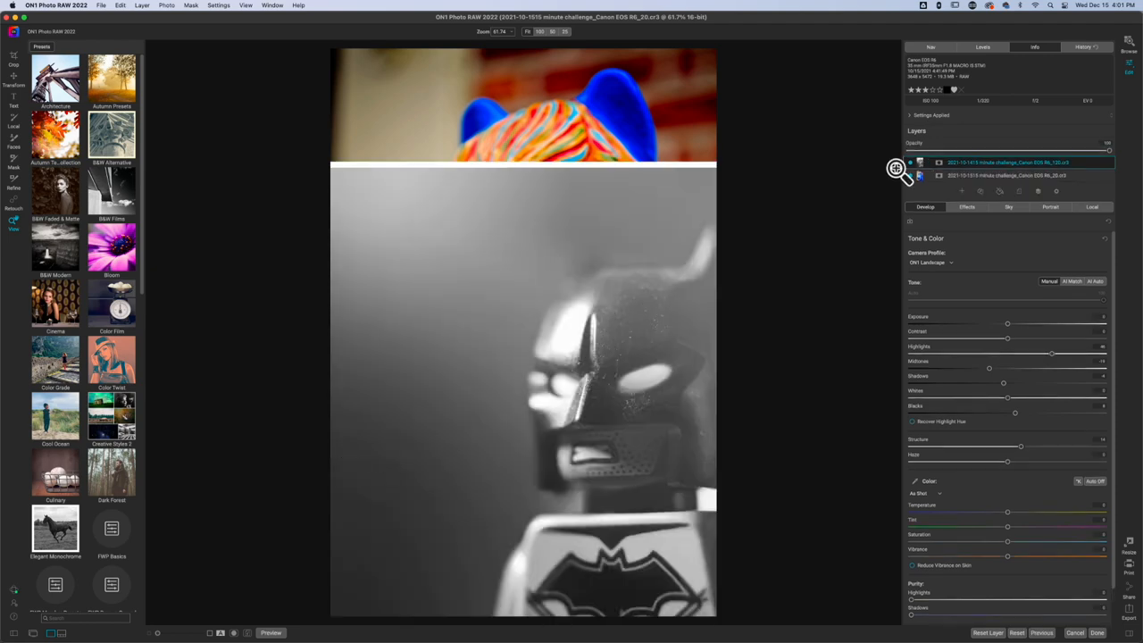
left_click(920, 161)
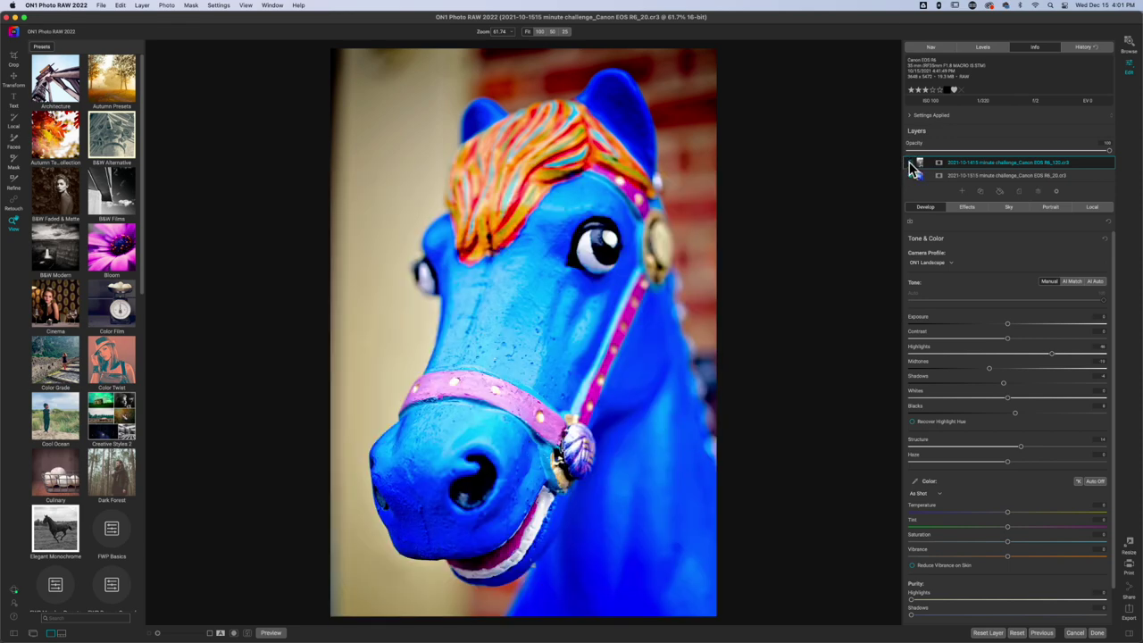
left_click(911, 175)
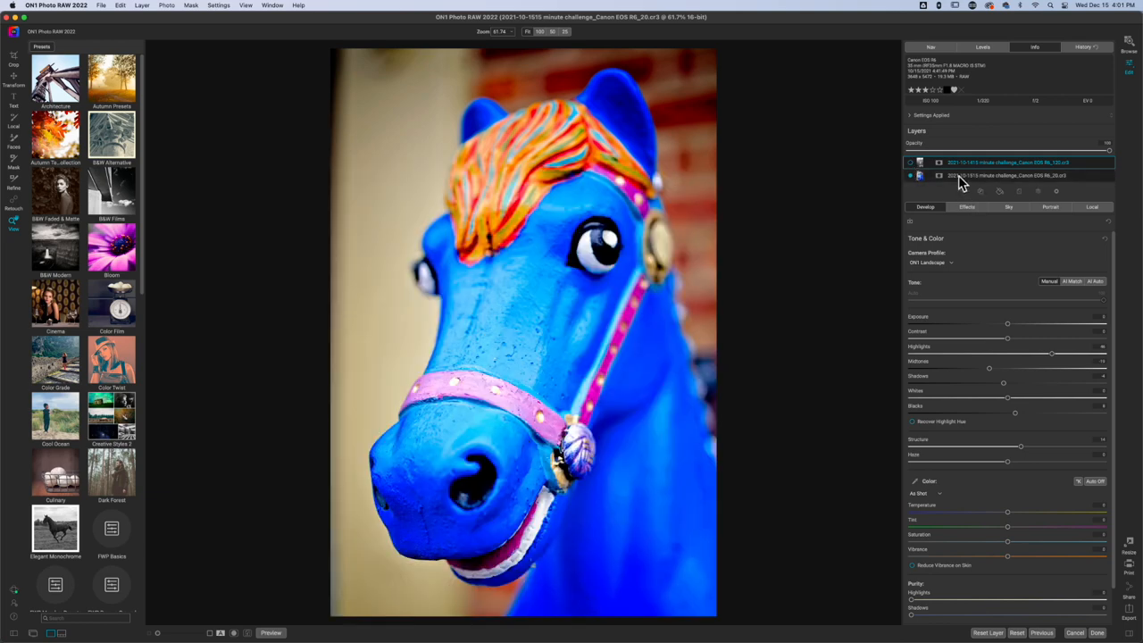
mouse_move(1062, 198)
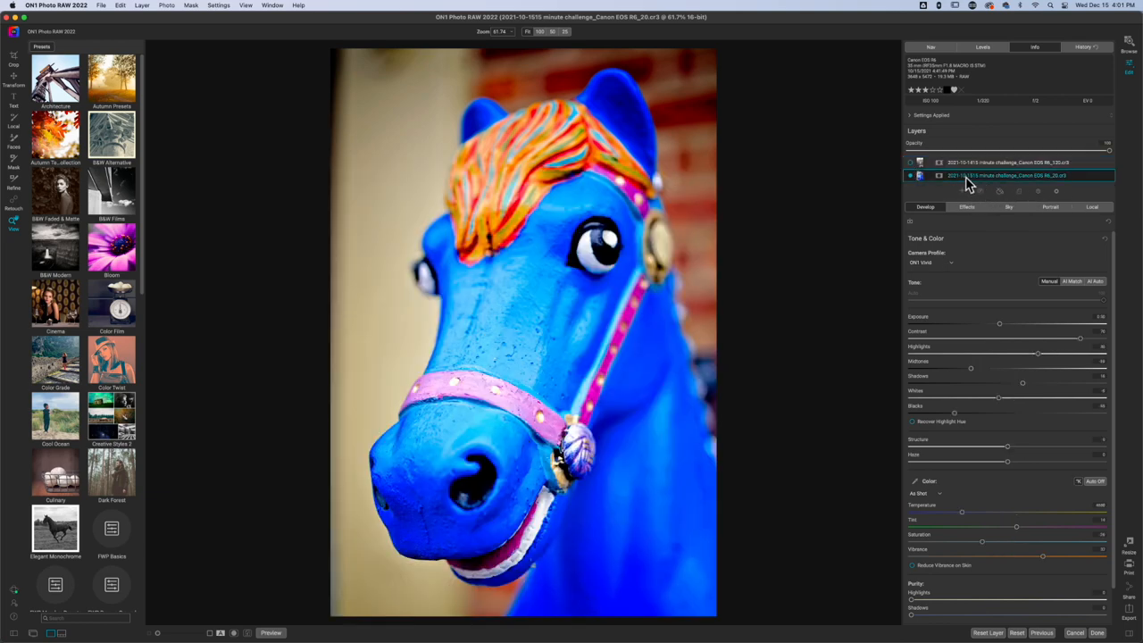
Rename the layers 'Batman' and 'Random Horse'
double_click(1009, 175)
type("Random Horse")
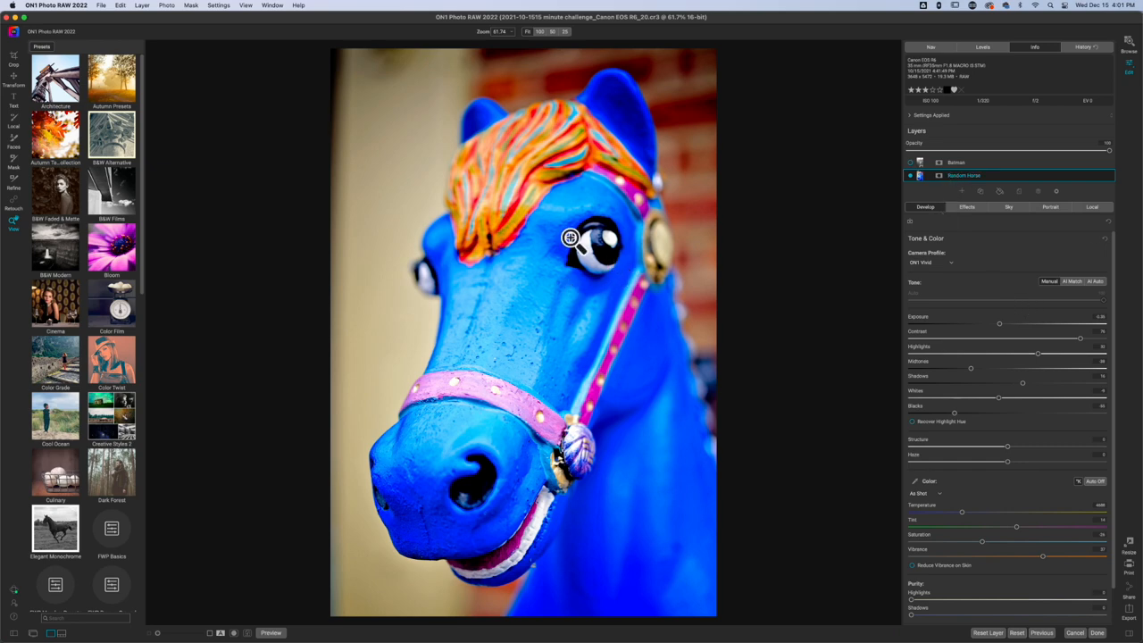
mouse_move(509, 350)
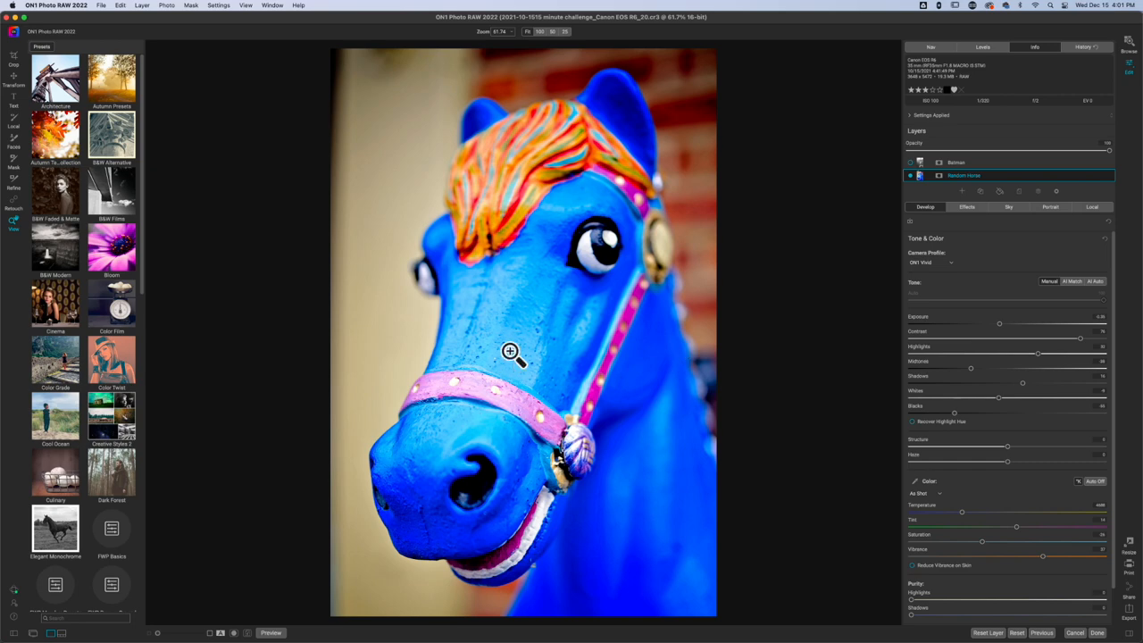
mouse_move(409, 280)
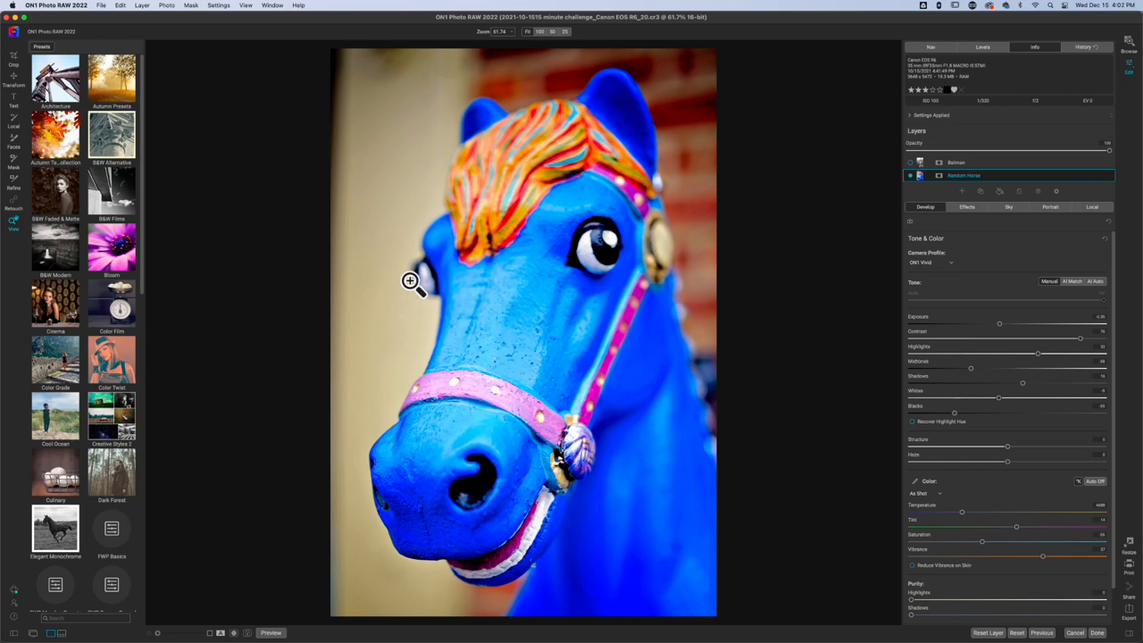
mouse_move(13, 166)
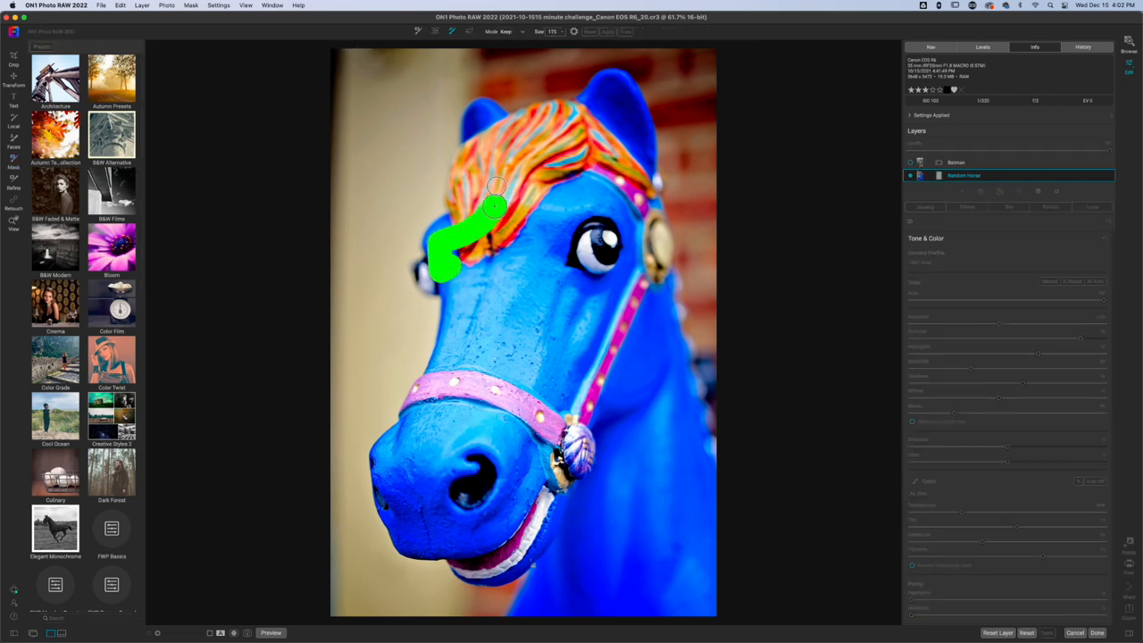
Paint keep strokes over the horse's mane, forelock, head and face, then drop strokes on the background
left_click_drag(495, 205, 491, 143)
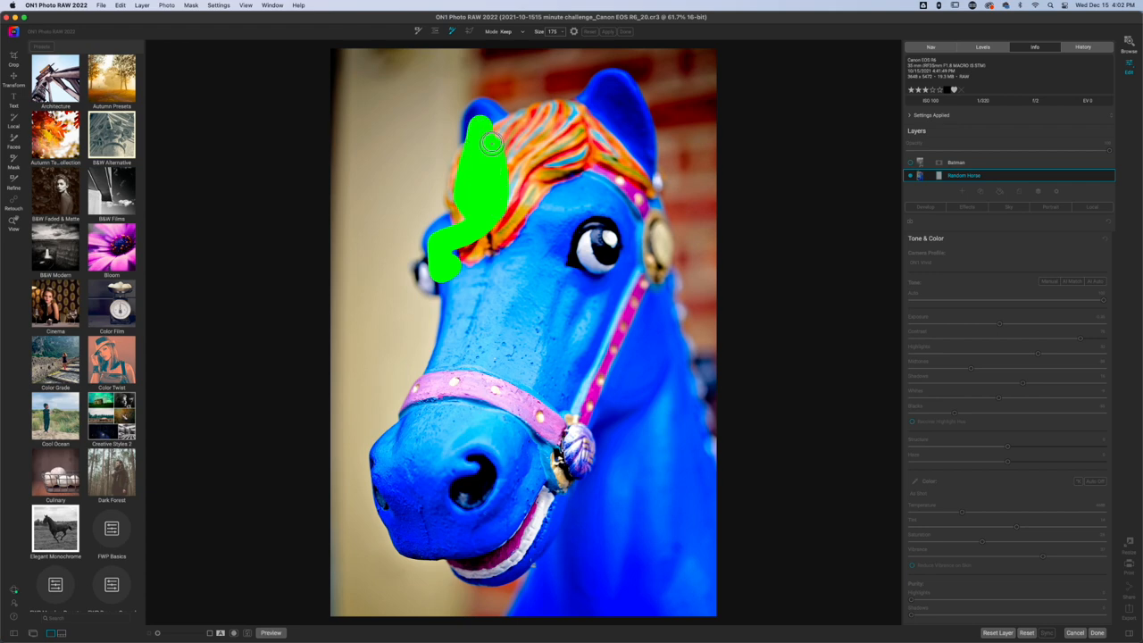
left_click_drag(491, 143, 620, 93)
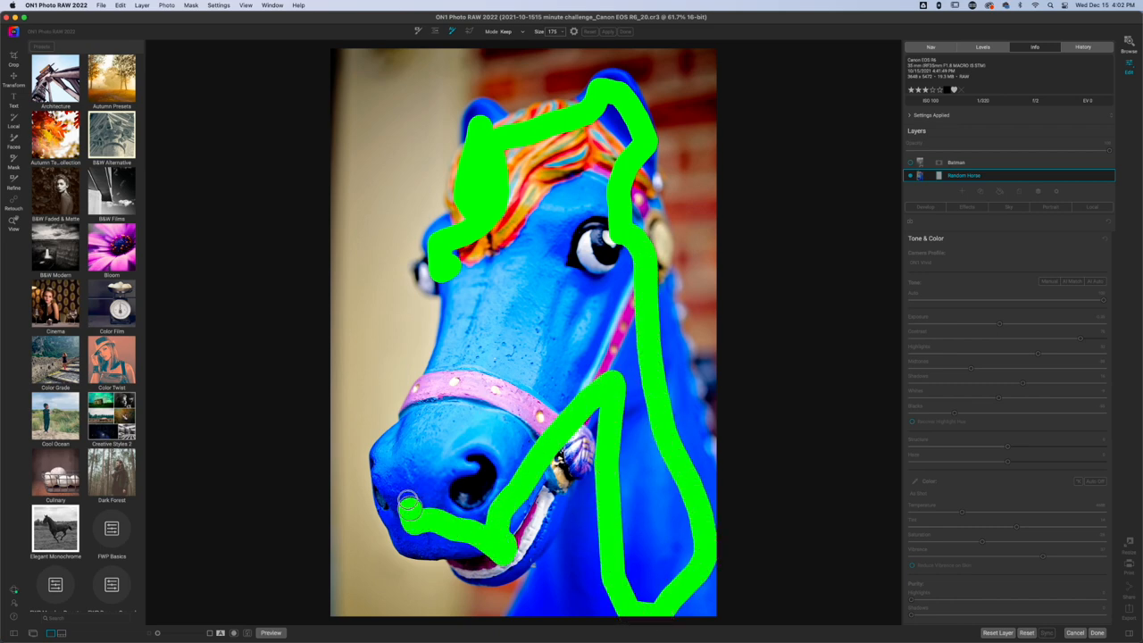
left_click_drag(411, 513, 473, 239)
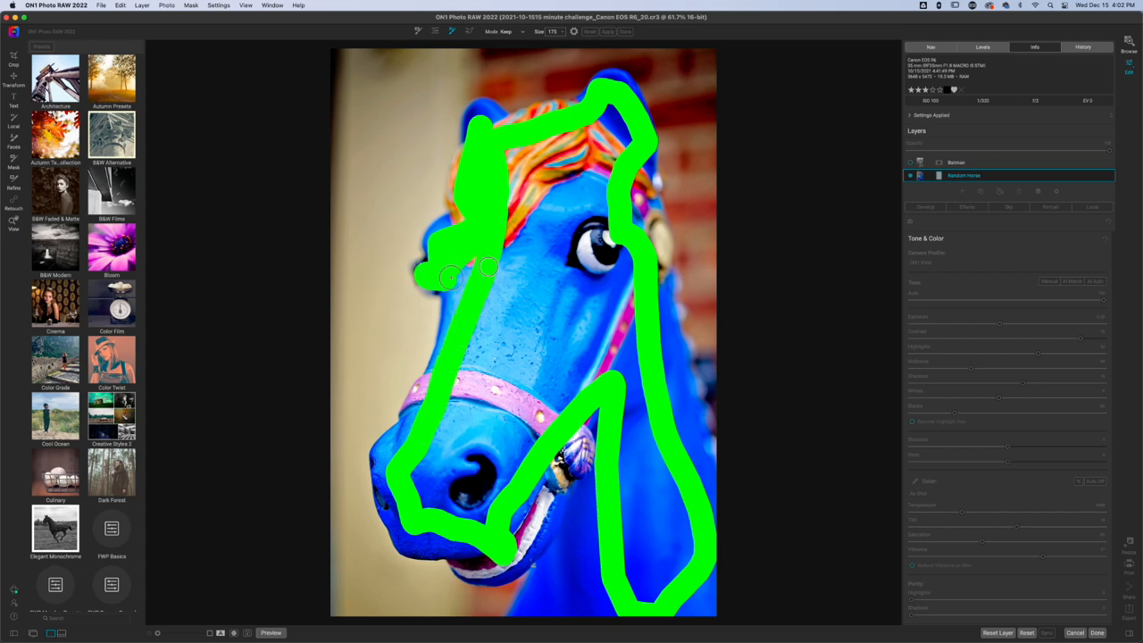
left_click_drag(464, 268, 638, 370)
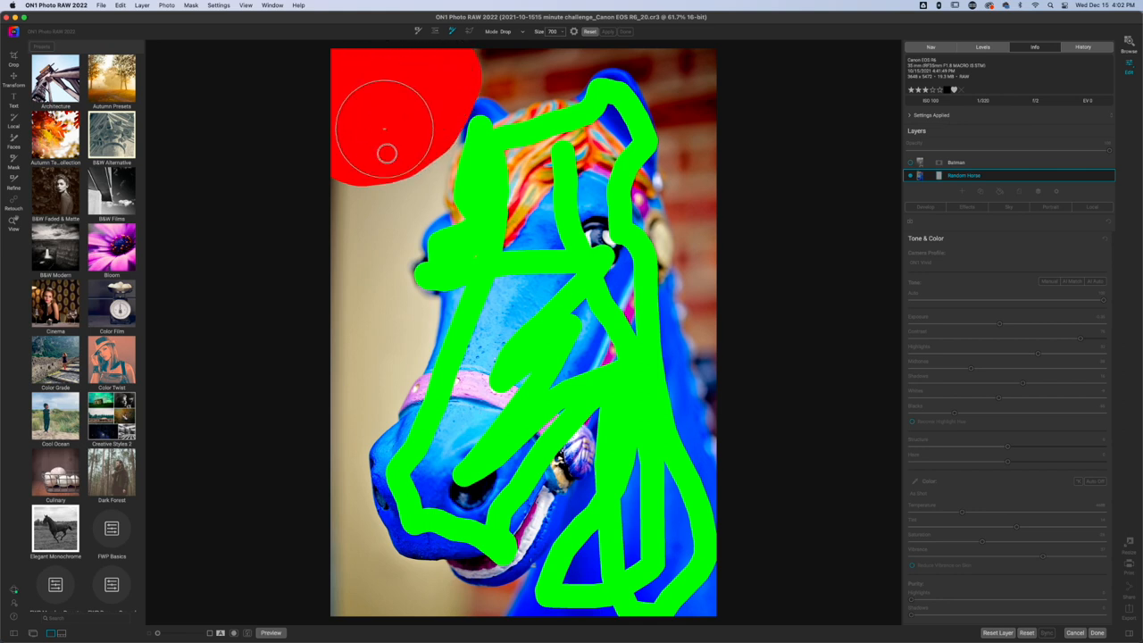
left_click_drag(387, 154, 349, 324)
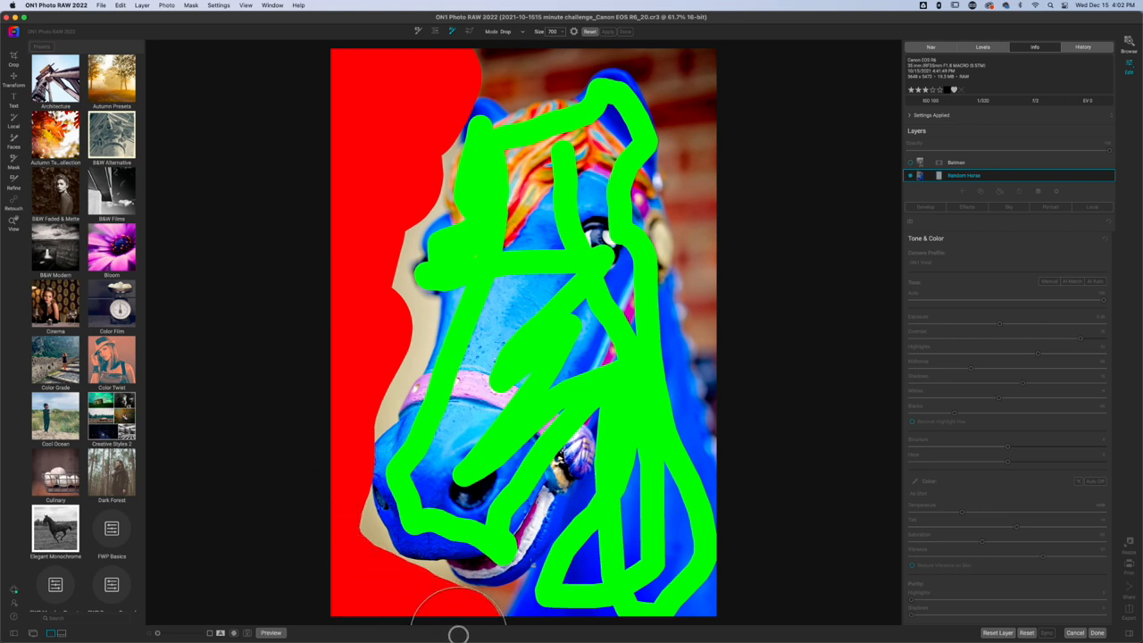
mouse_move(739, 324)
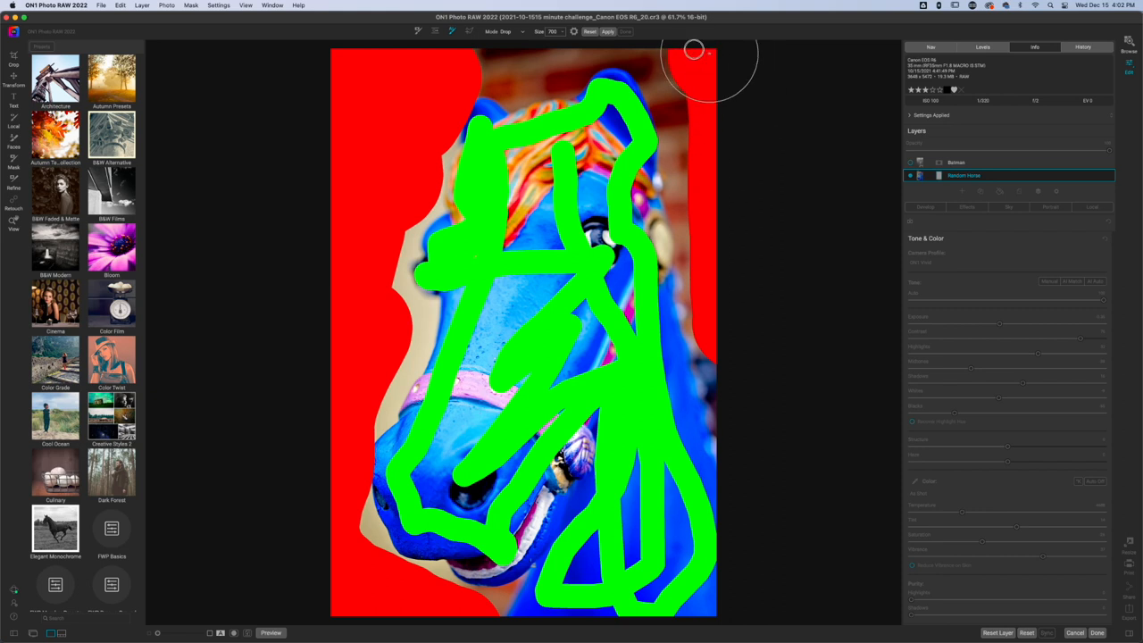
mouse_move(522, 67)
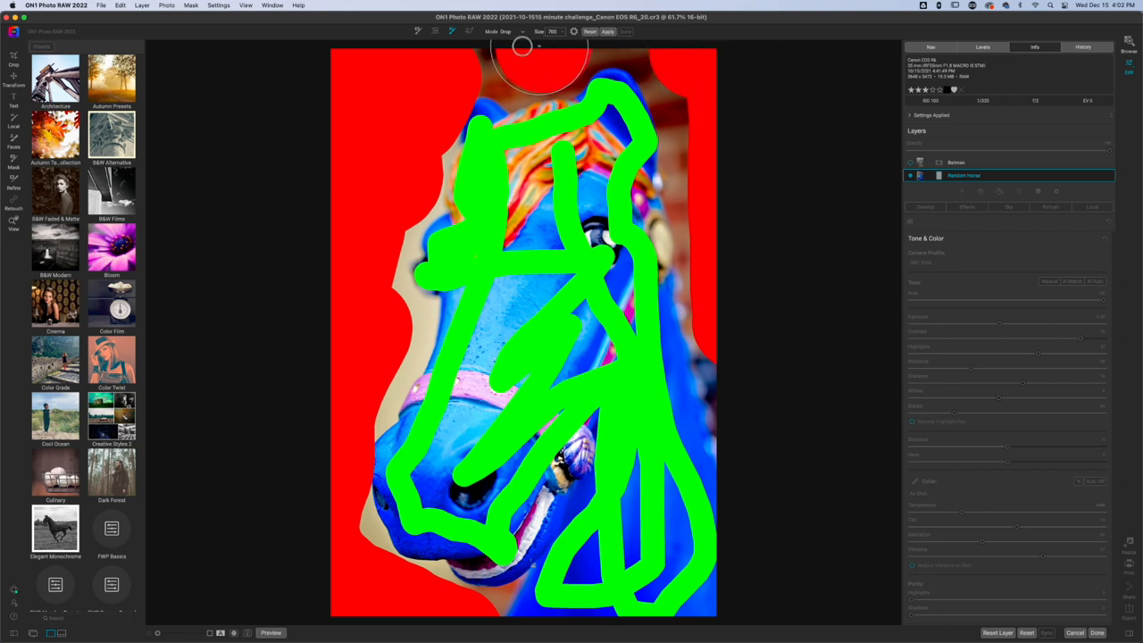
mouse_move(612, 44)
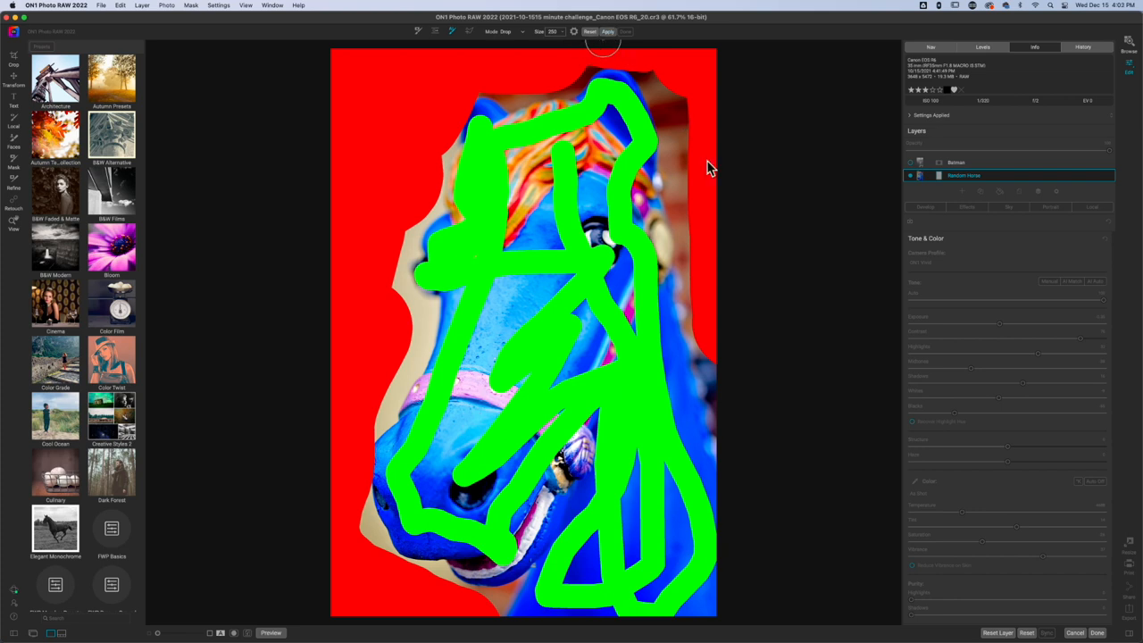
Apply the Quick Mask to build the AI mask from the keep and drop markings
left_click(608, 32)
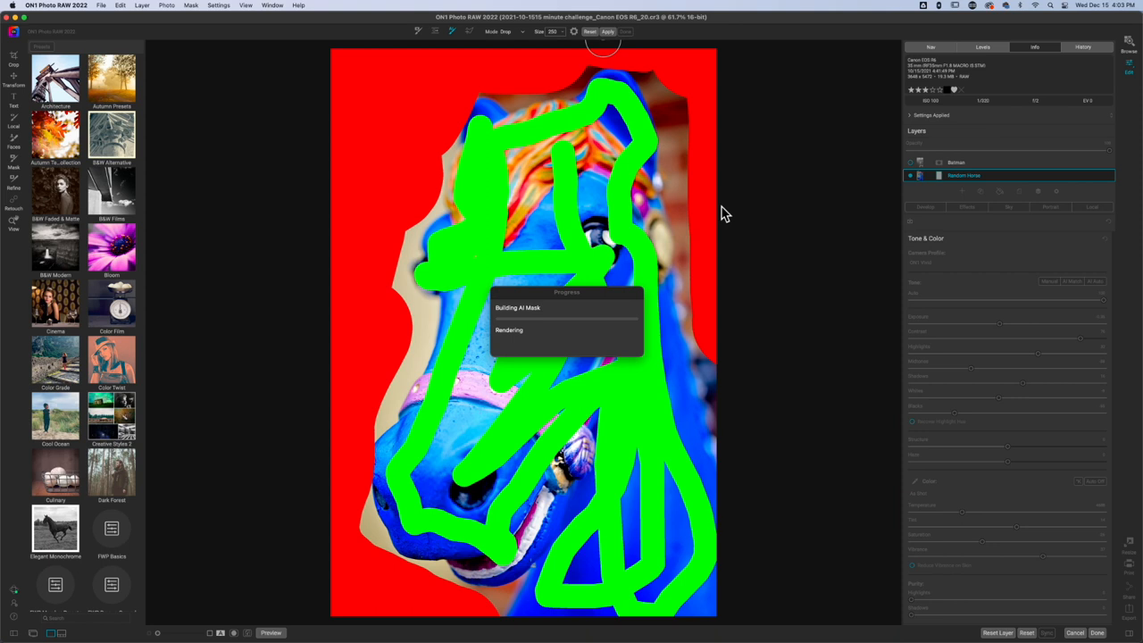
left_click(608, 31)
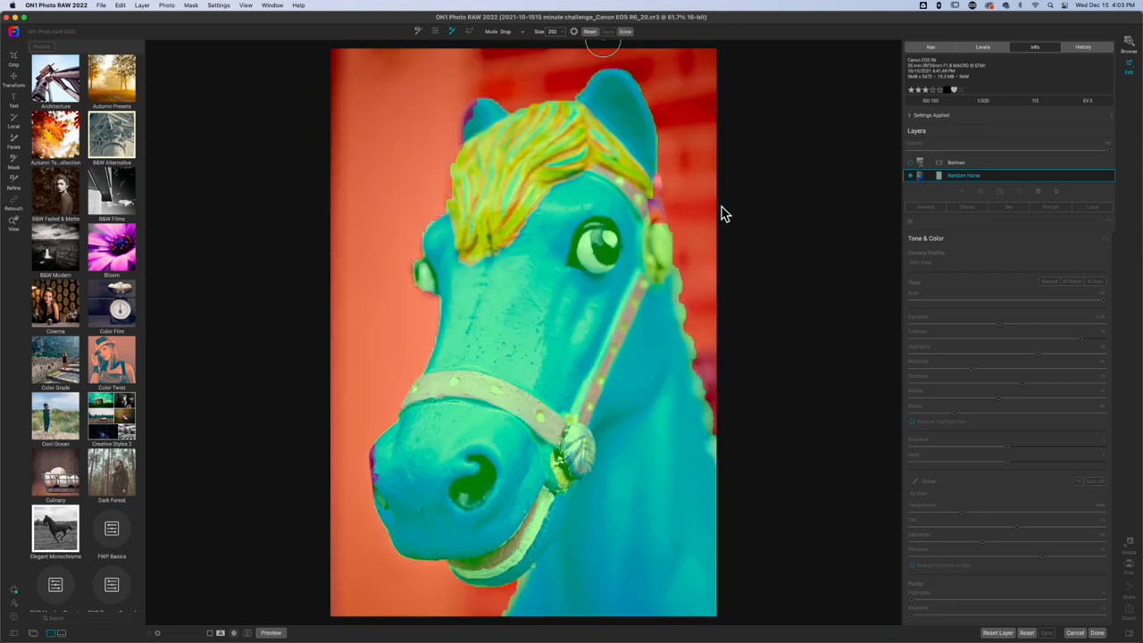
mouse_move(488, 257)
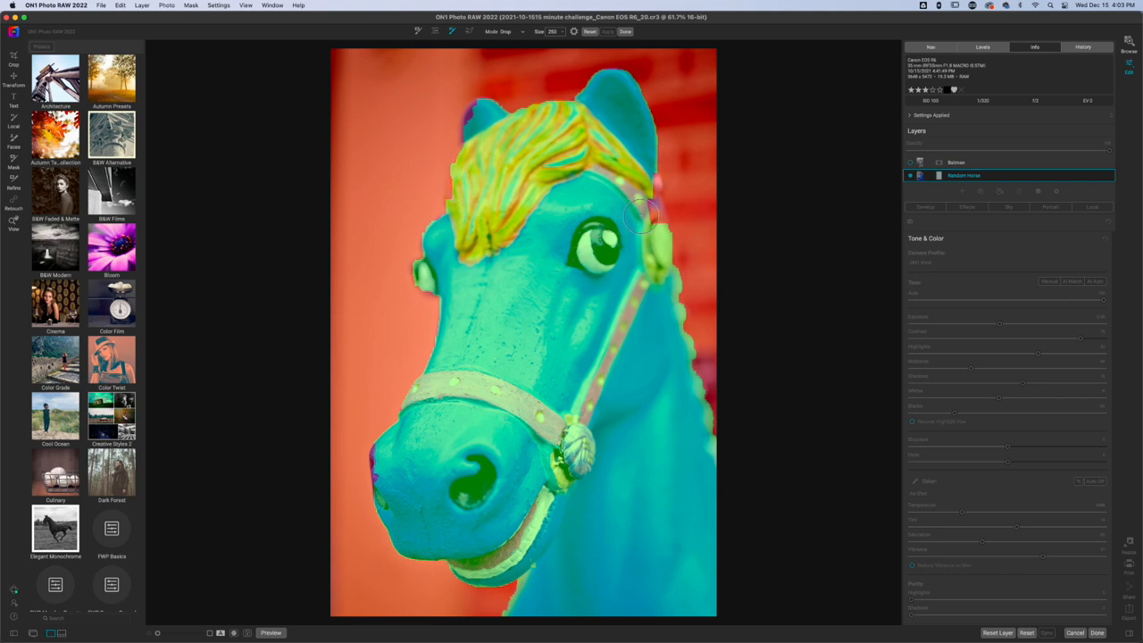
mouse_move(639, 174)
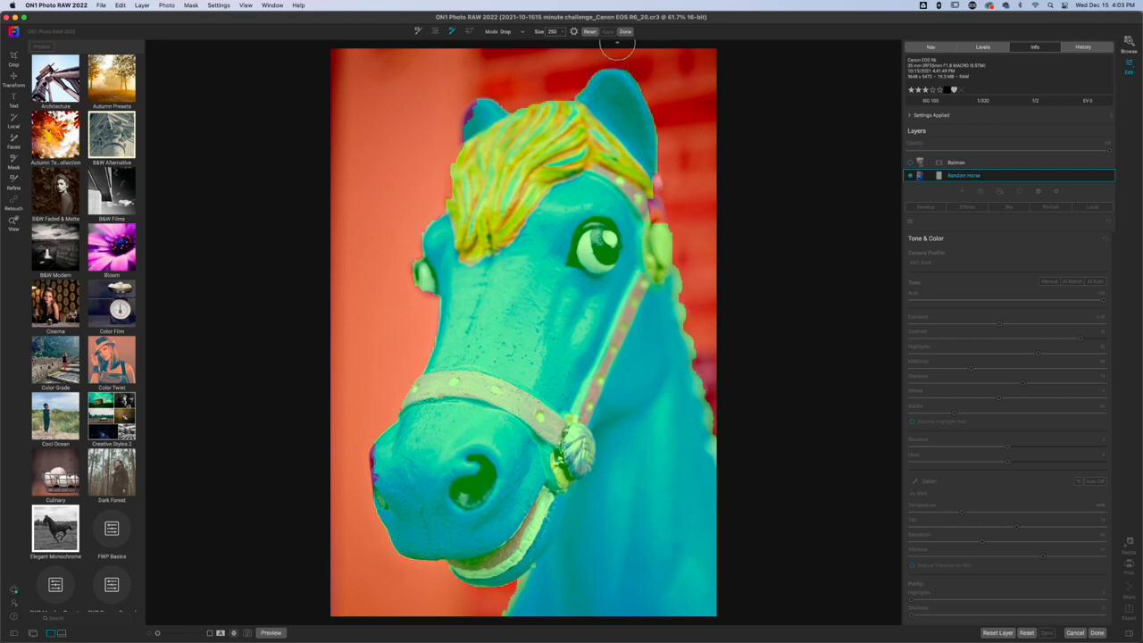
mouse_move(660, 192)
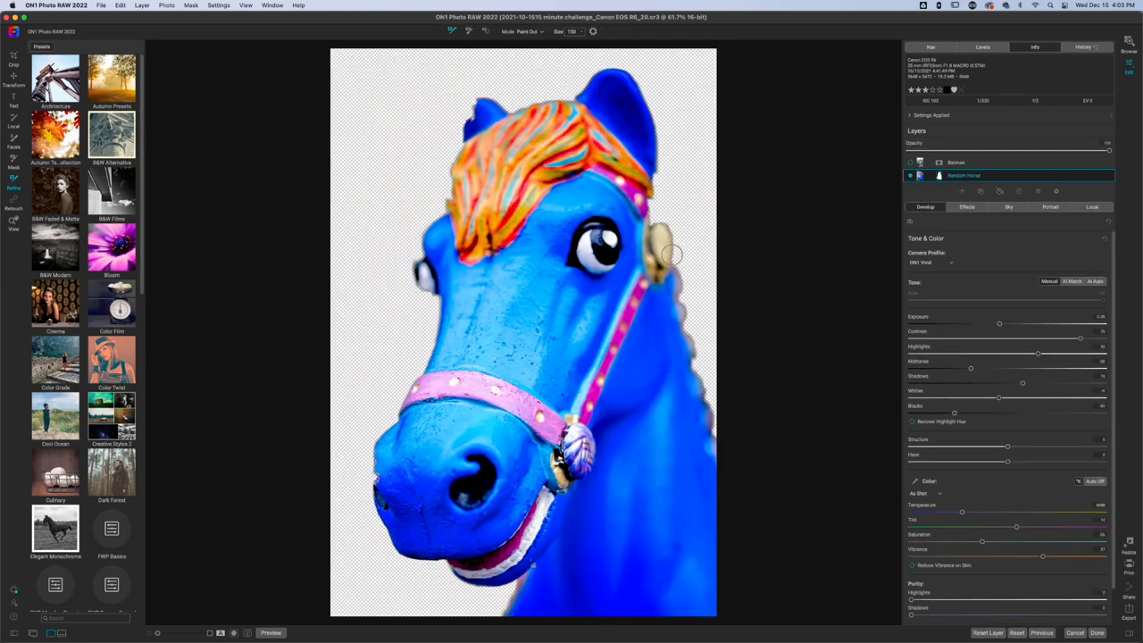
mouse_move(662, 207)
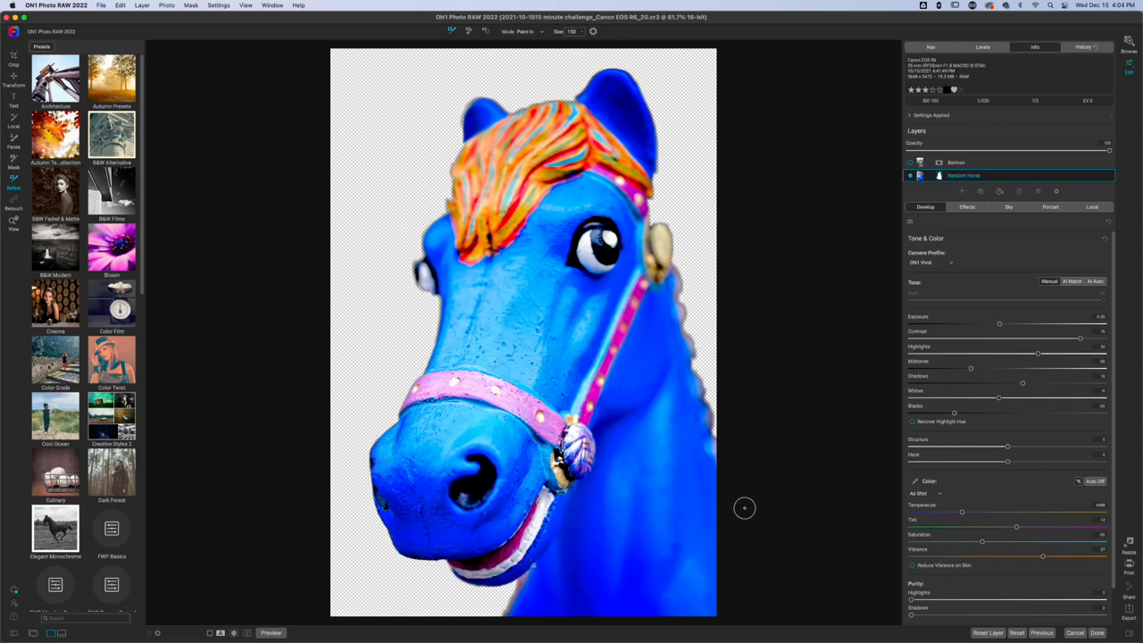
mouse_move(525, 312)
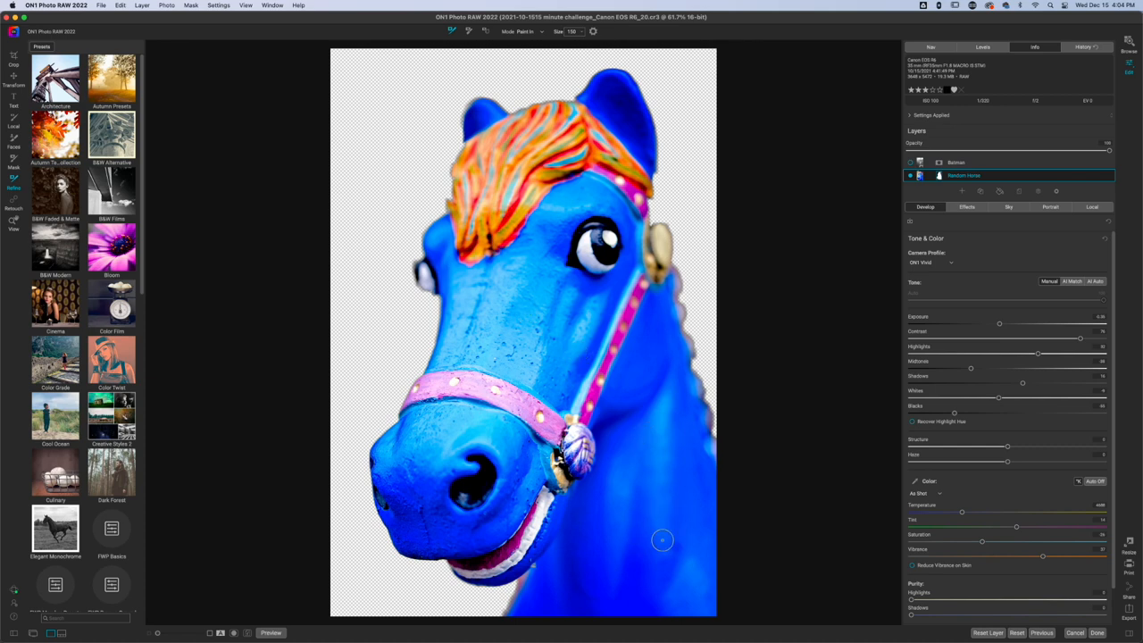
mouse_move(1020, 265)
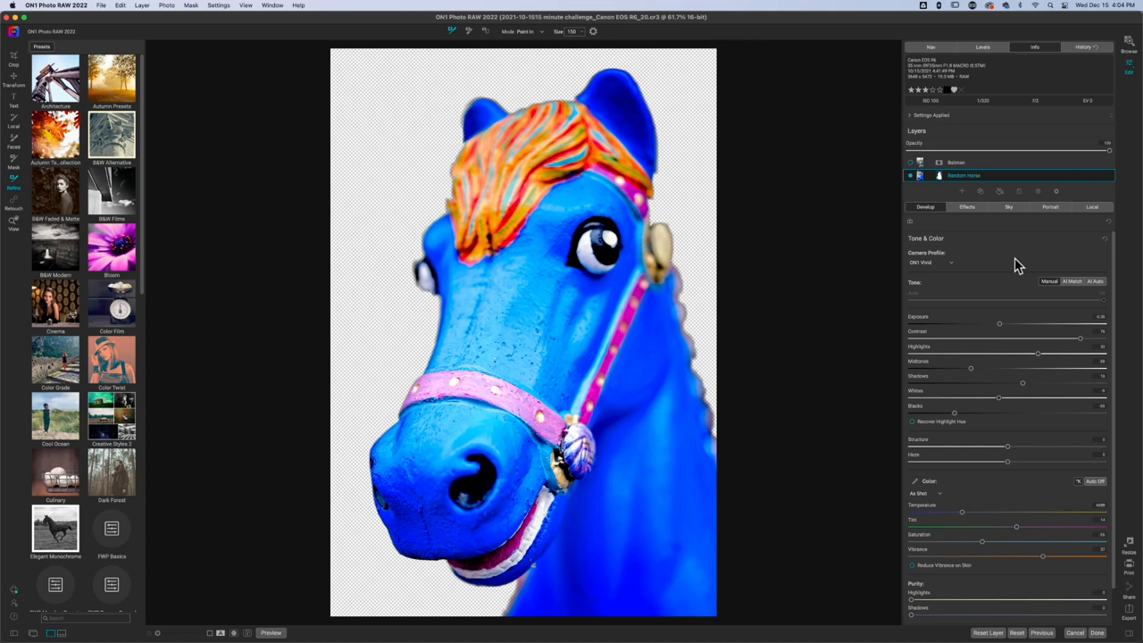
mouse_move(1002, 199)
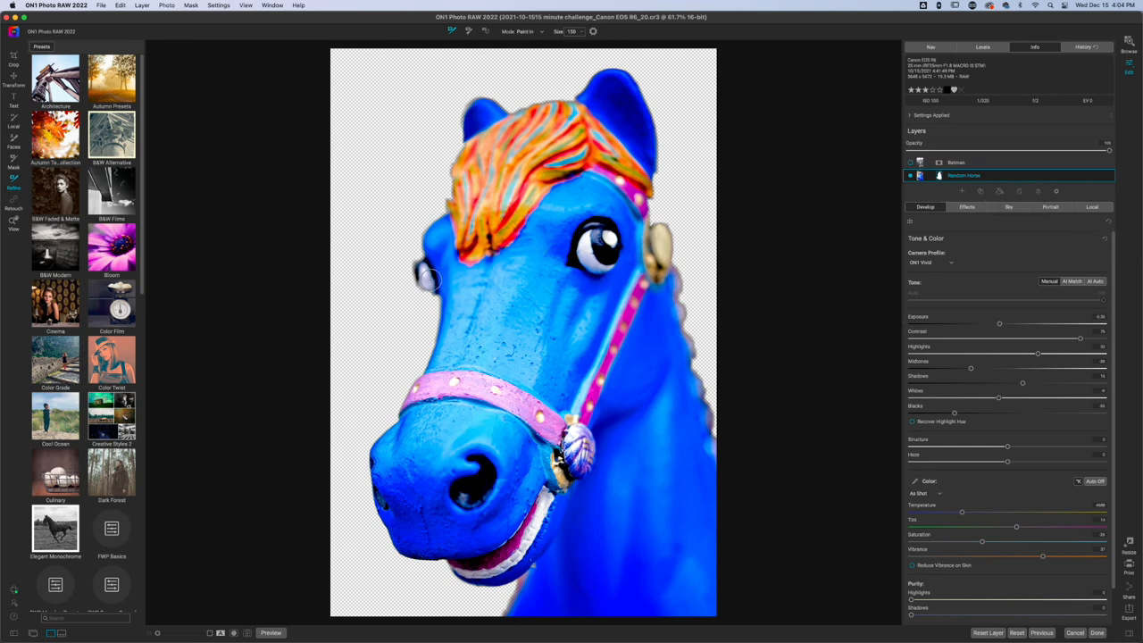
mouse_move(346, 306)
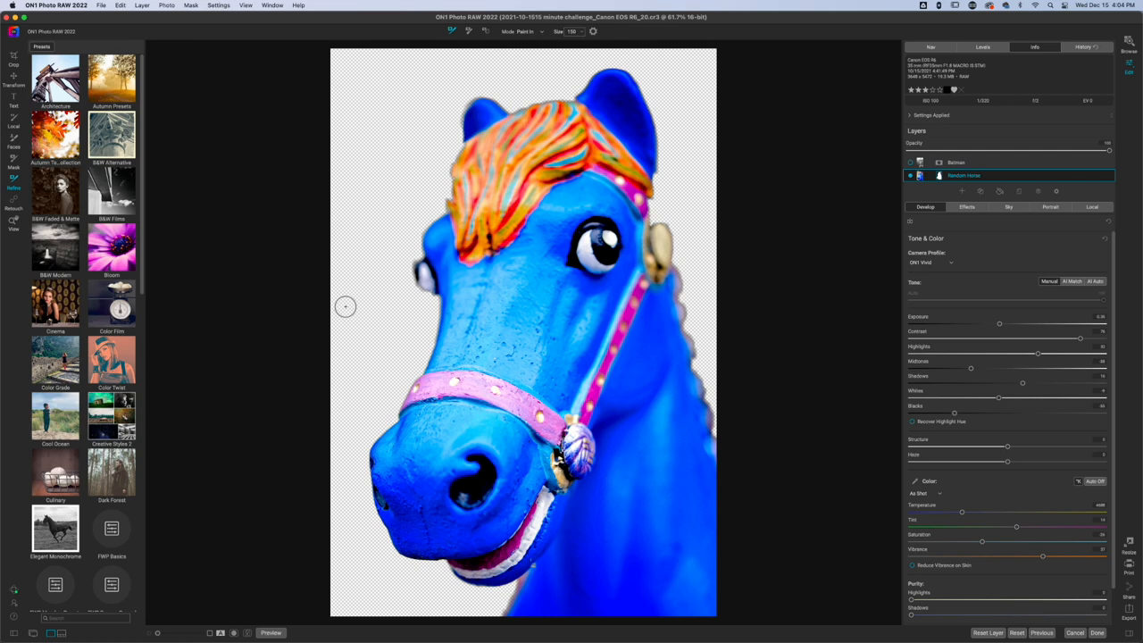
mouse_move(393, 101)
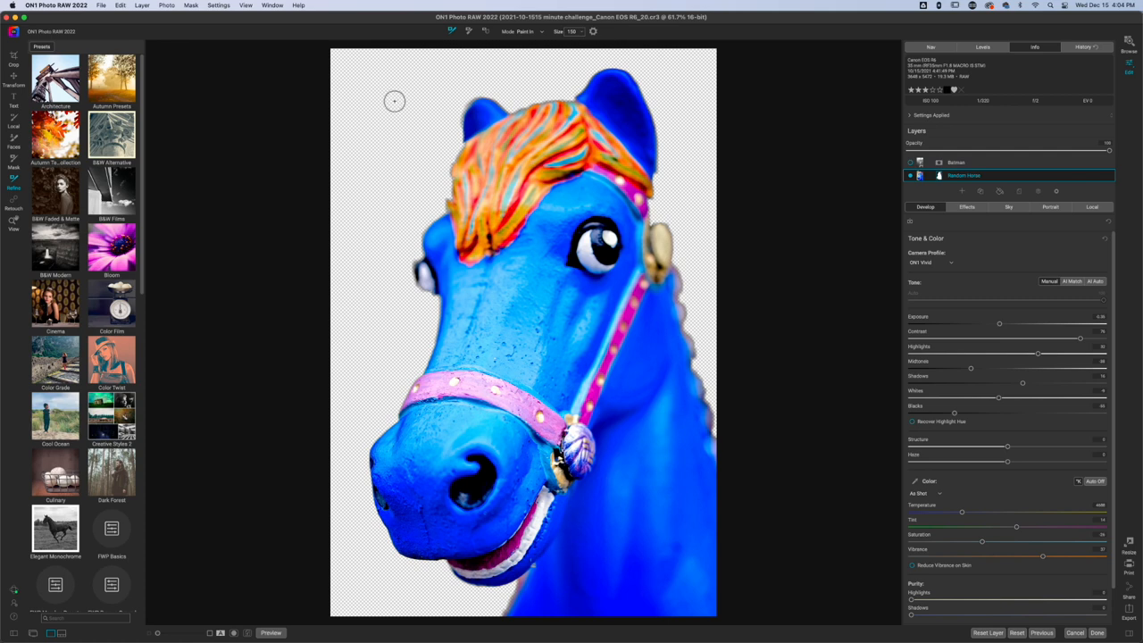
mouse_move(381, 308)
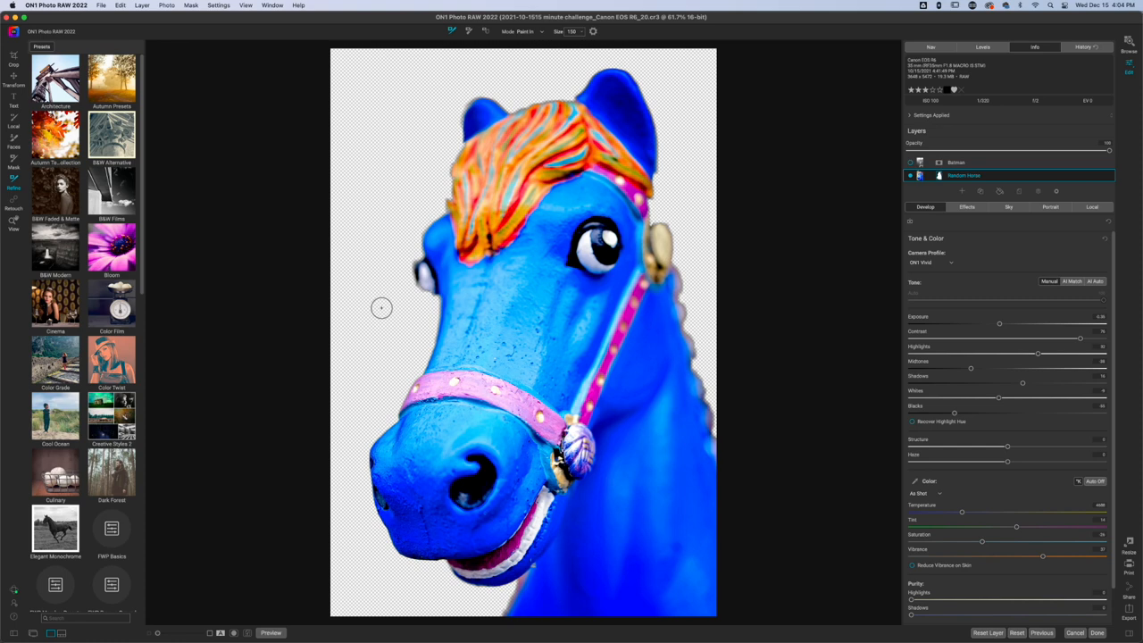
mouse_move(692, 318)
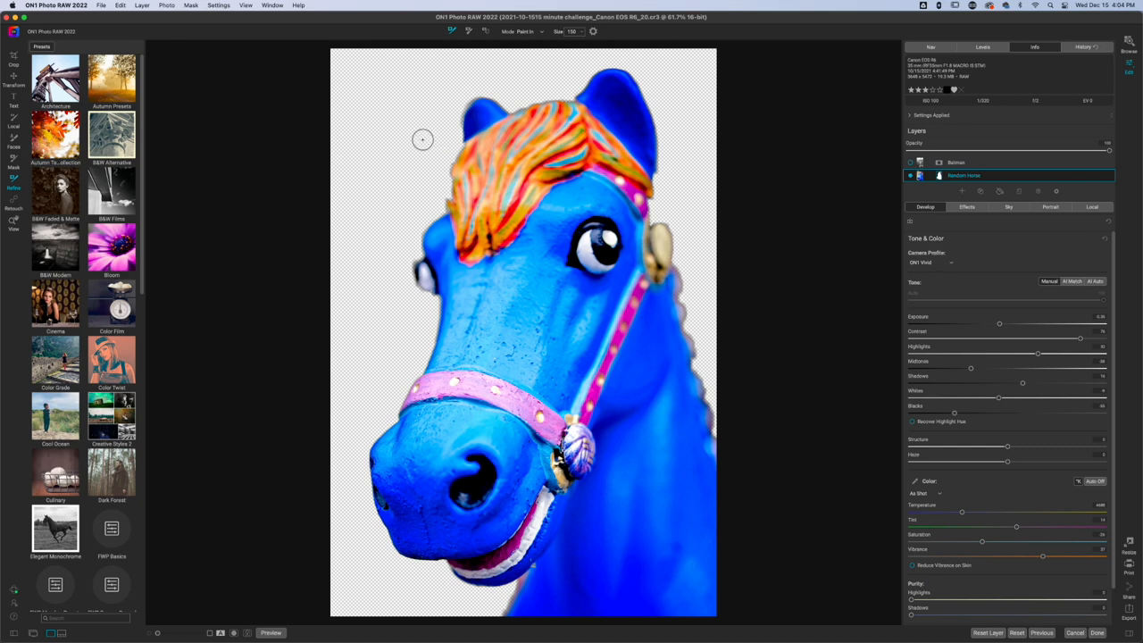
mouse_move(413, 142)
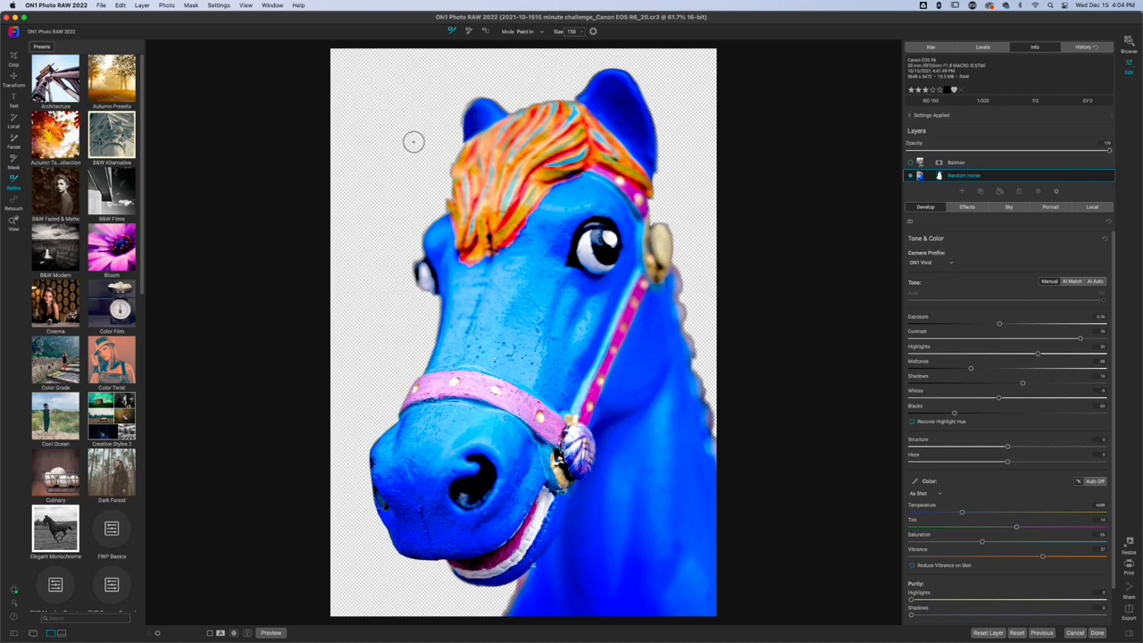
mouse_move(603, 159)
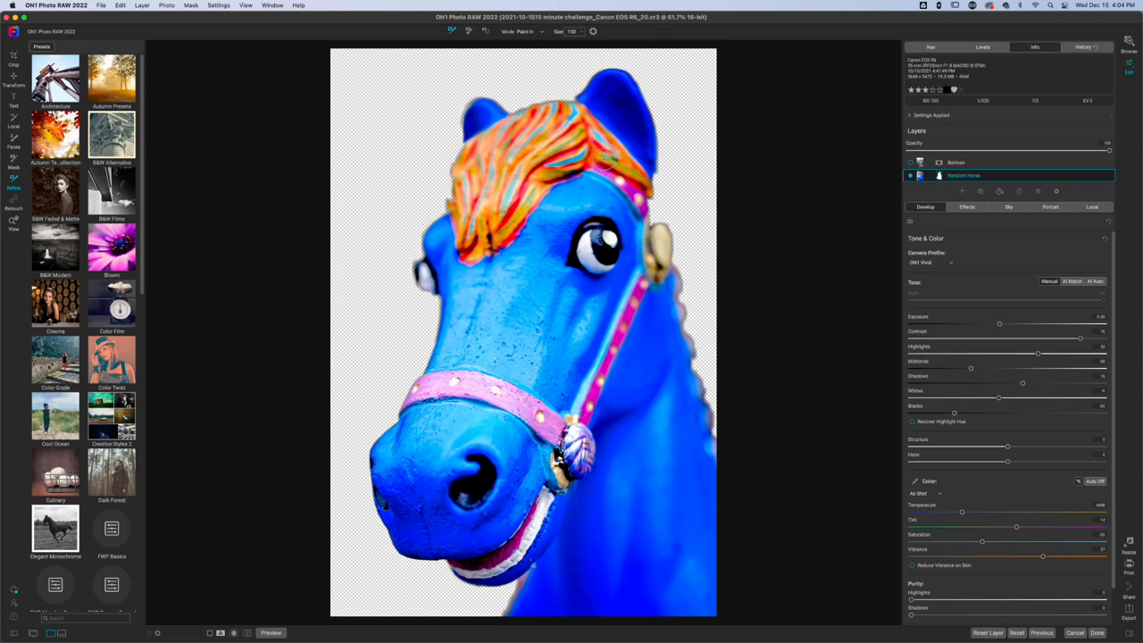
mouse_move(544, 540)
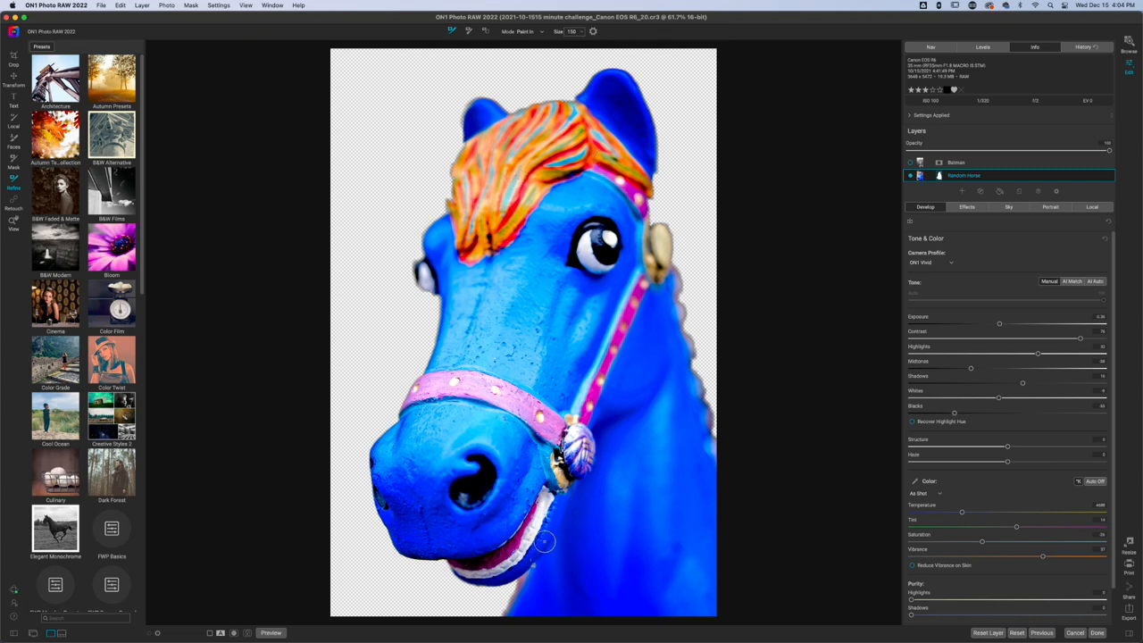
mouse_move(1034, 323)
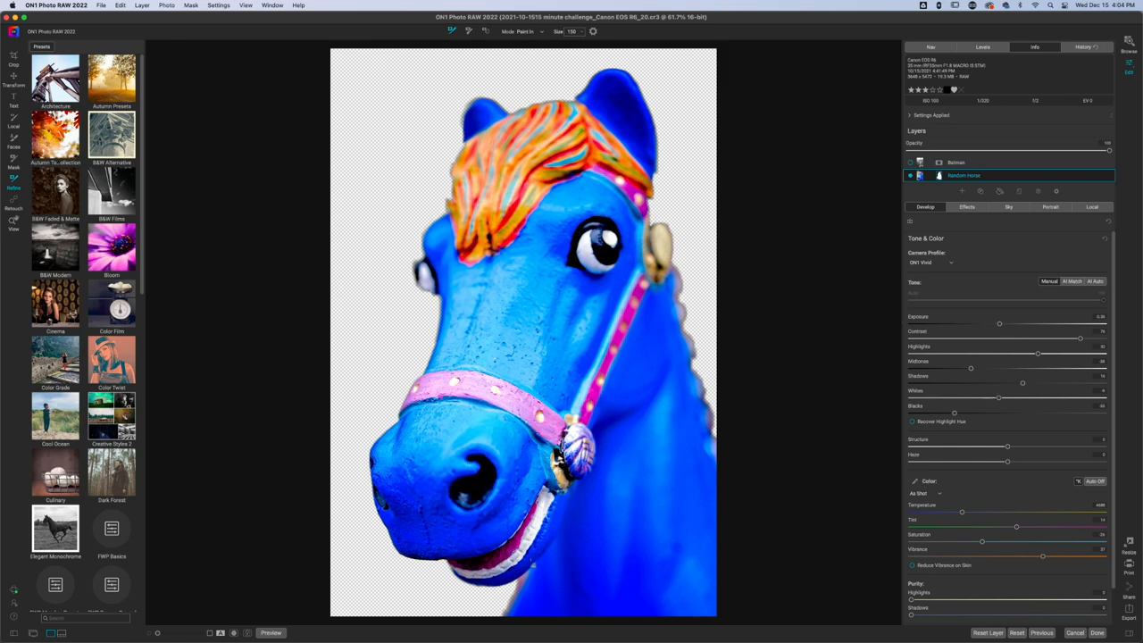
mouse_move(964, 279)
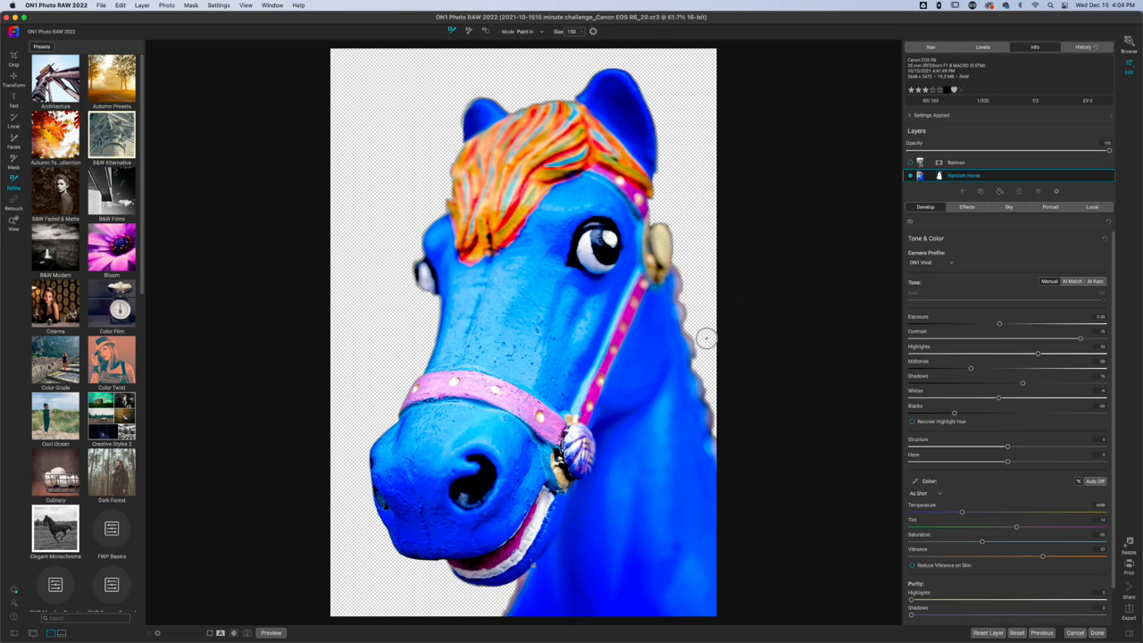
mouse_move(668, 108)
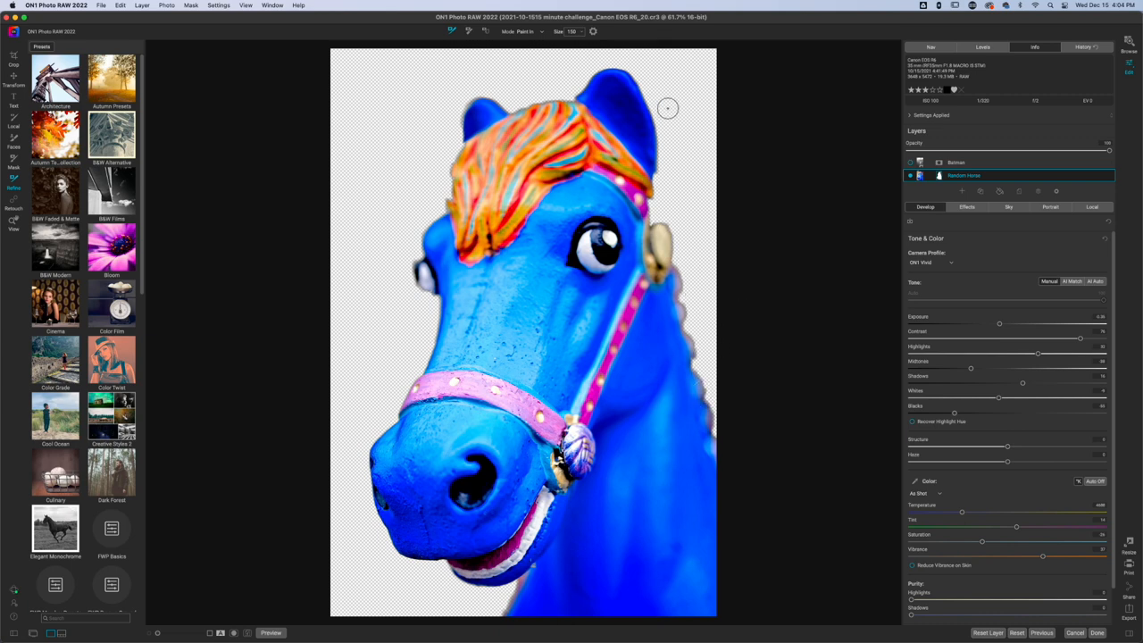
mouse_move(868, 290)
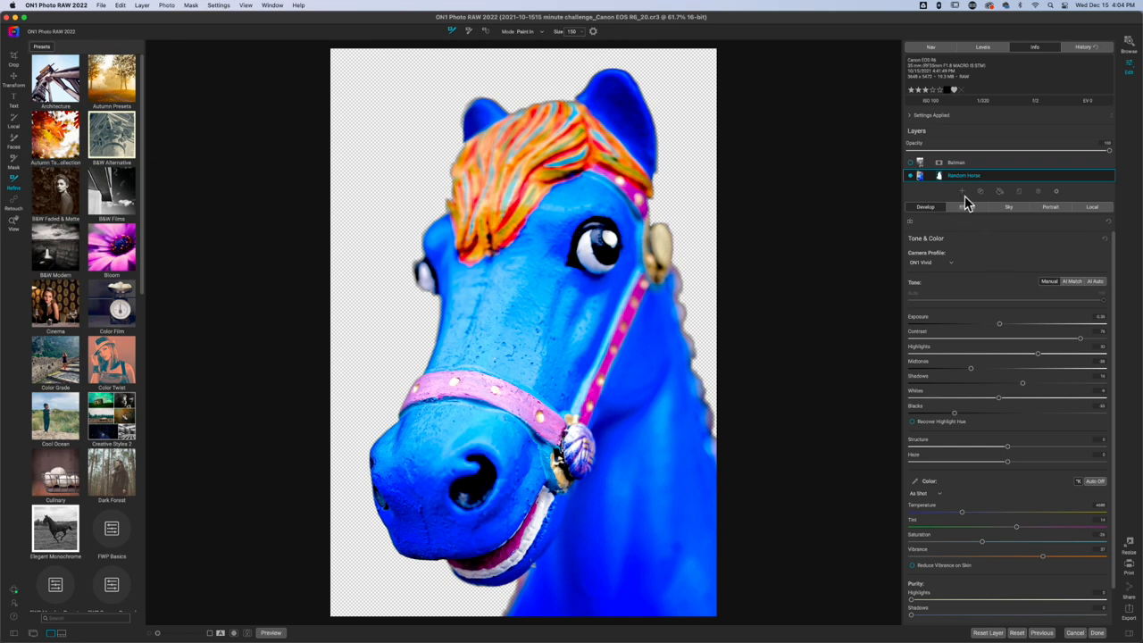
mouse_move(1002, 198)
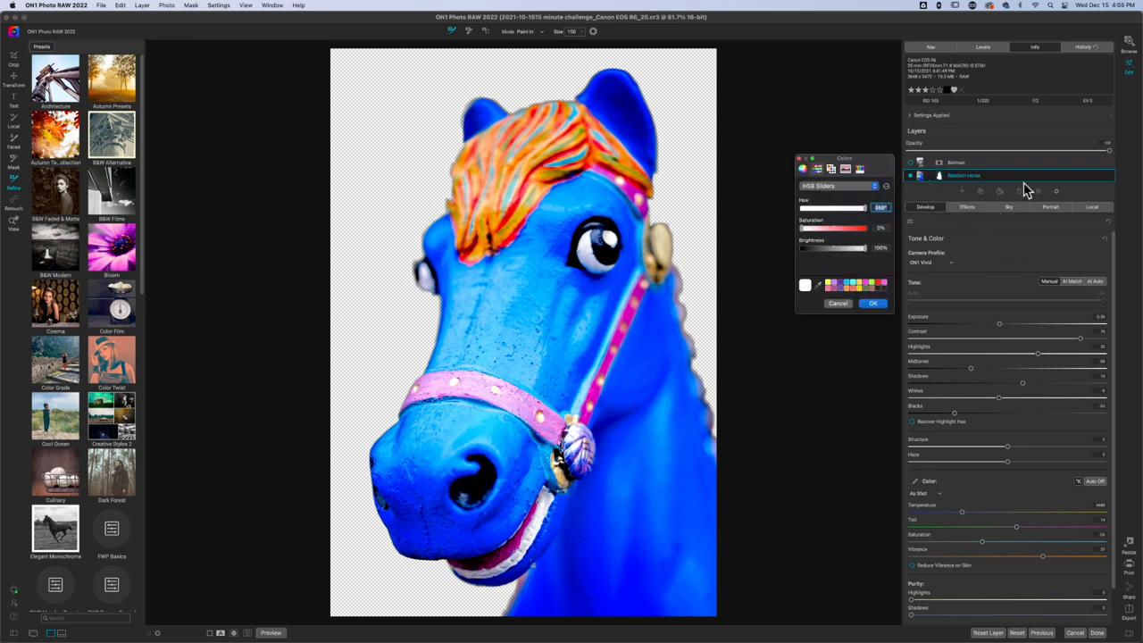
mouse_move(998, 206)
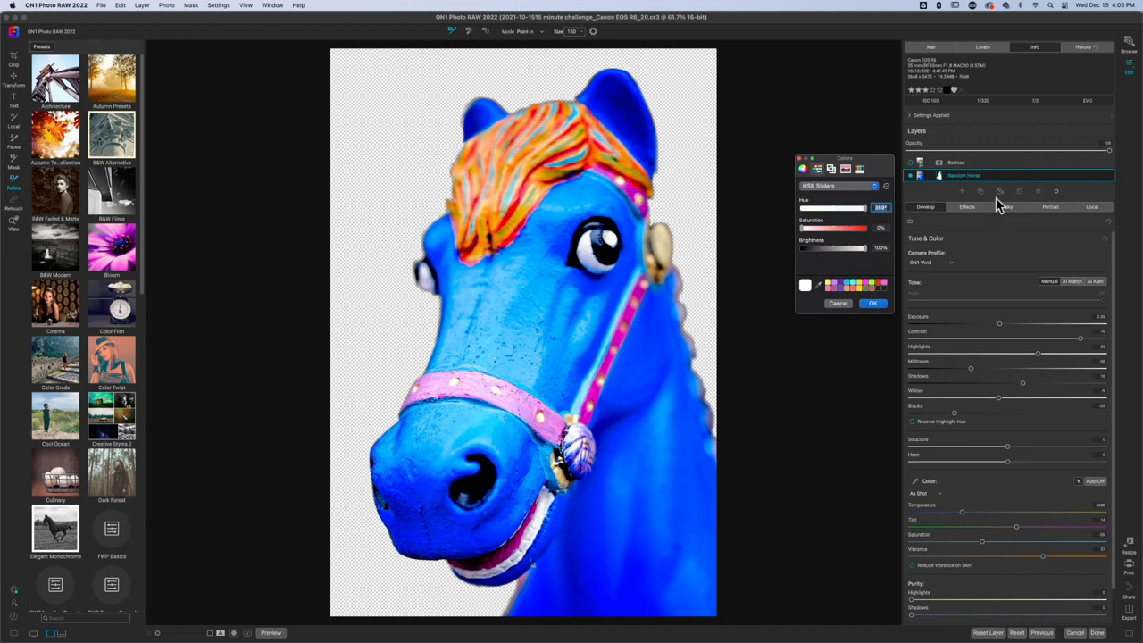
mouse_move(897, 278)
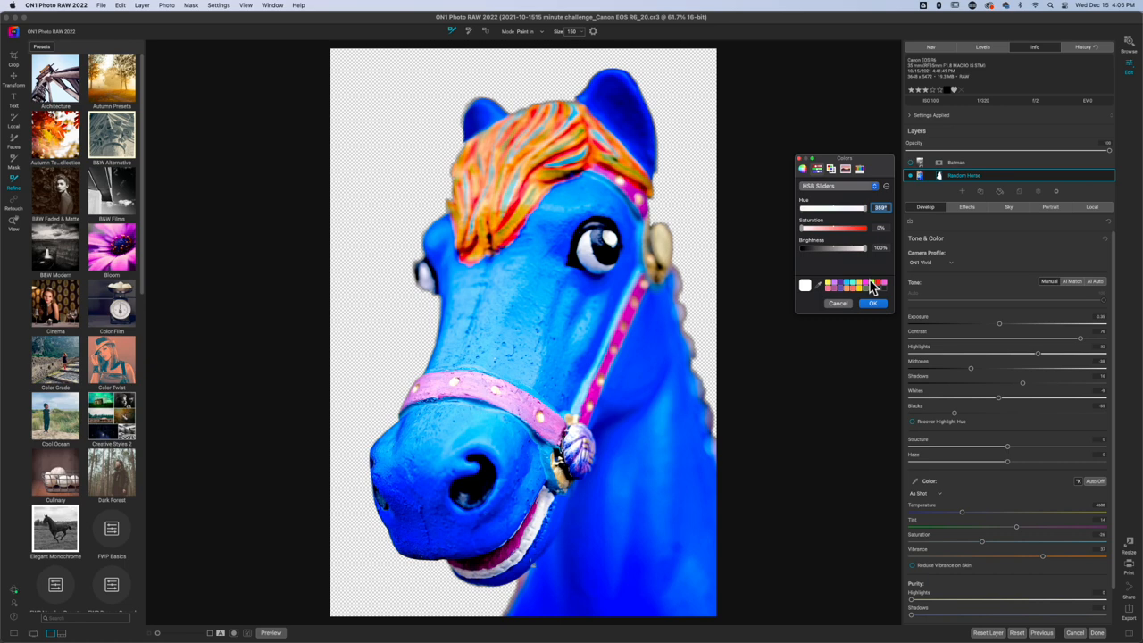
mouse_move(906, 257)
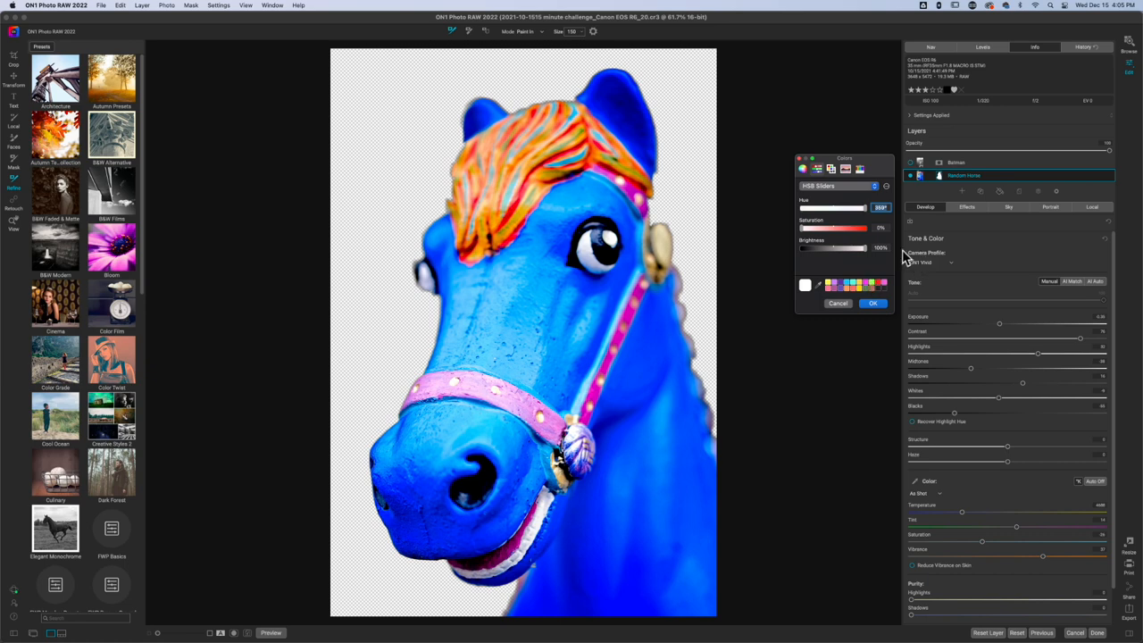
mouse_move(888, 270)
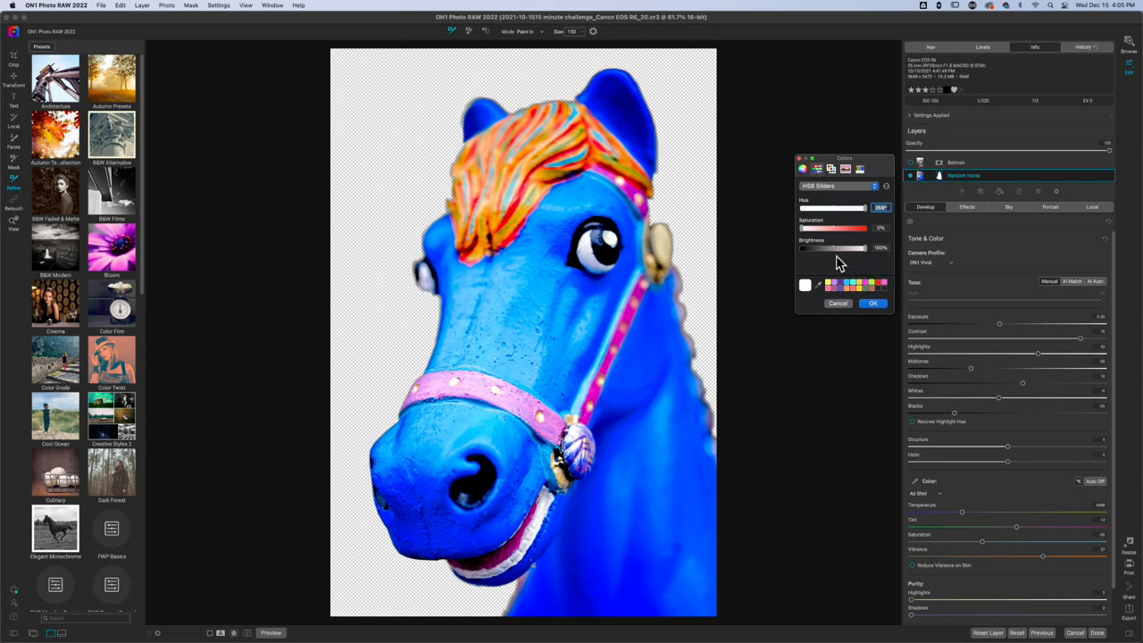
mouse_move(839, 243)
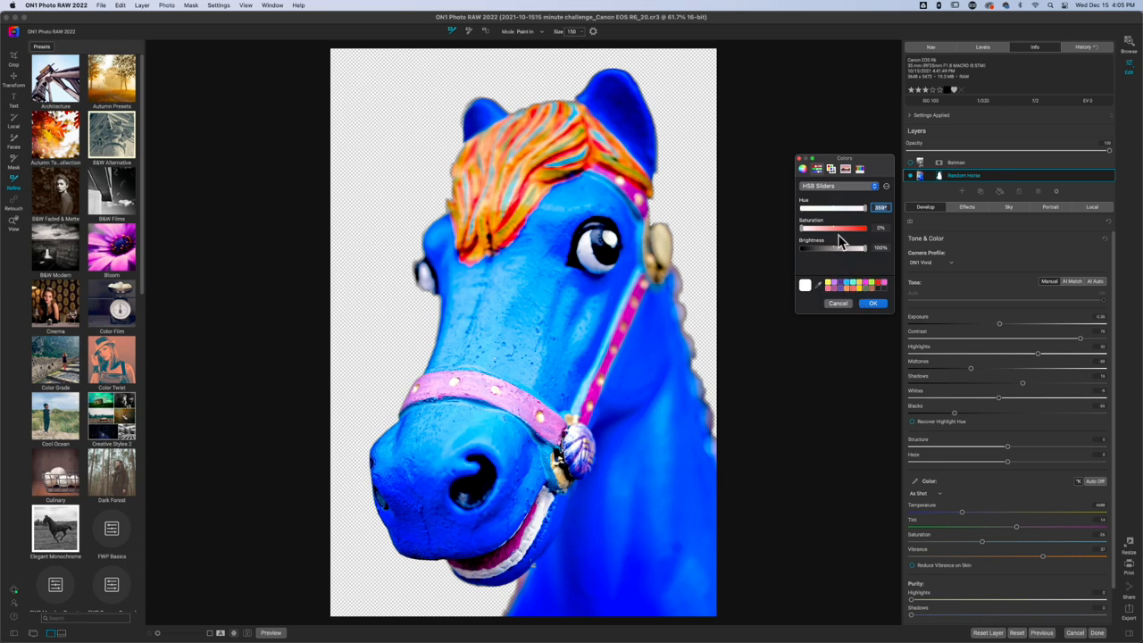
Darken the fill colour to mid grey (brightness 42%) and confirm it
left_click_drag(866, 248, 830, 247)
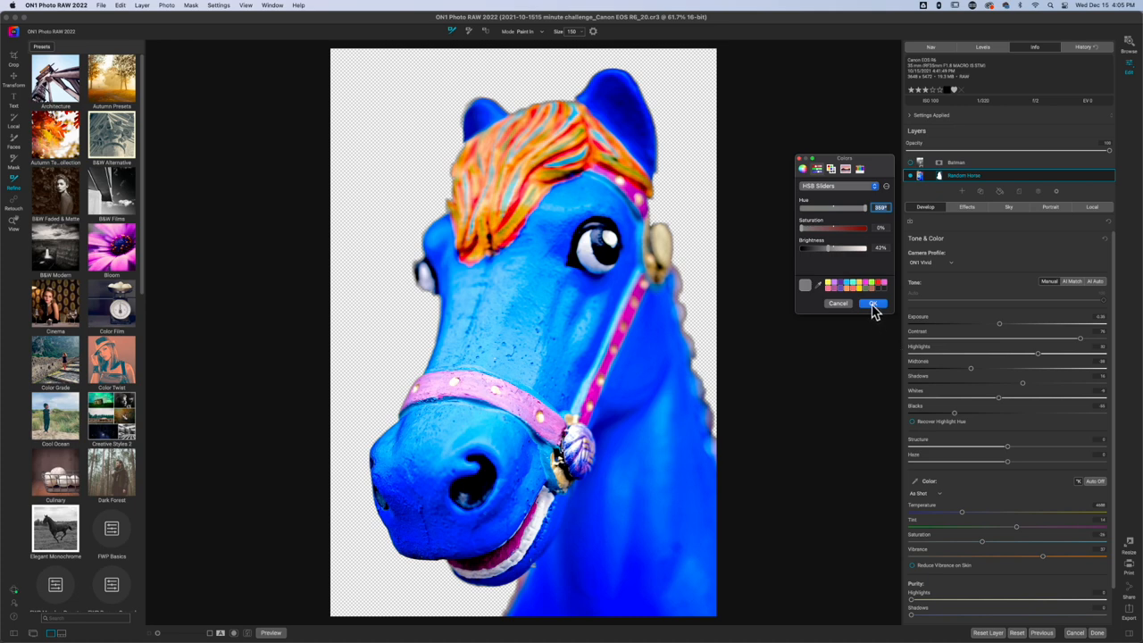
left_click(873, 304)
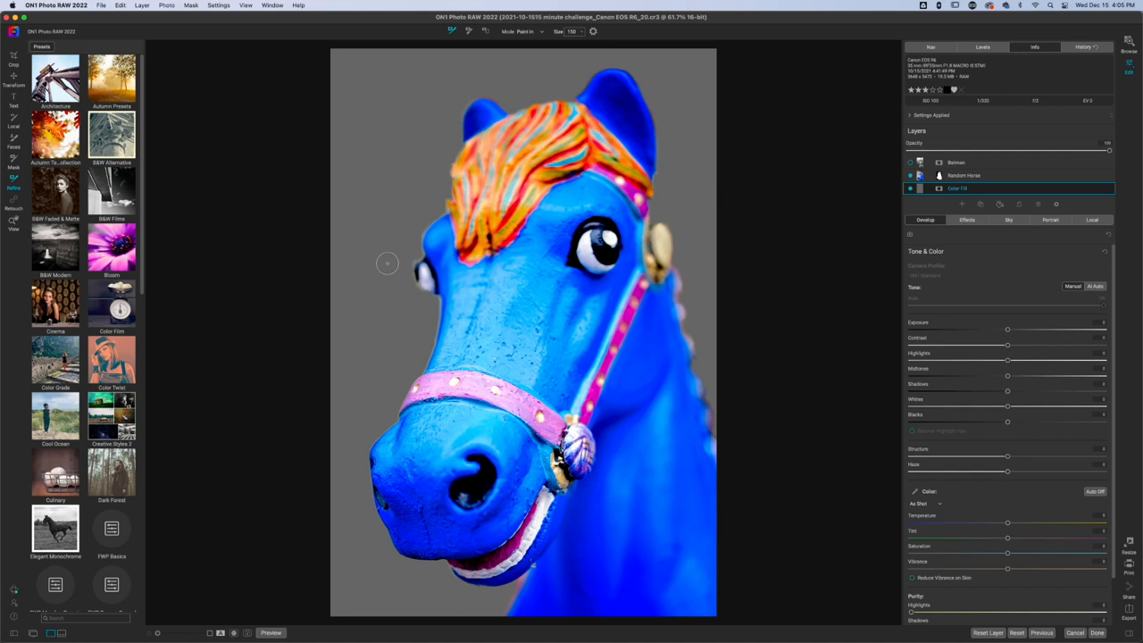
mouse_move(681, 256)
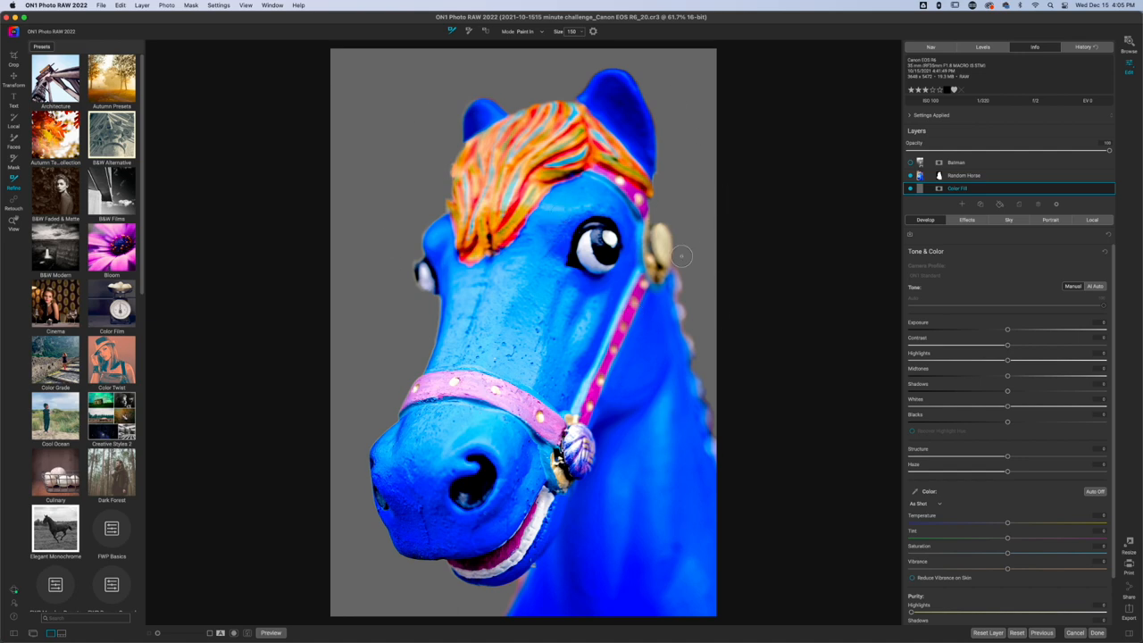
mouse_move(982, 226)
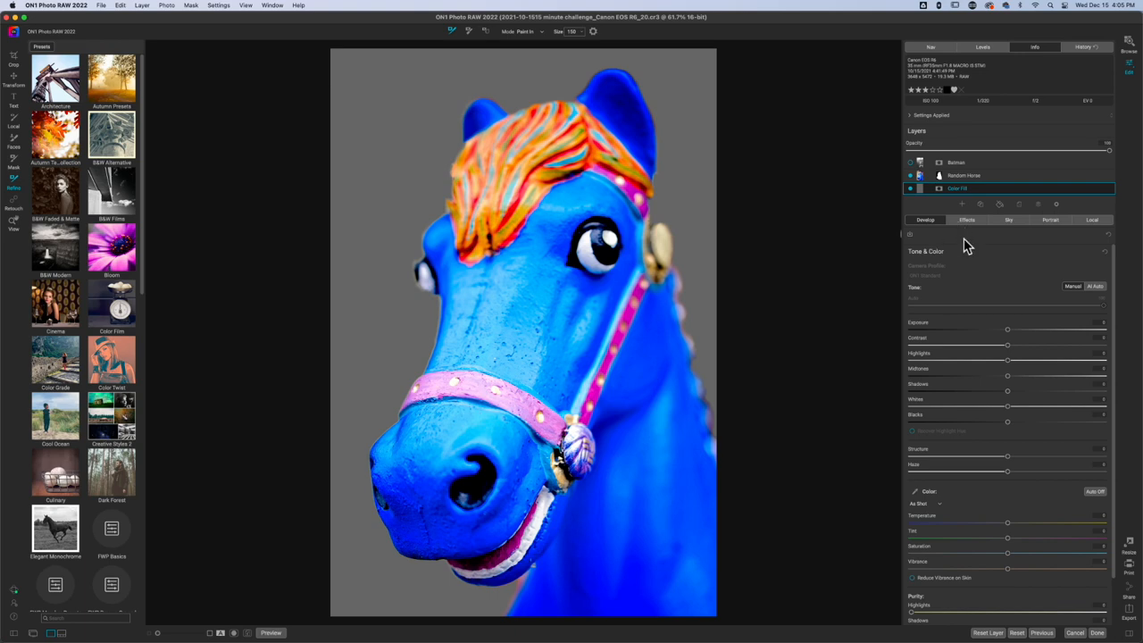
Add a texture filter to the fill layer, set Mode to Replace and opacity to 100
left_click(967, 220)
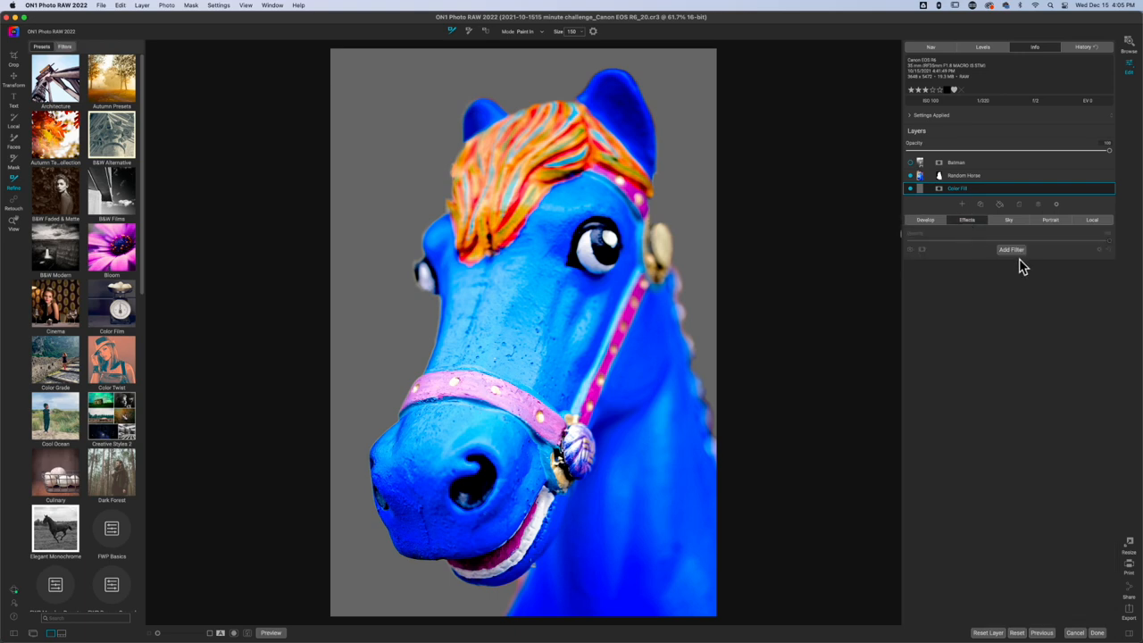
left_click(1011, 249)
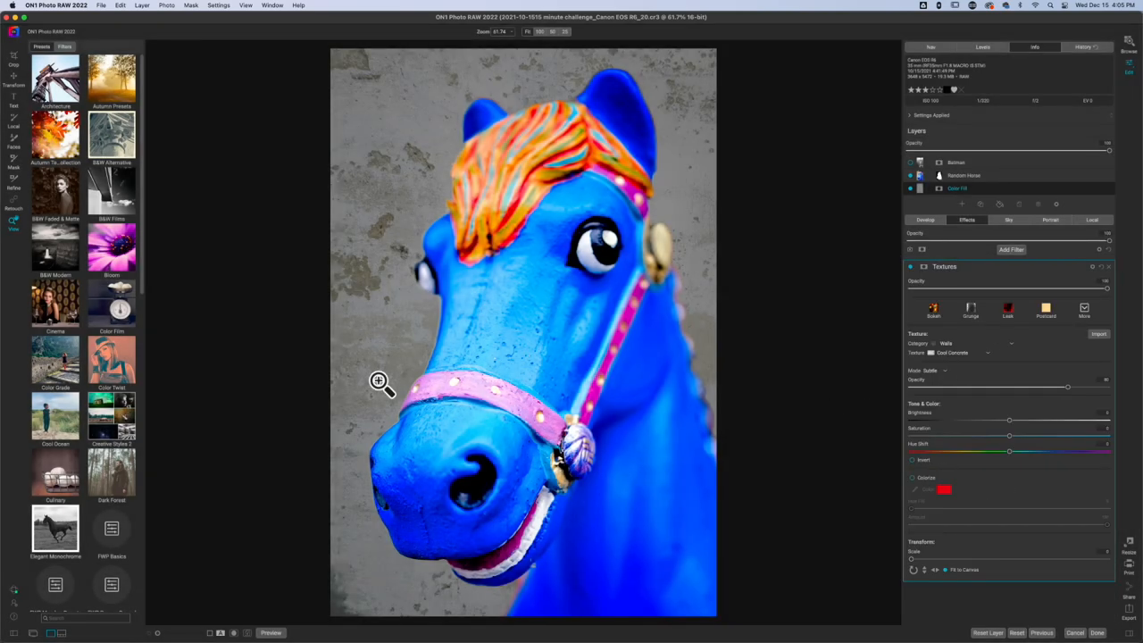
mouse_move(938, 375)
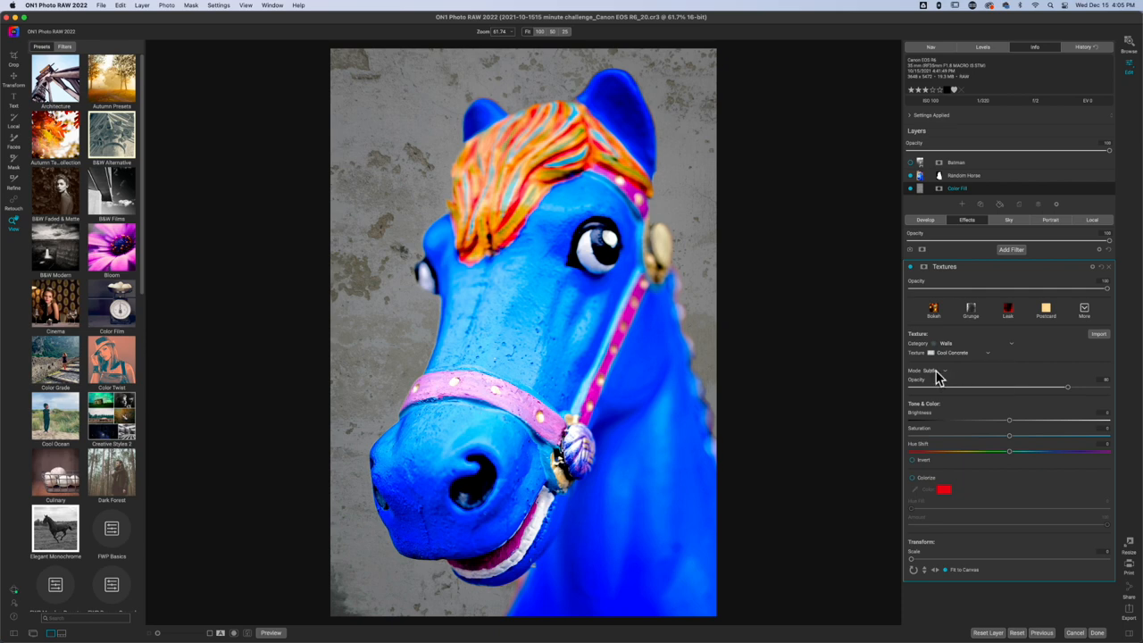
left_click(935, 371)
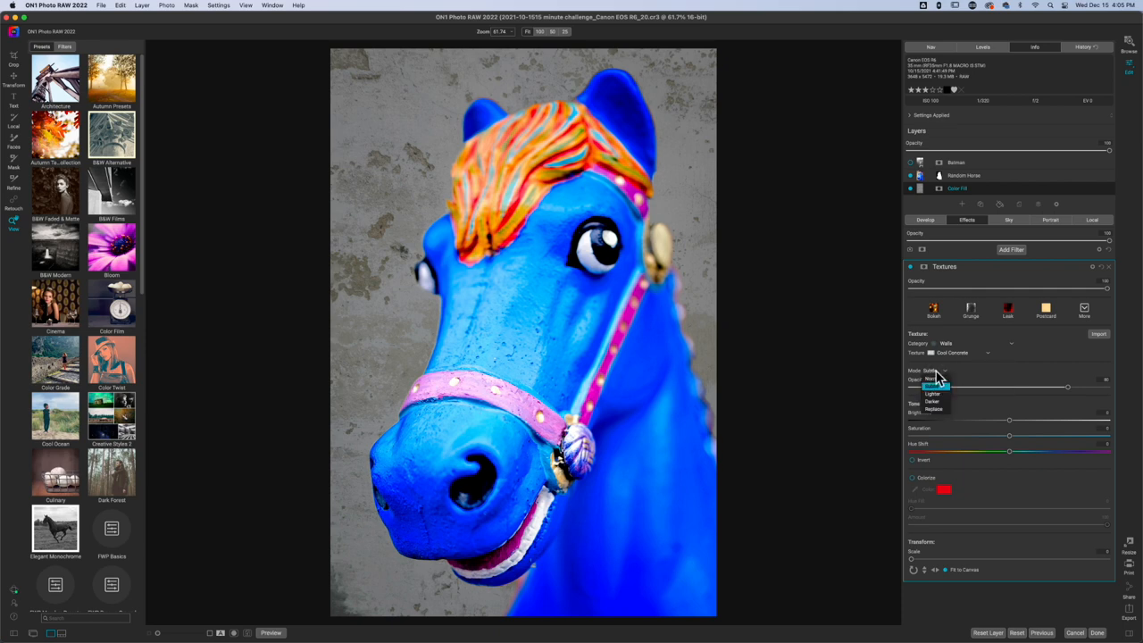
left_click(933, 400)
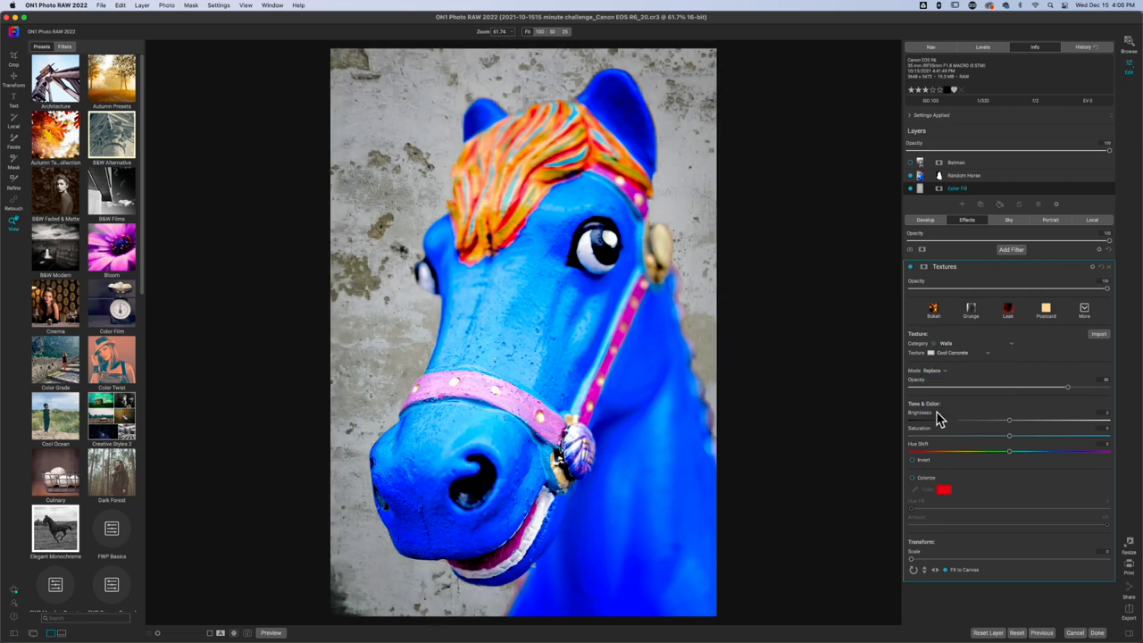
left_click_drag(1067, 386, 1107, 385)
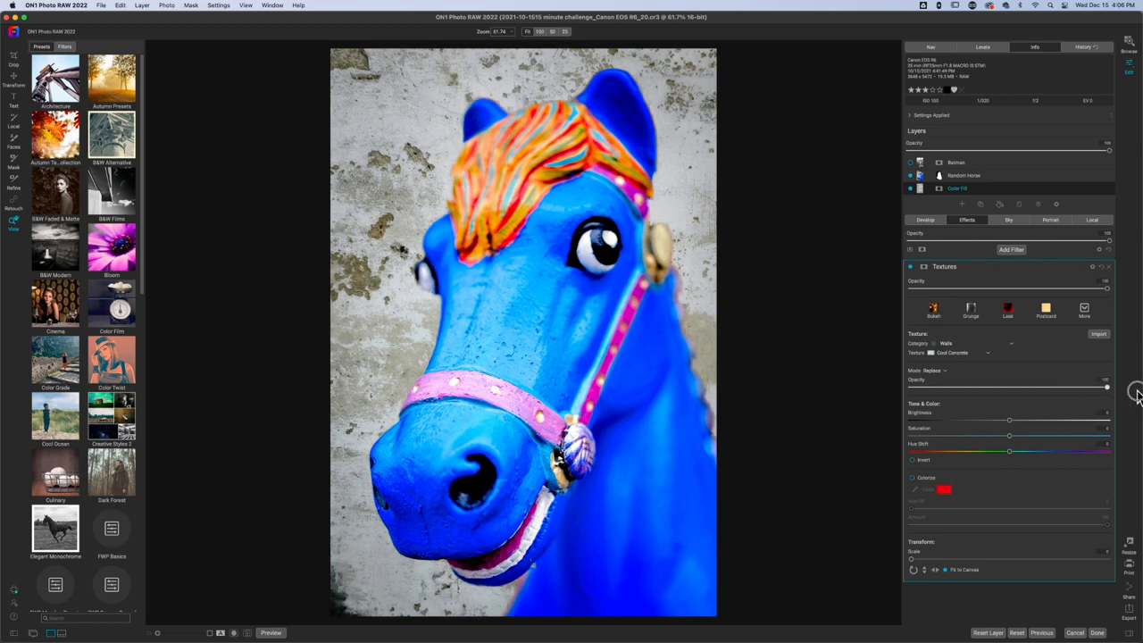
mouse_move(1126, 402)
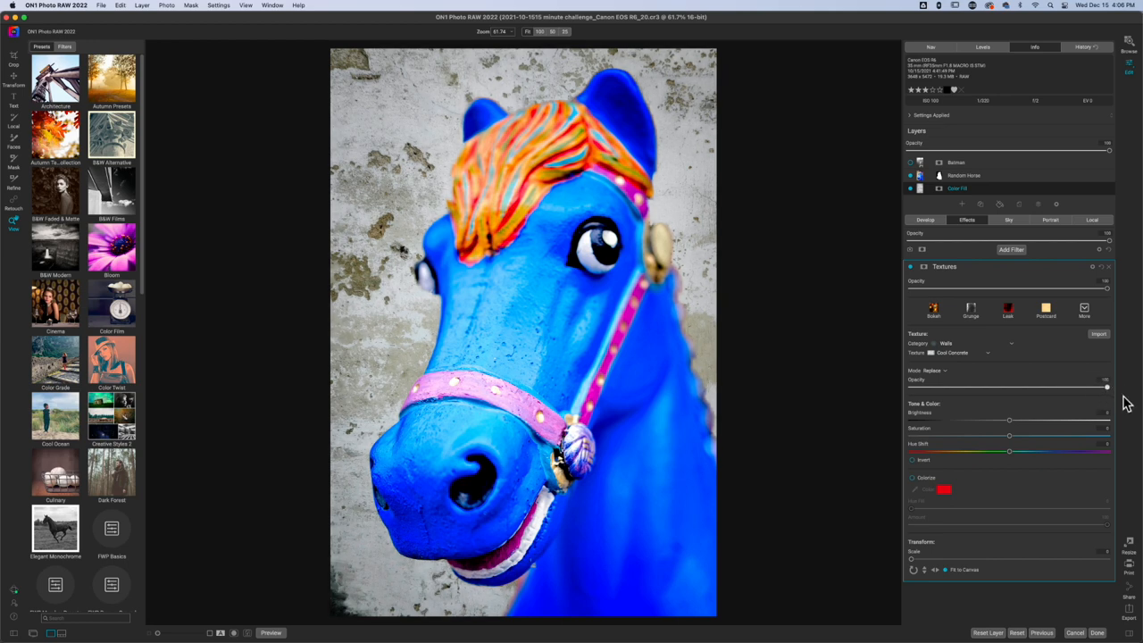
mouse_move(951, 351)
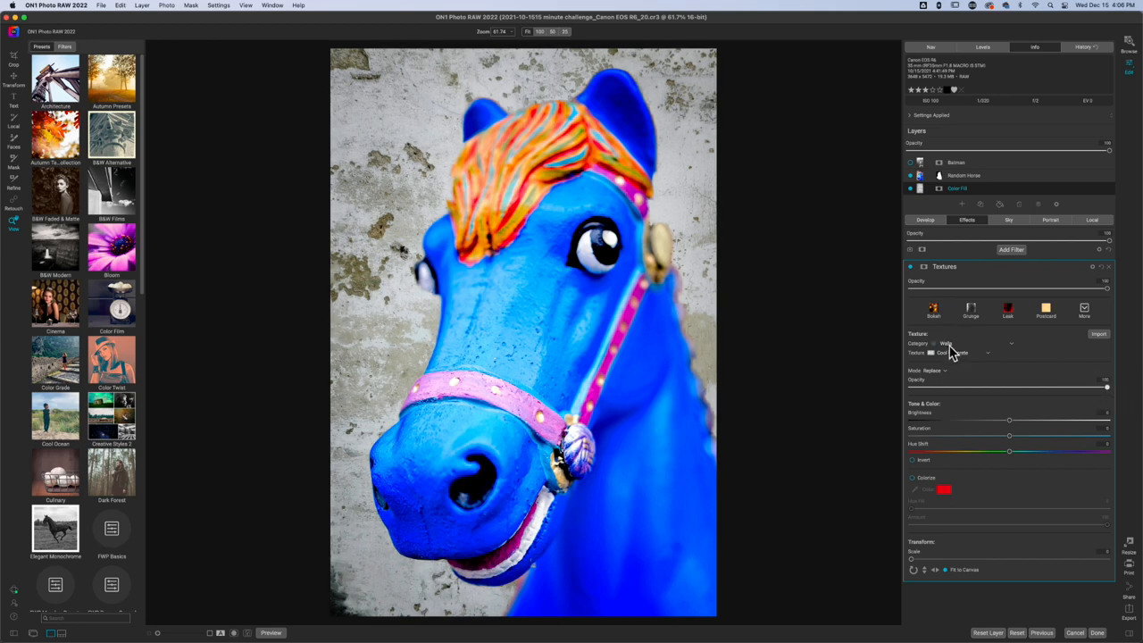
Browse texture categories, choose Fabric, and apply the Brocade Cool texture
left_click(973, 343)
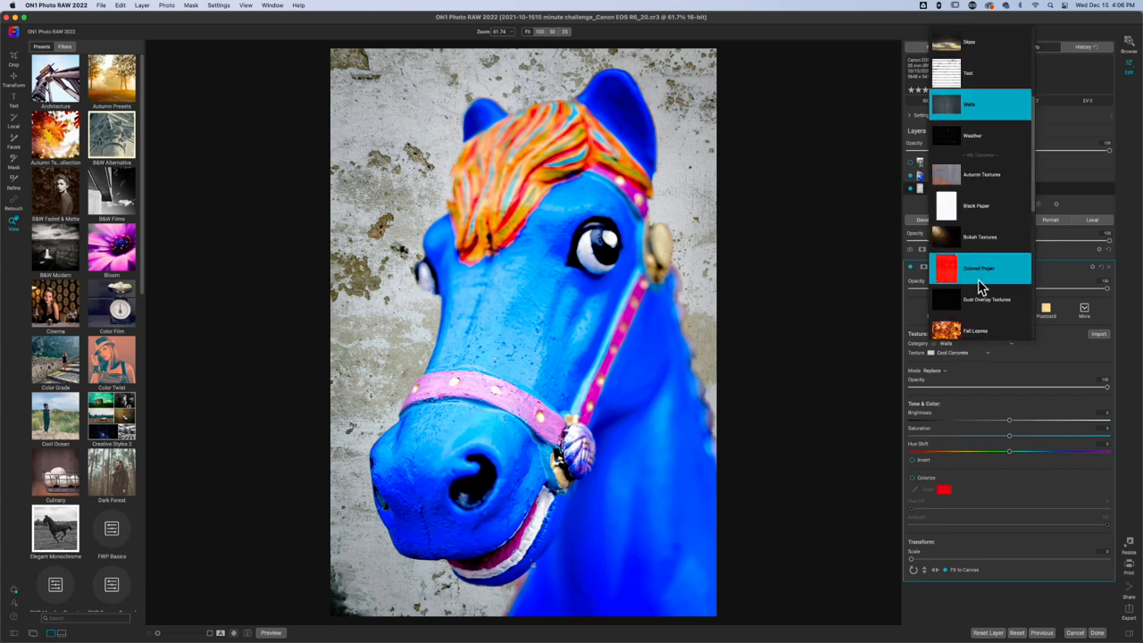
left_click(975, 205)
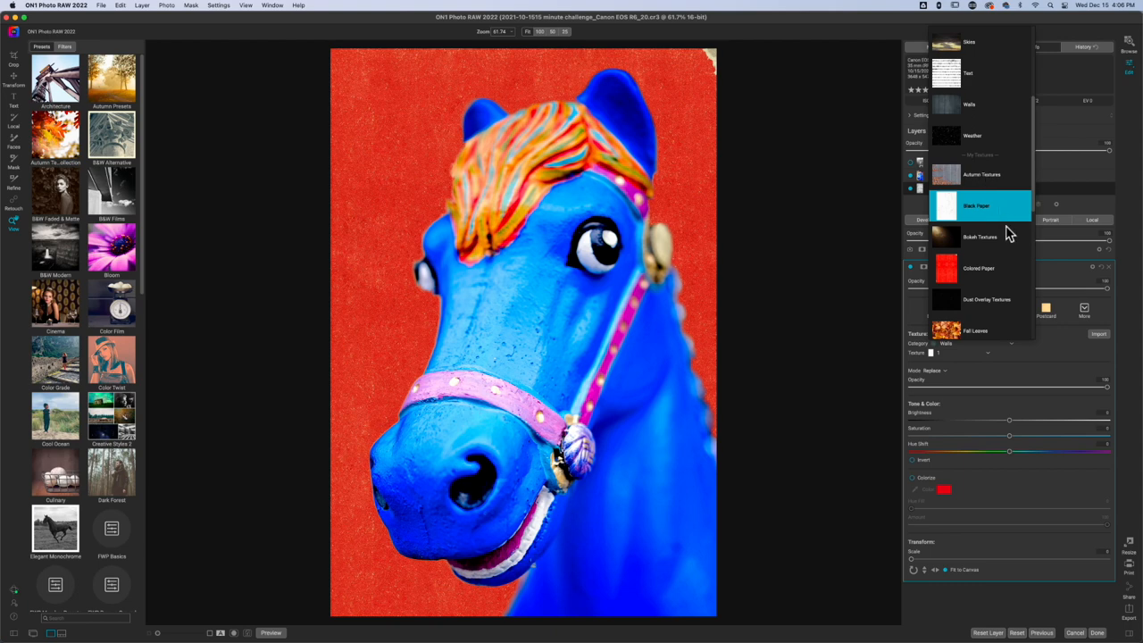
left_click(978, 136)
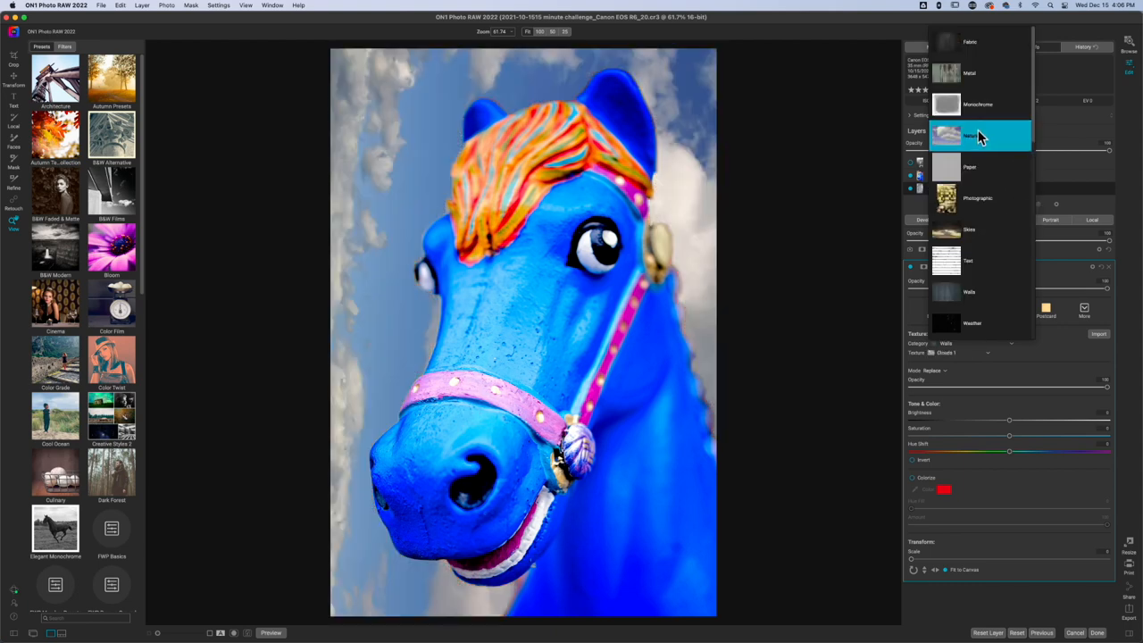
left_click(977, 105)
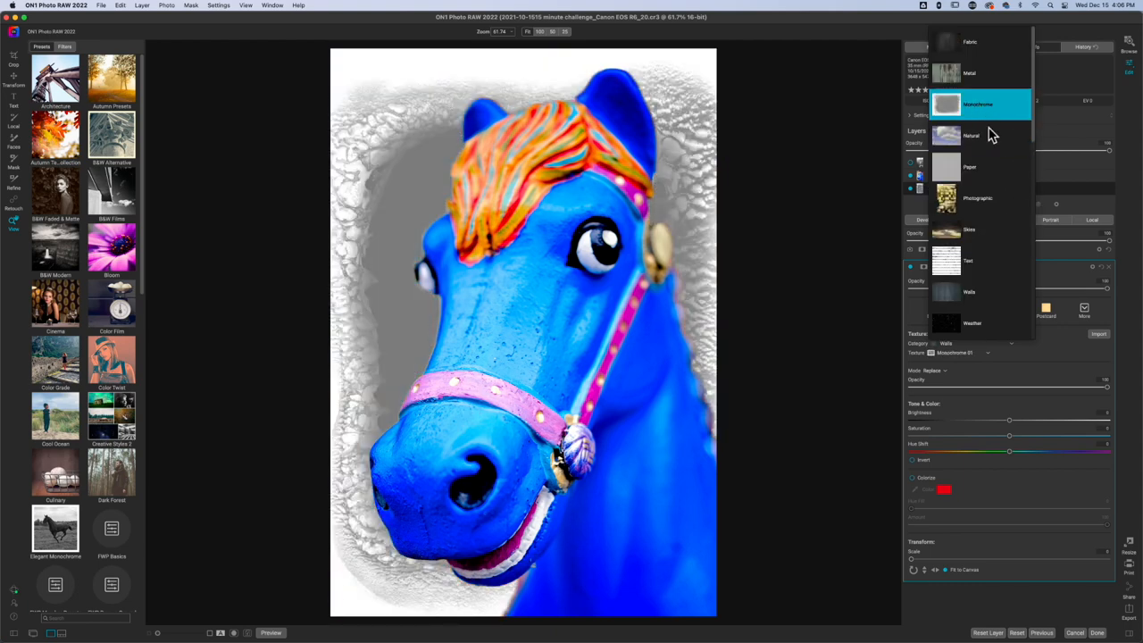
mouse_move(964, 80)
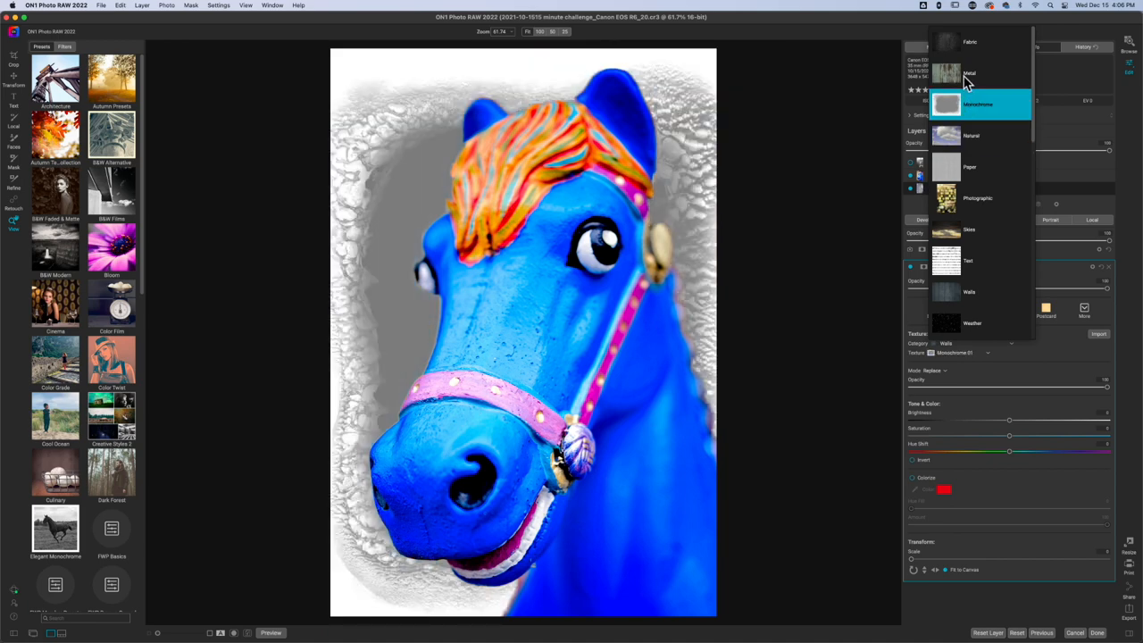
left_click(969, 42)
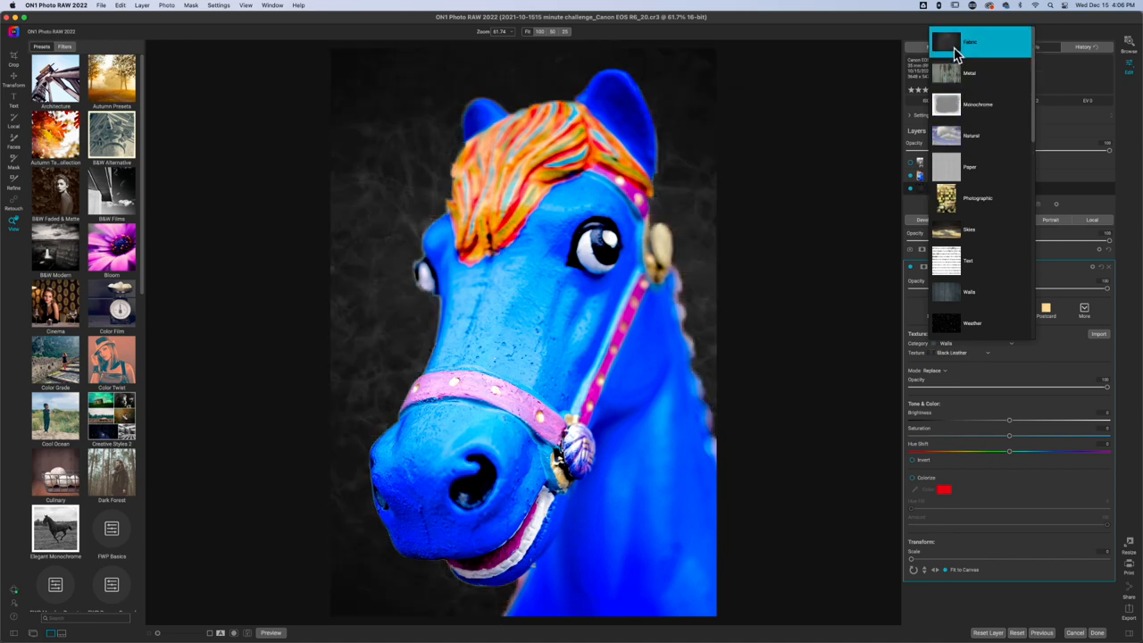
left_click(970, 42)
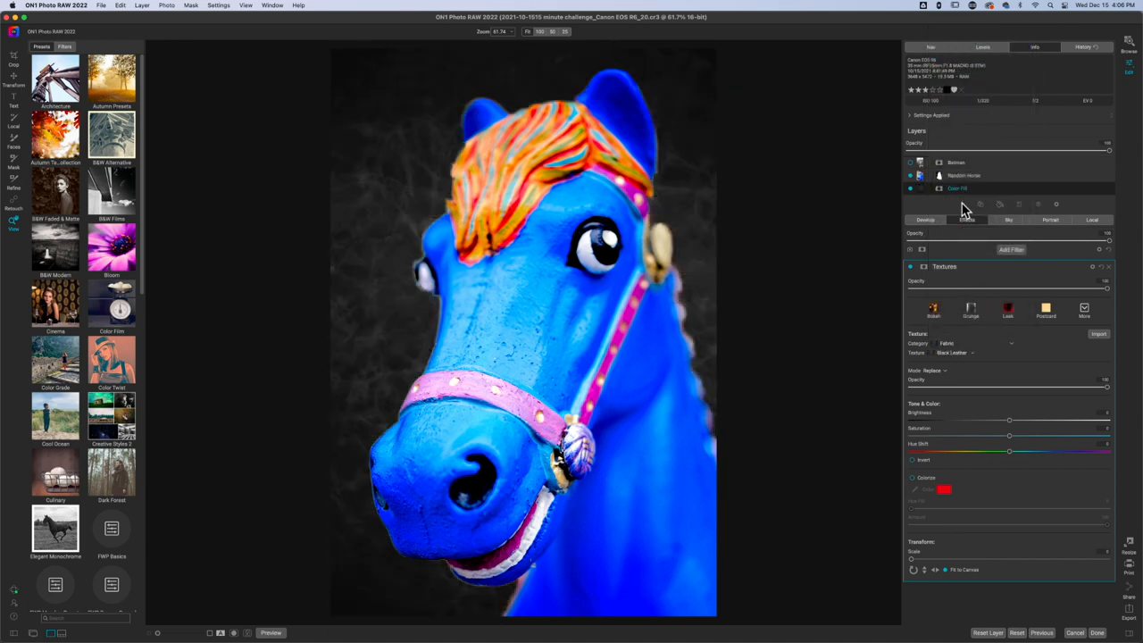
left_click(956, 352)
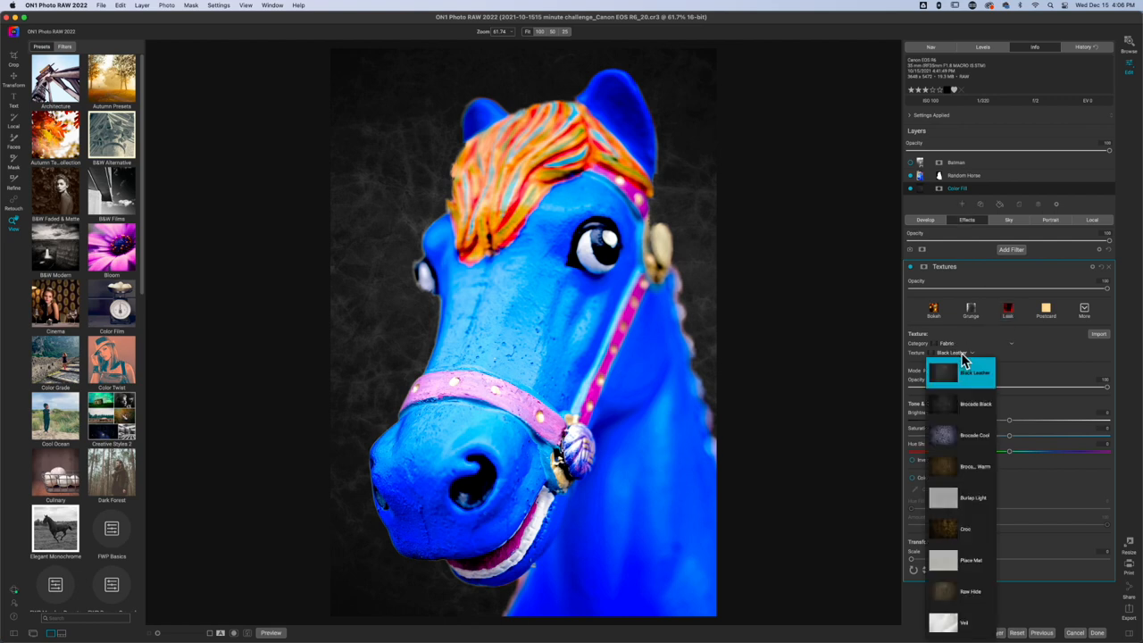
left_click(973, 435)
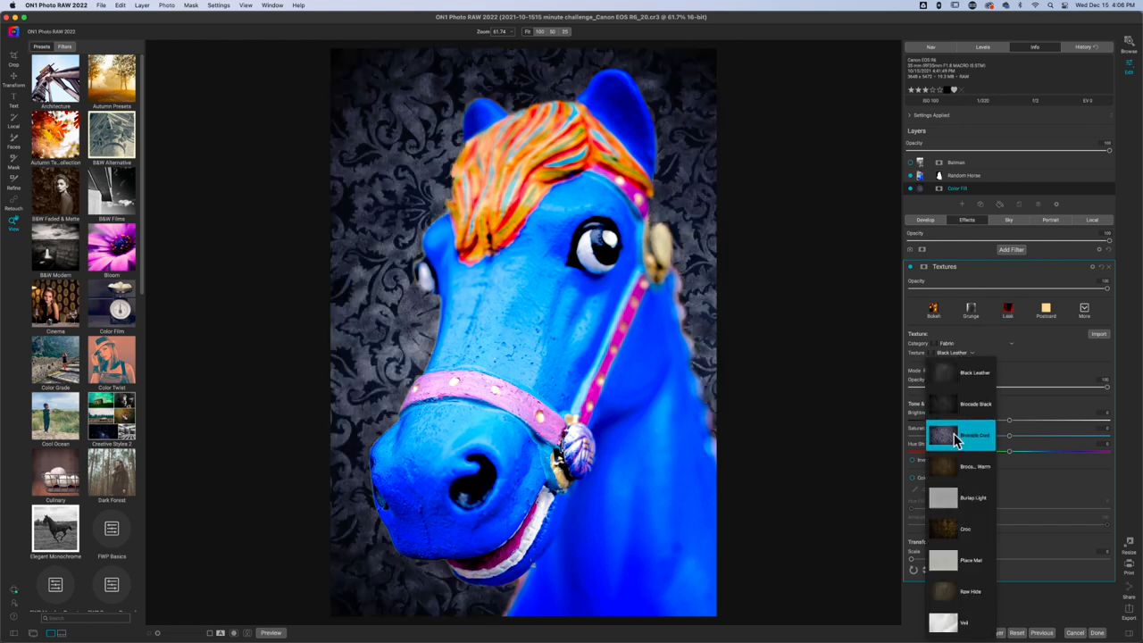
left_click(963, 435)
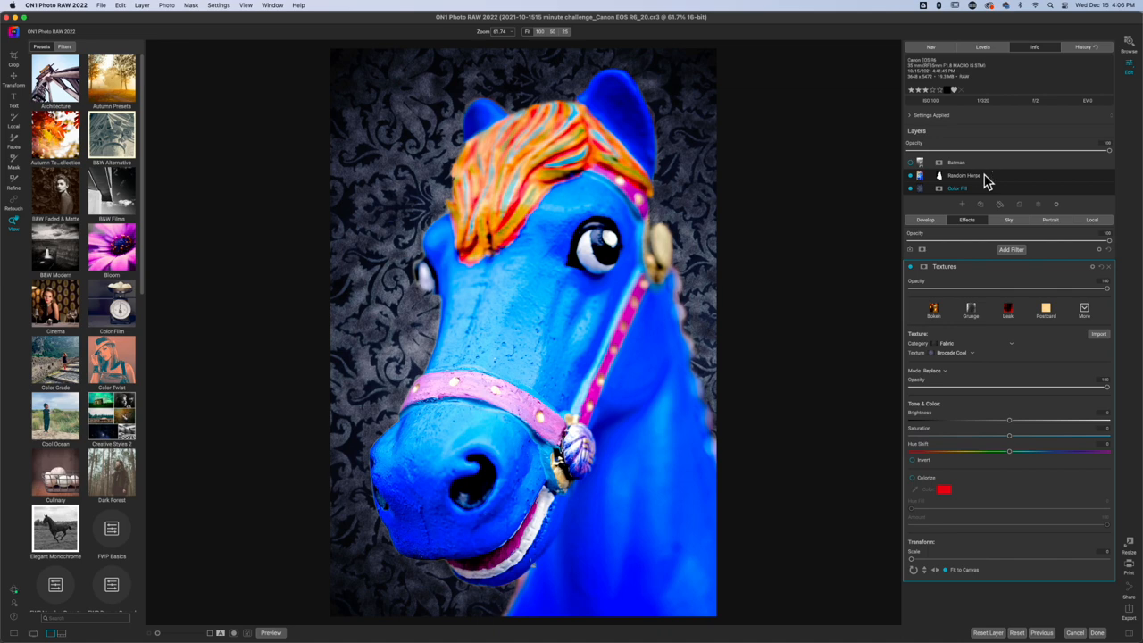
Select the Random Horse layer to show its vignette and dynamic contrast effects
left_click(964, 175)
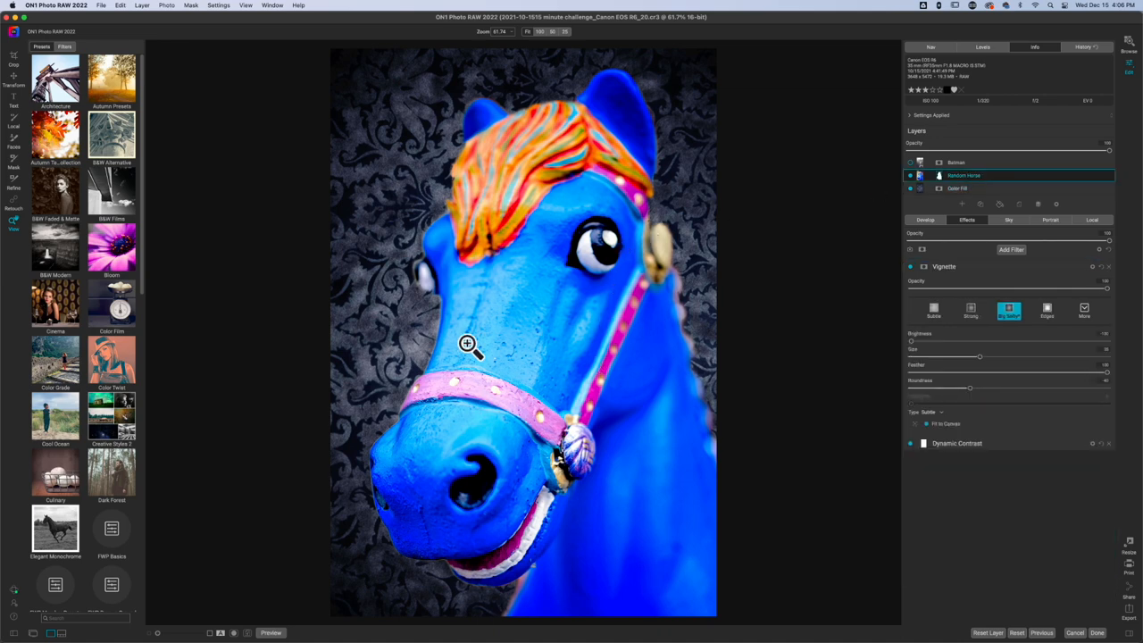
mouse_move(569, 221)
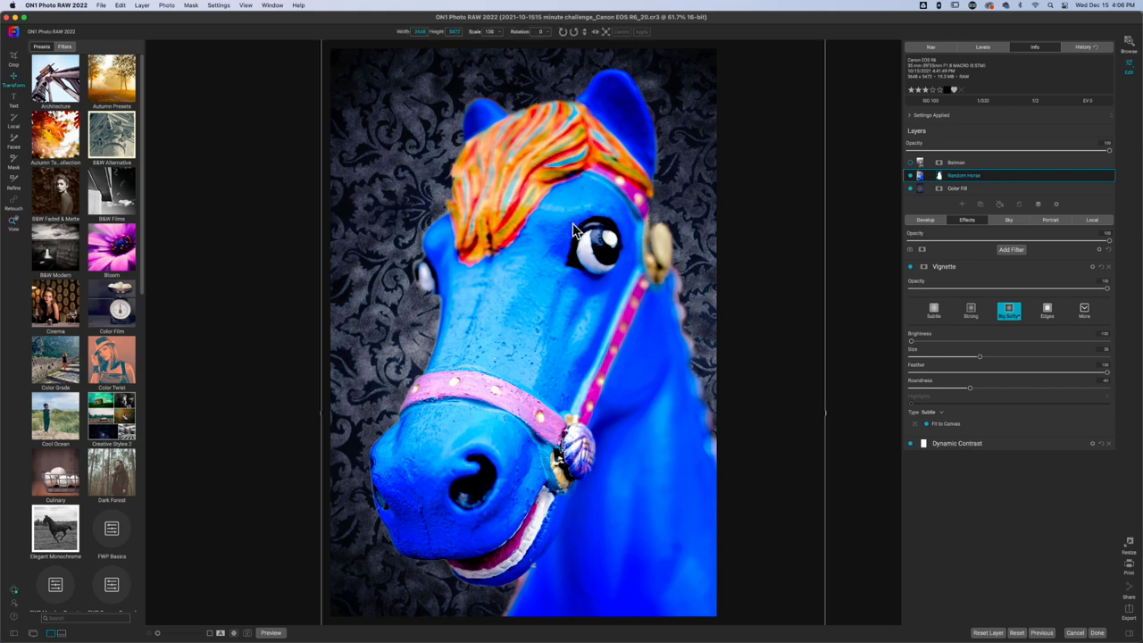
mouse_move(533, 120)
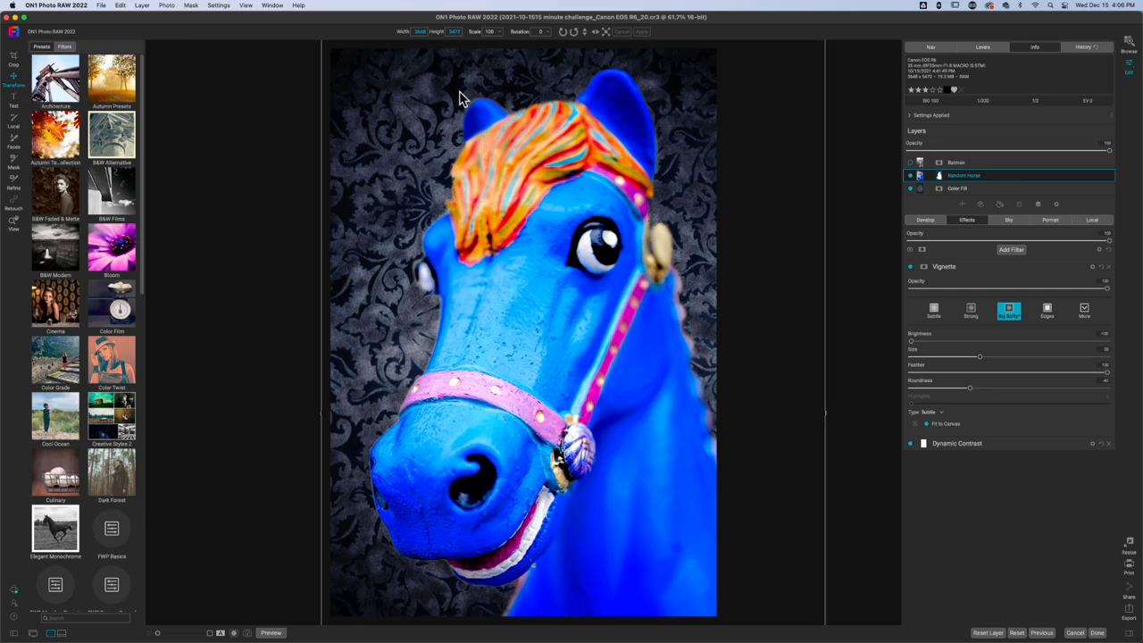
mouse_move(464, 53)
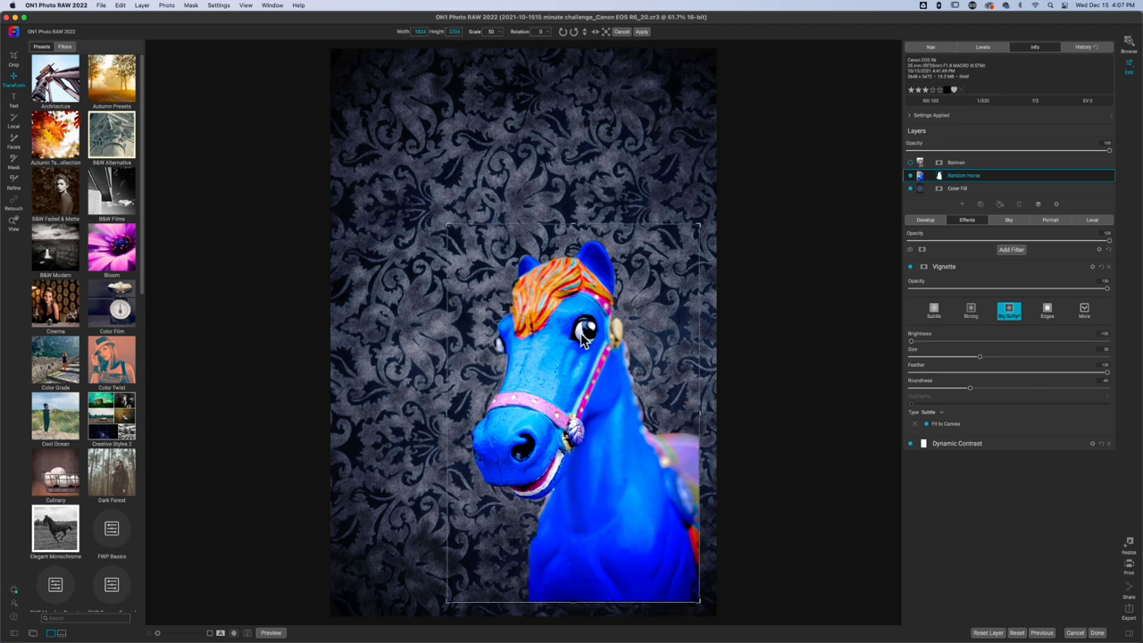
mouse_move(699, 473)
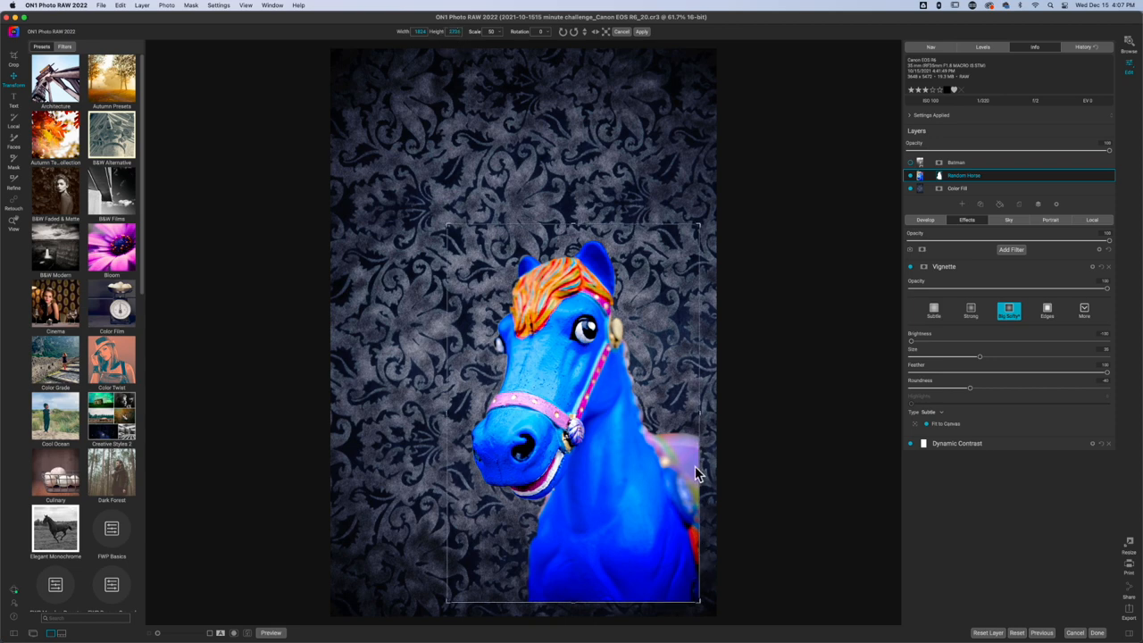
mouse_move(647, 460)
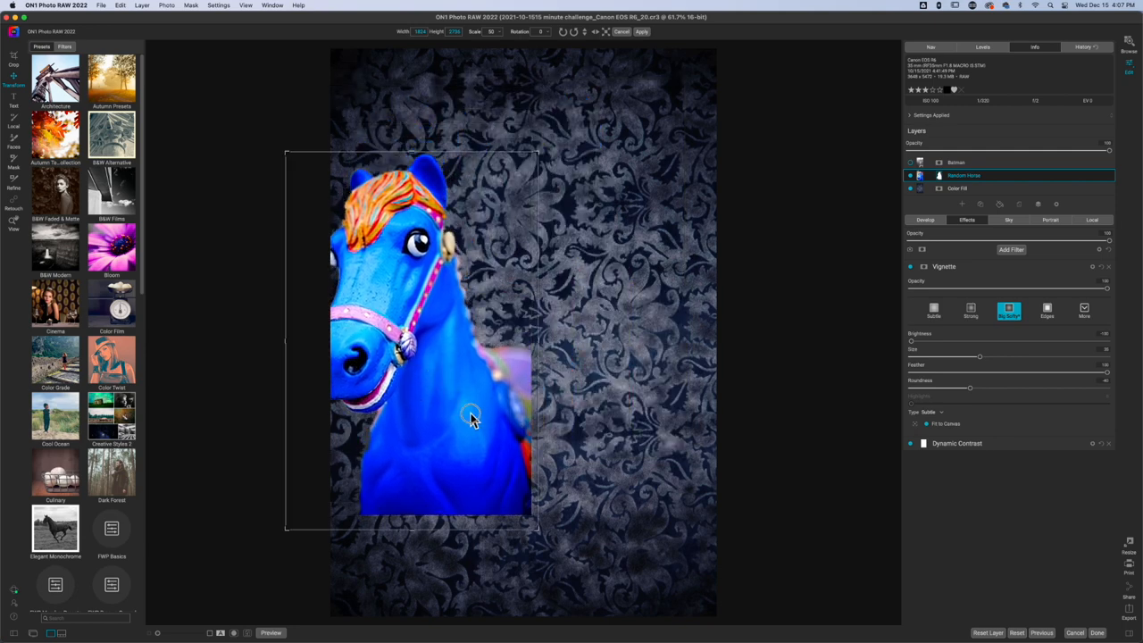
Drag the half-size horse into the lower-right corner of the brocade canvas
left_click_drag(473, 419, 603, 473)
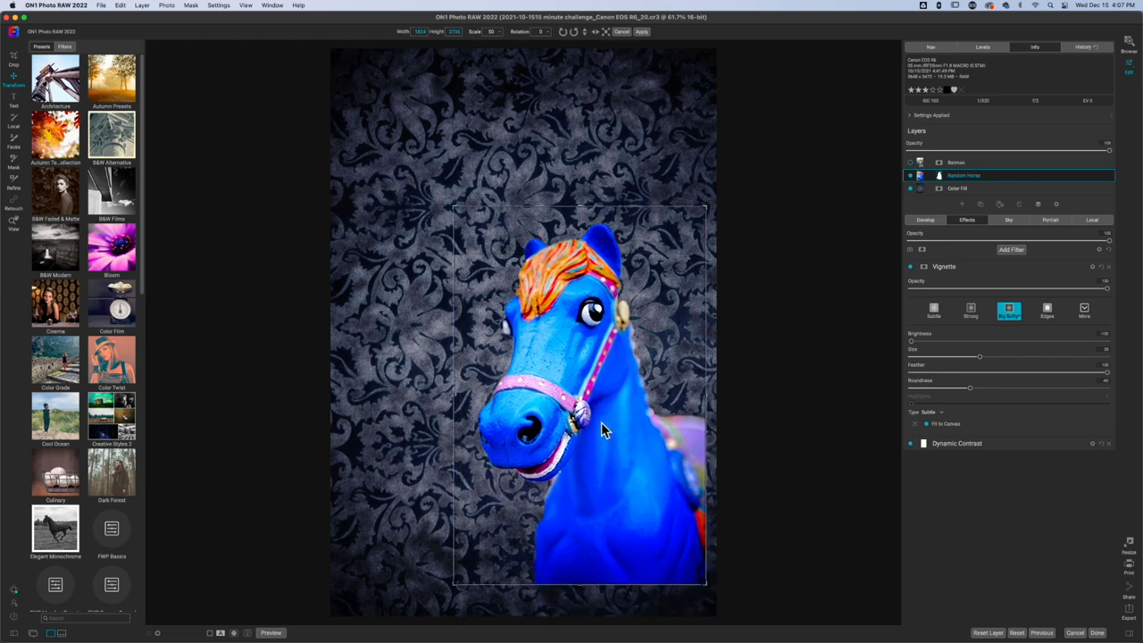
mouse_move(705, 573)
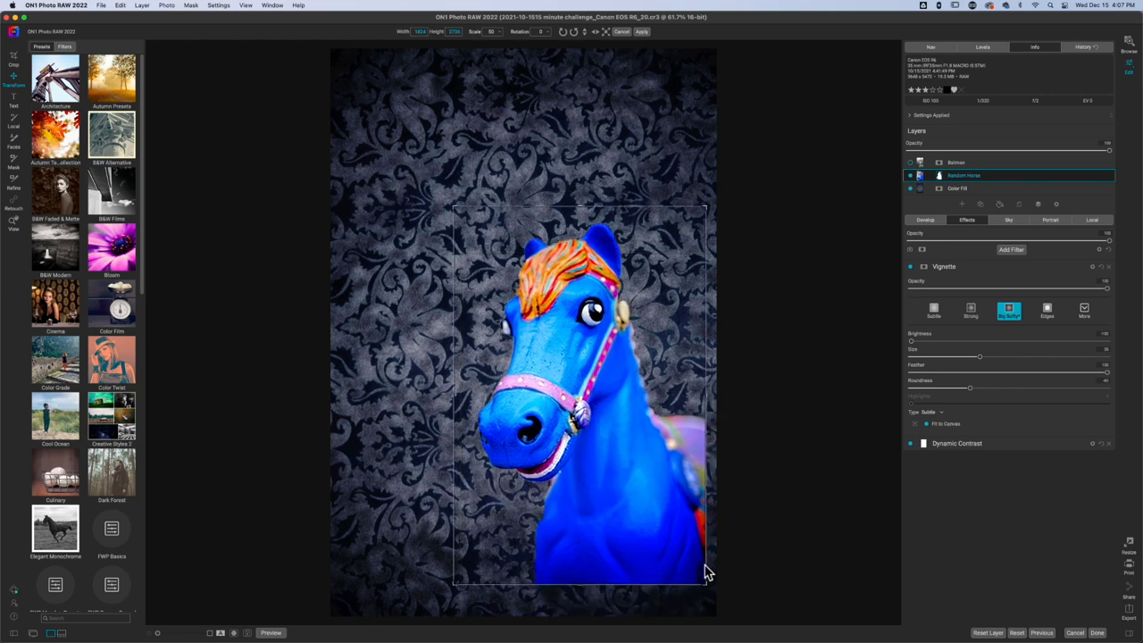
left_click_drag(705, 571, 602, 438)
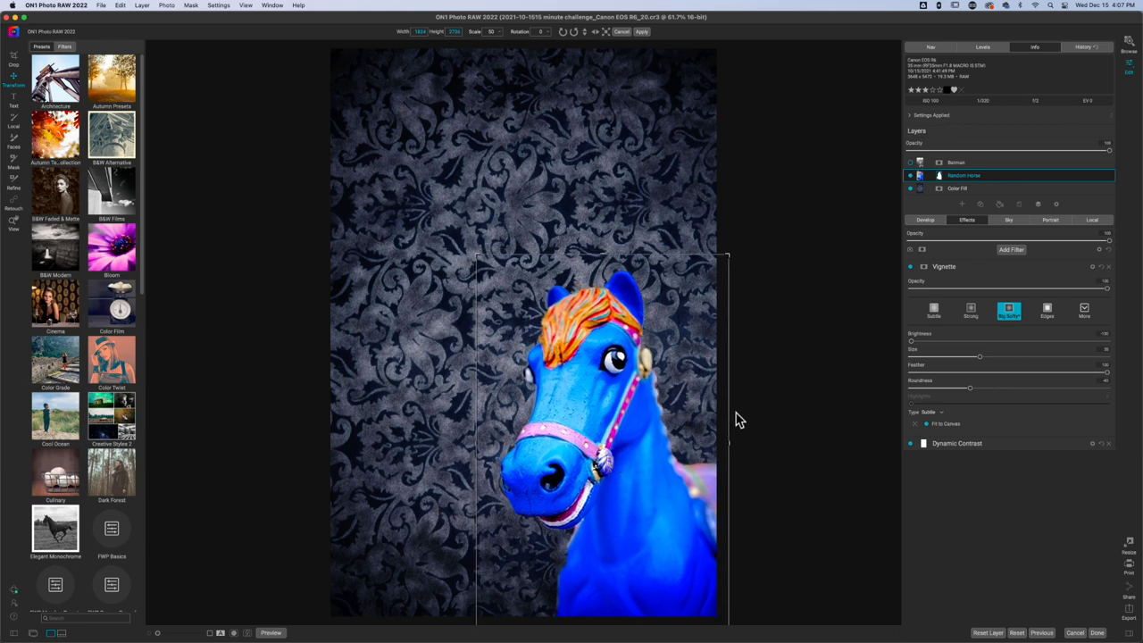
mouse_move(820, 296)
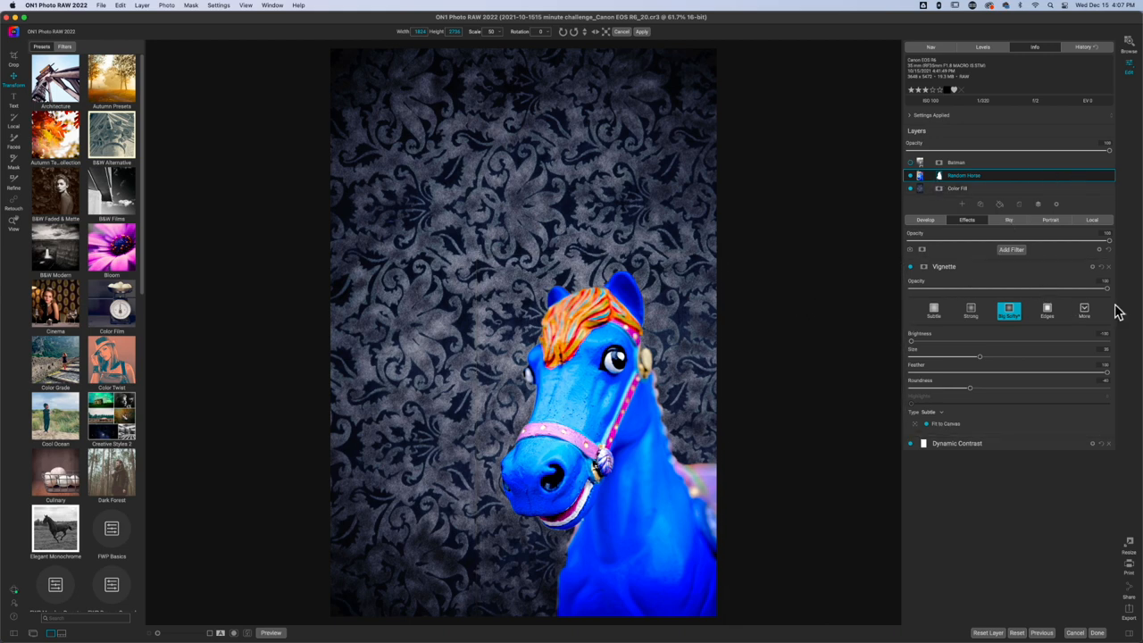
mouse_move(987, 290)
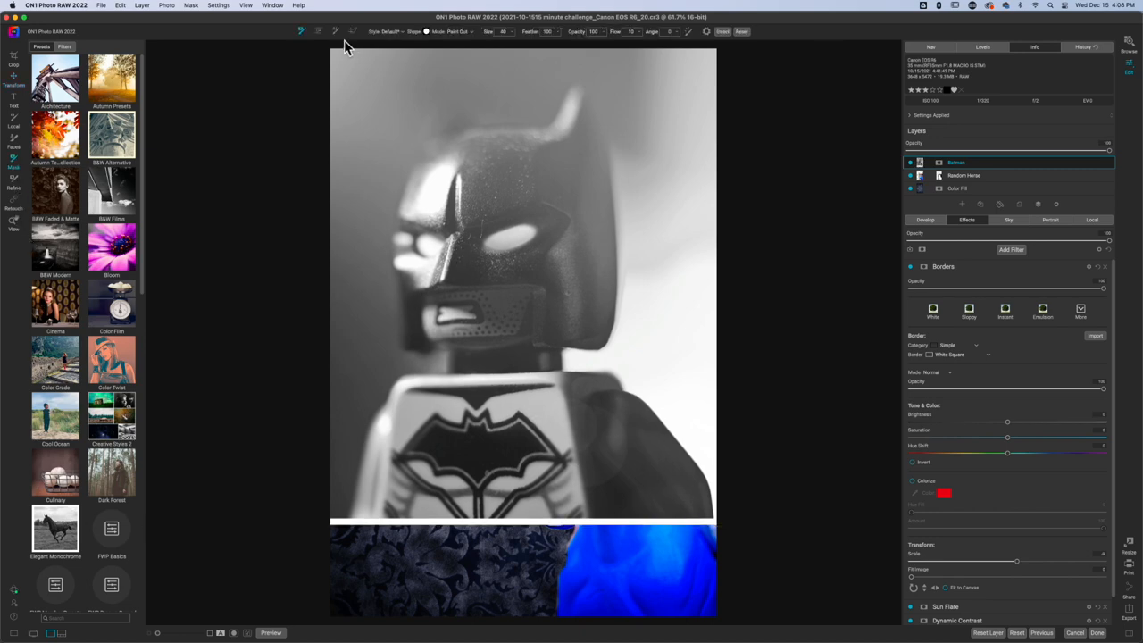
Switch the Masking Bug to the quick mask brush for painting on the Batman layer
left_click(13, 167)
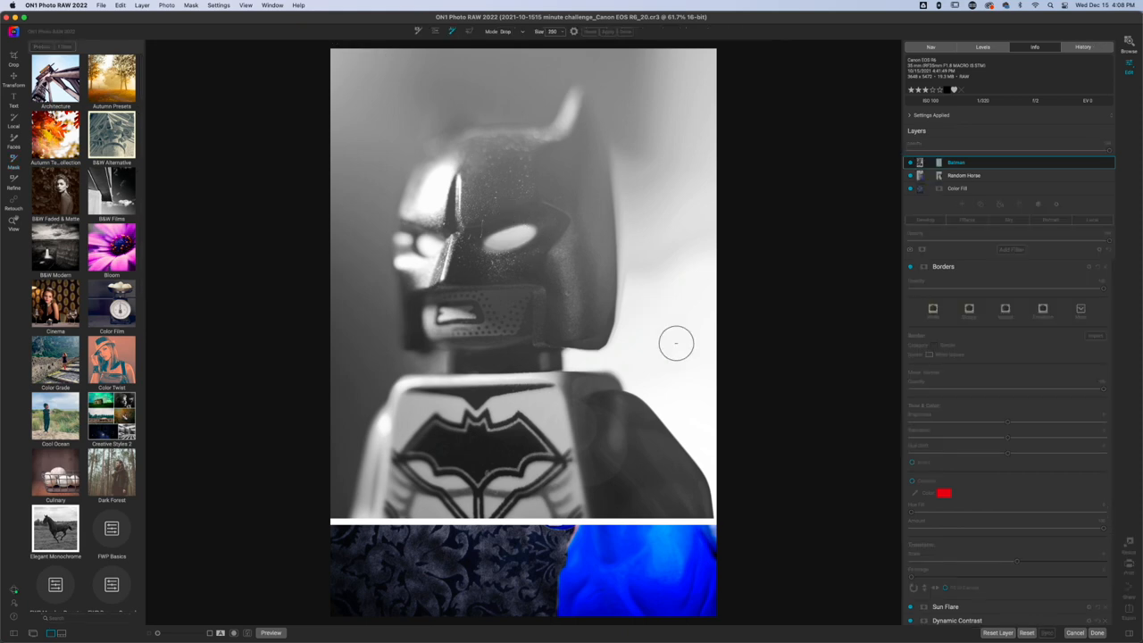
Paint red Drop strokes over the background right of, above, and around Batman
left_click_drag(675, 344, 705, 415)
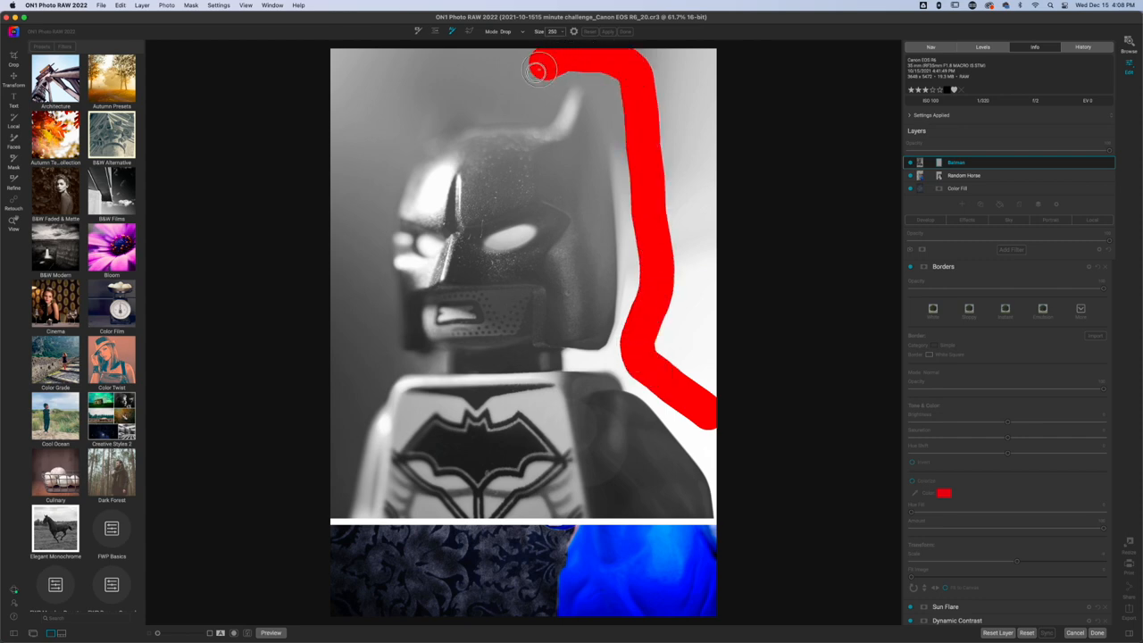
left_click_drag(536, 72, 392, 72)
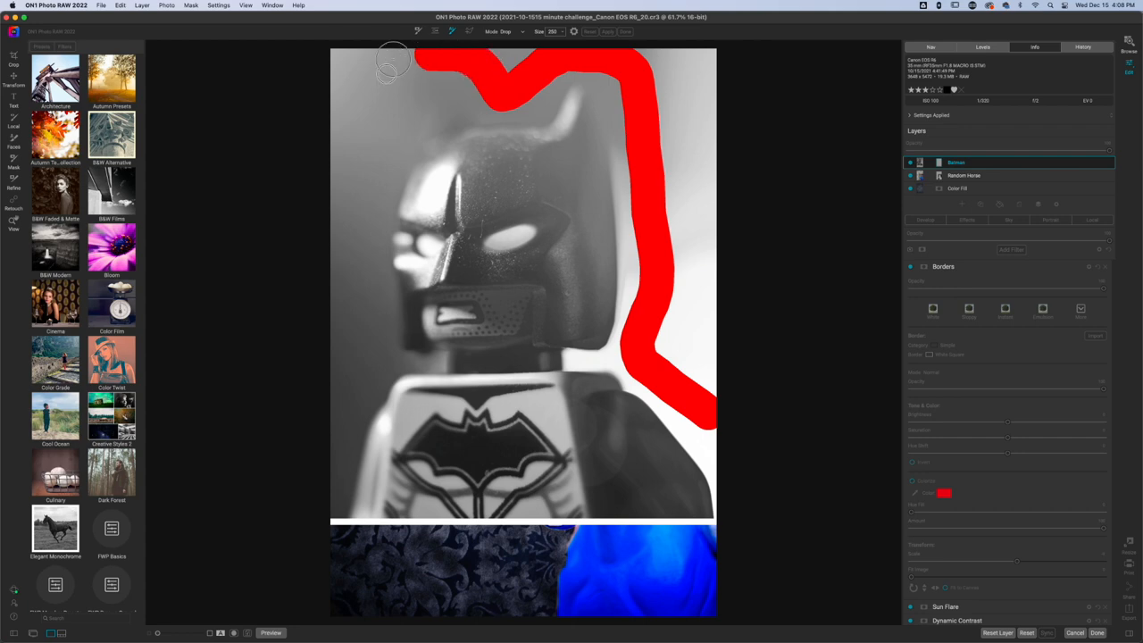
left_click_drag(397, 62, 348, 424)
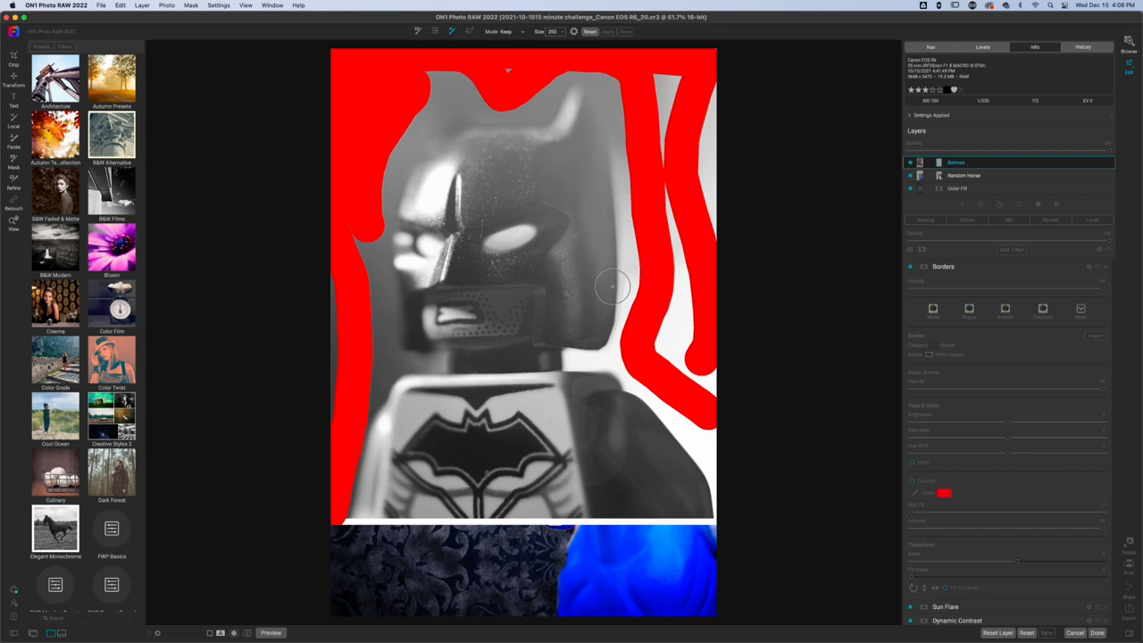
mouse_move(465, 185)
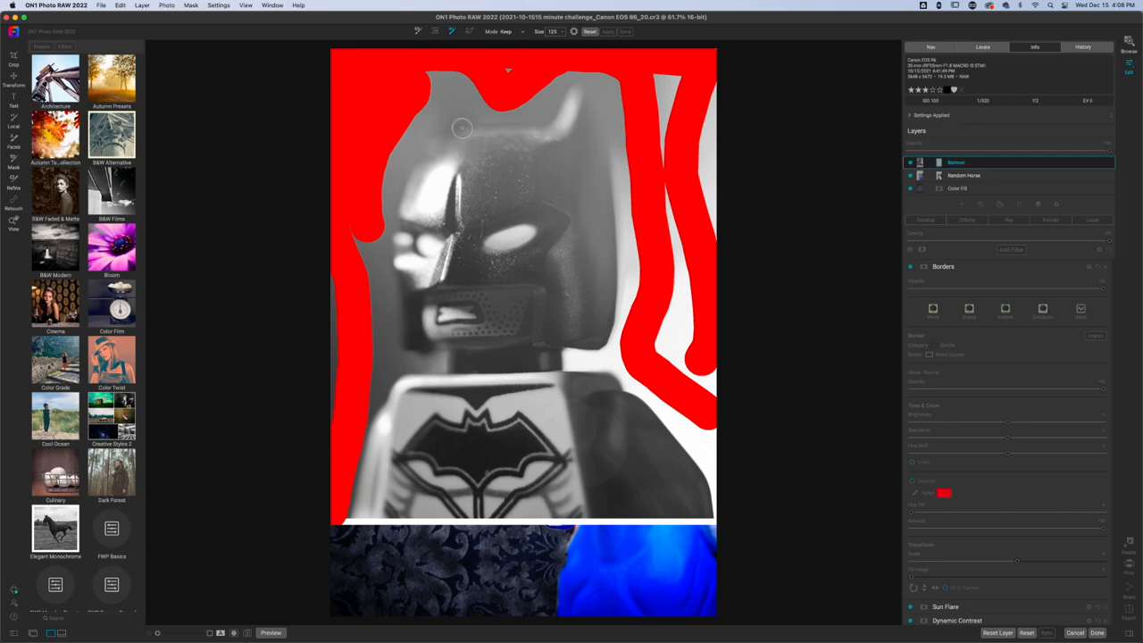
Switch the brush to Keep and paint green over Batman's head, face and chest
left_click(457, 126)
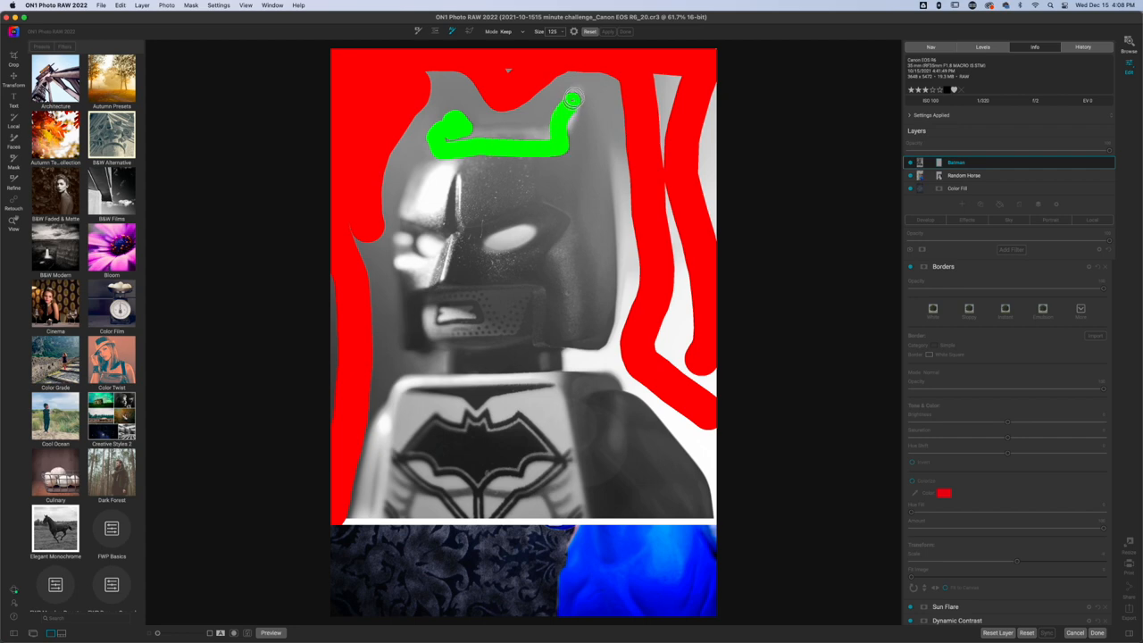
left_click_drag(573, 100, 585, 294)
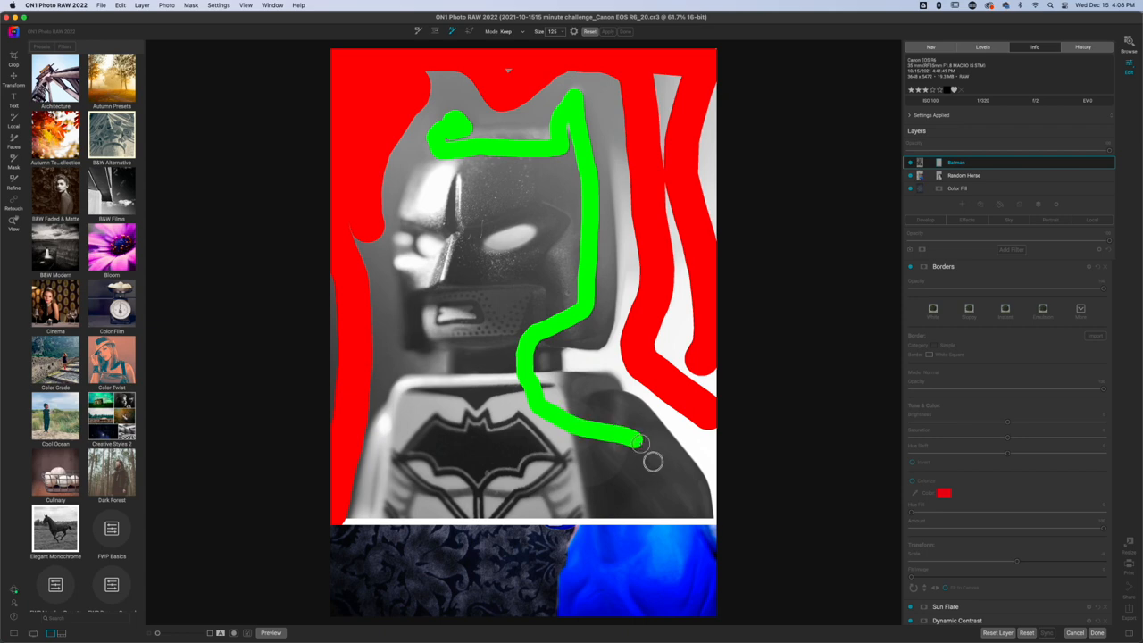
left_click_drag(639, 442, 446, 507)
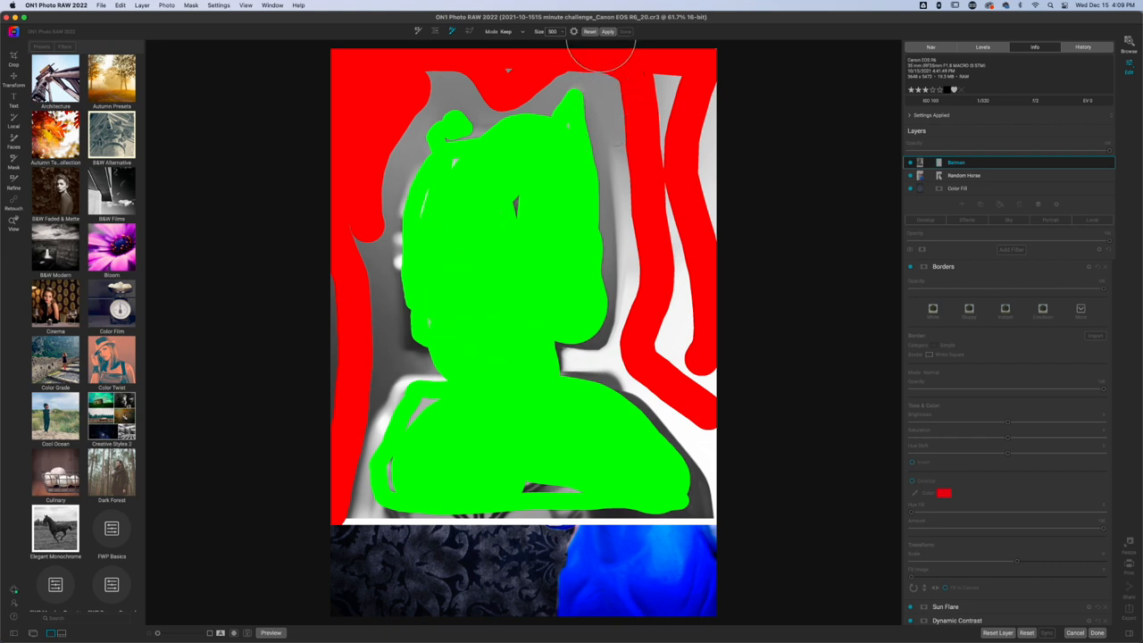
mouse_move(889, 324)
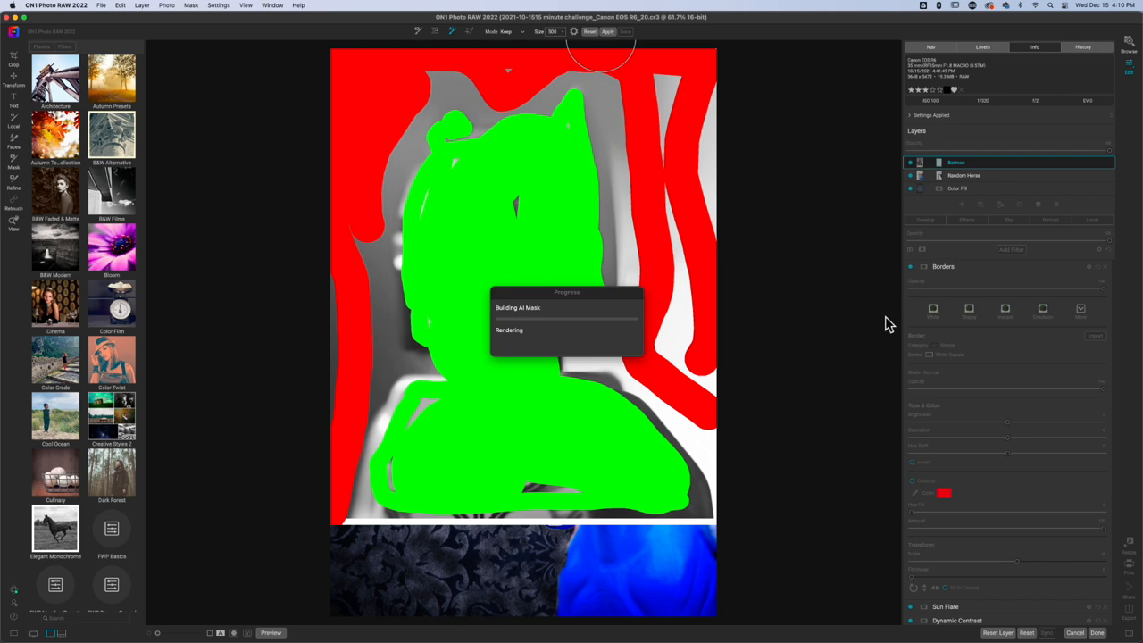
mouse_move(467, 40)
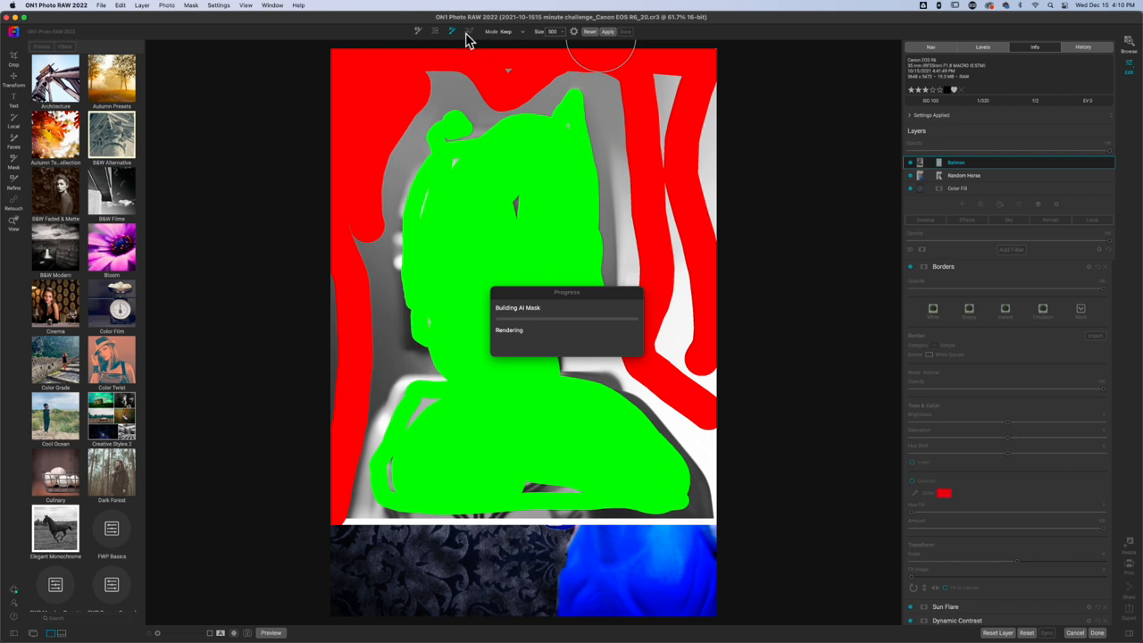
mouse_move(818, 248)
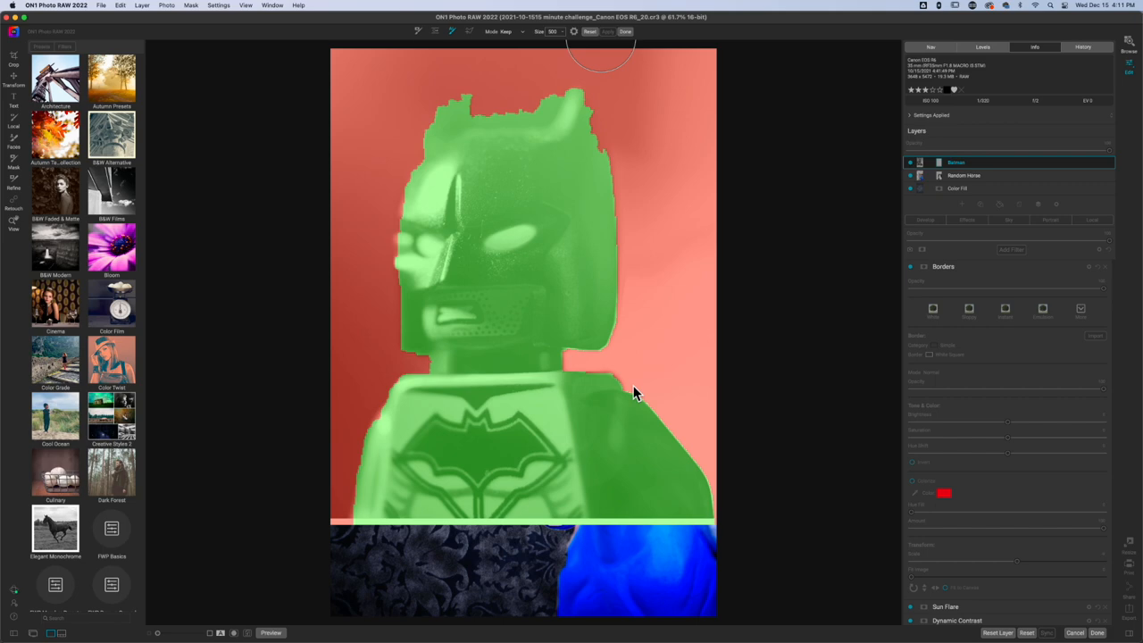
mouse_move(665, 624)
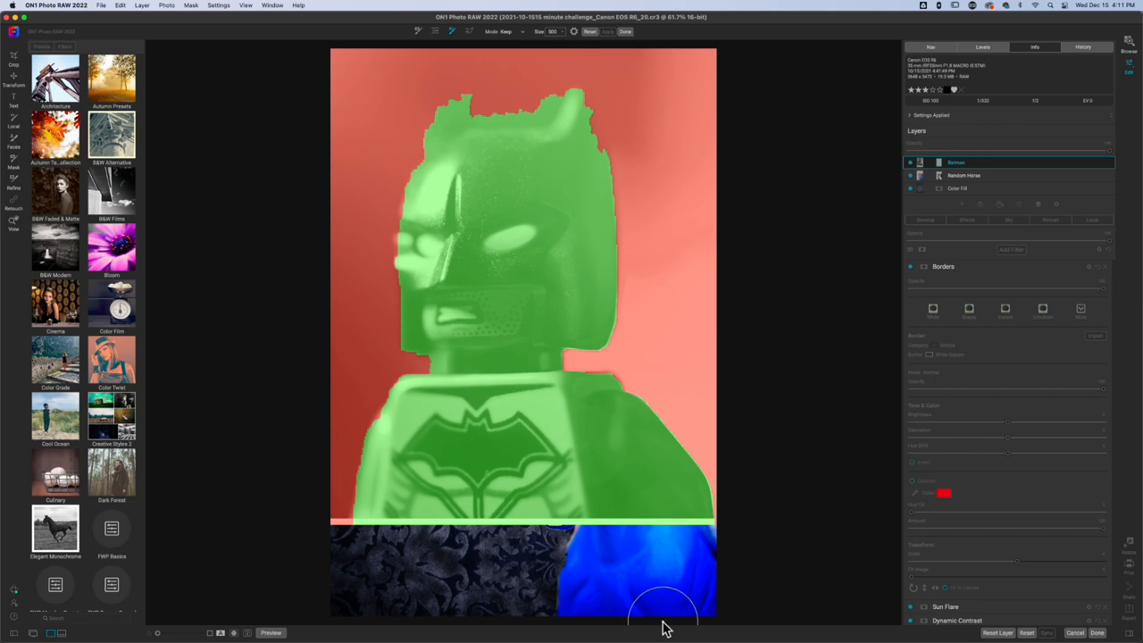
mouse_move(580, 420)
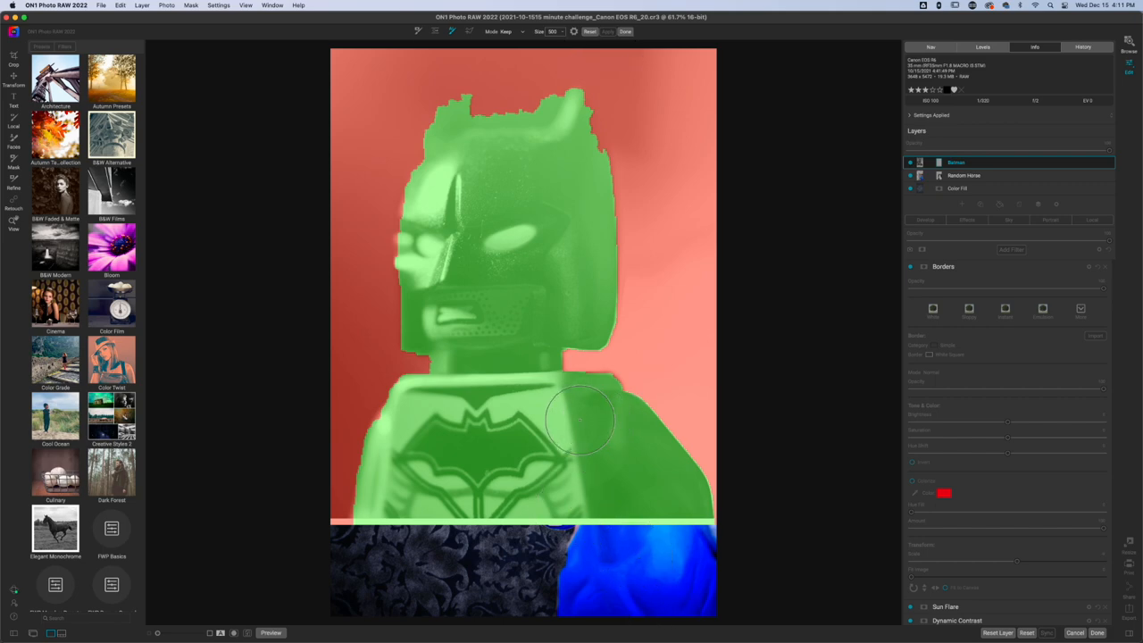
mouse_move(553, 259)
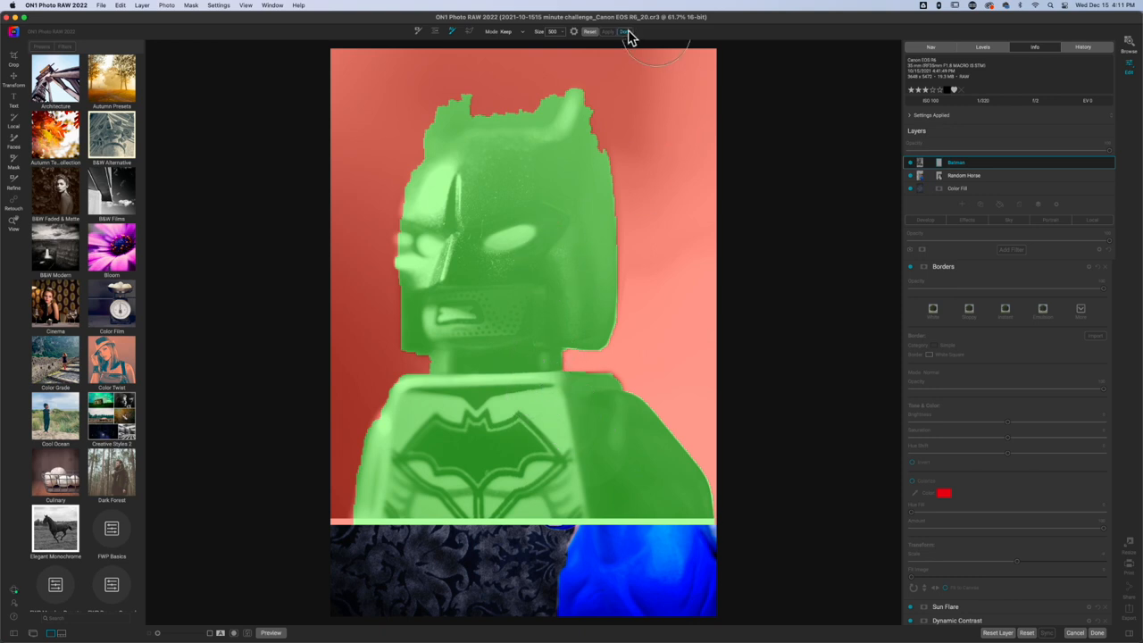
Accept the Batman mask with Done so the cutout sits over the brocade
left_click(625, 31)
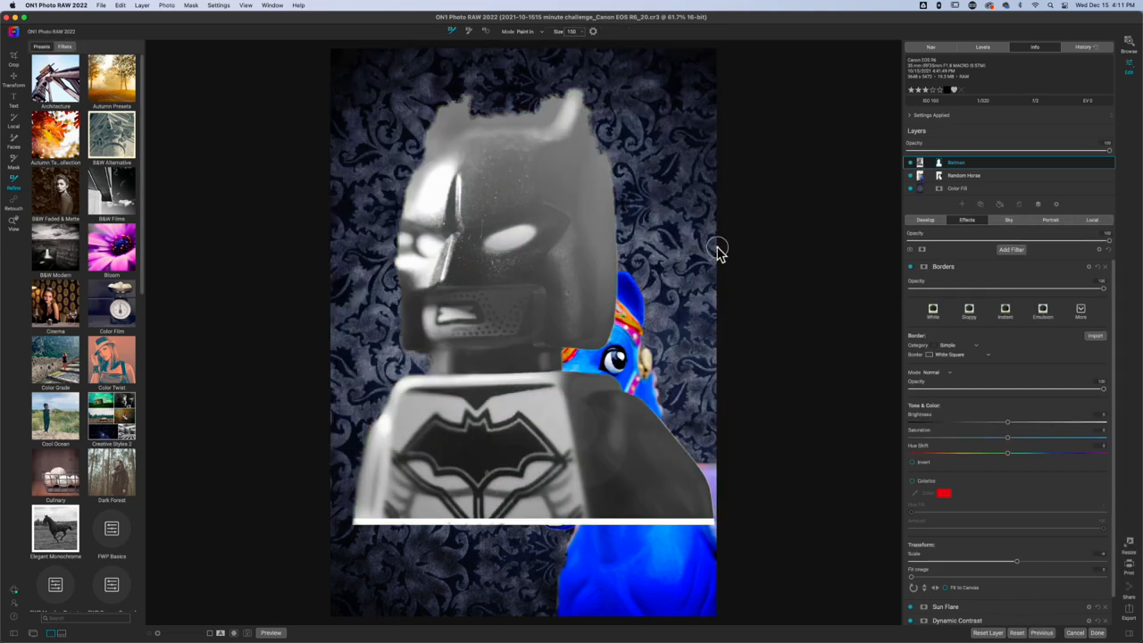
mouse_move(616, 267)
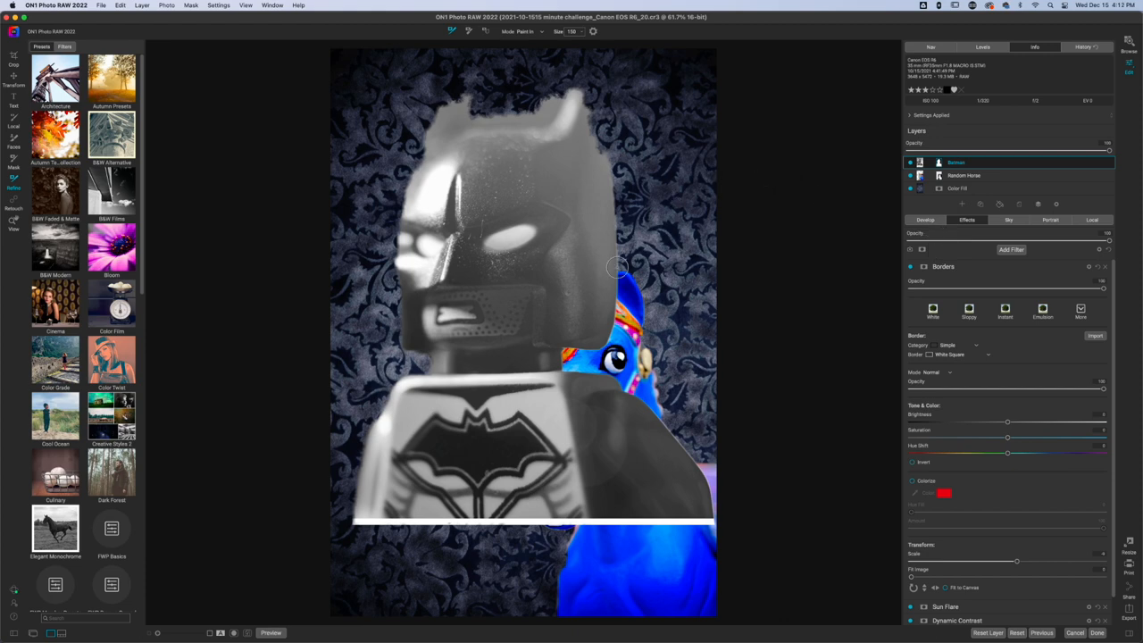
mouse_move(581, 318)
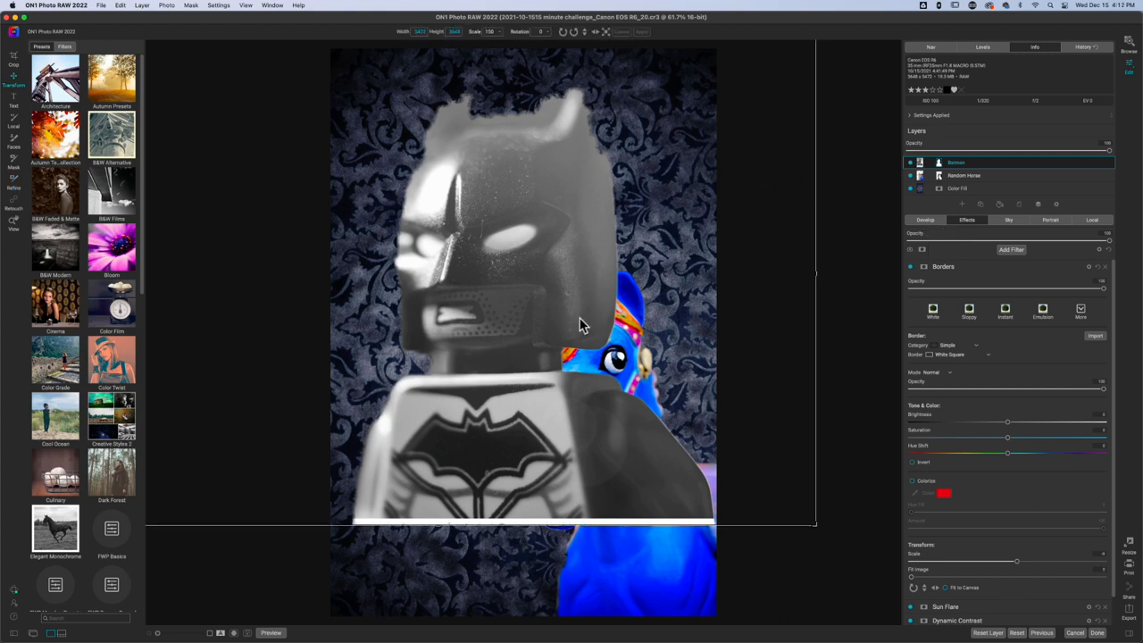
mouse_move(783, 459)
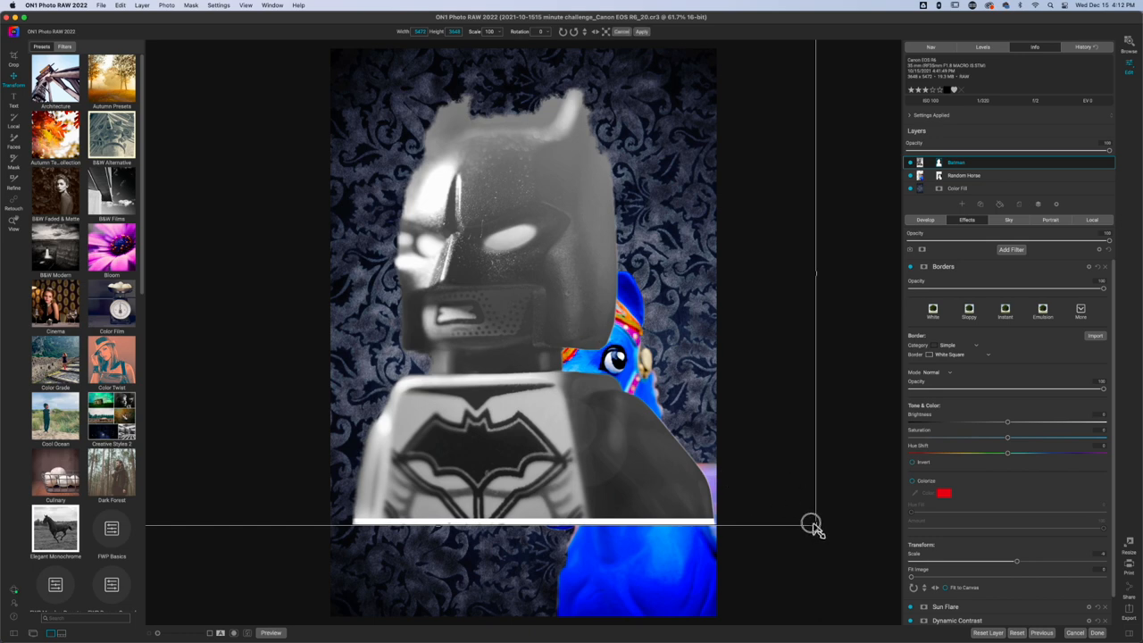
Scale the Batman cutout down in two corner drags and move it lower left beside the horse
left_click_drag(812, 522, 741, 495)
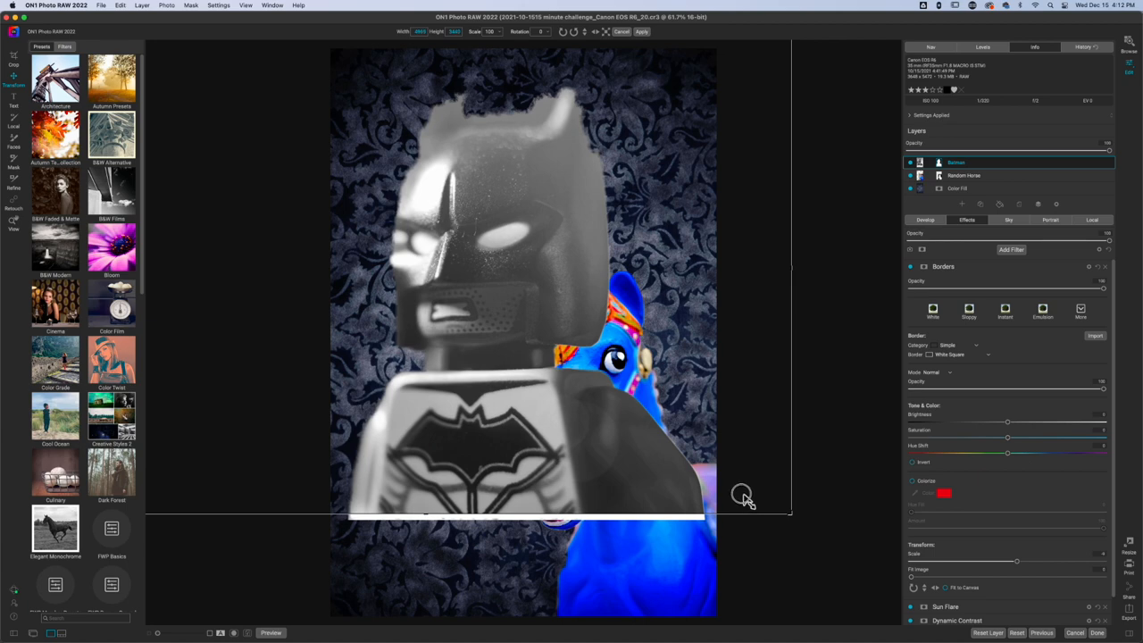
left_click_drag(743, 496, 714, 482)
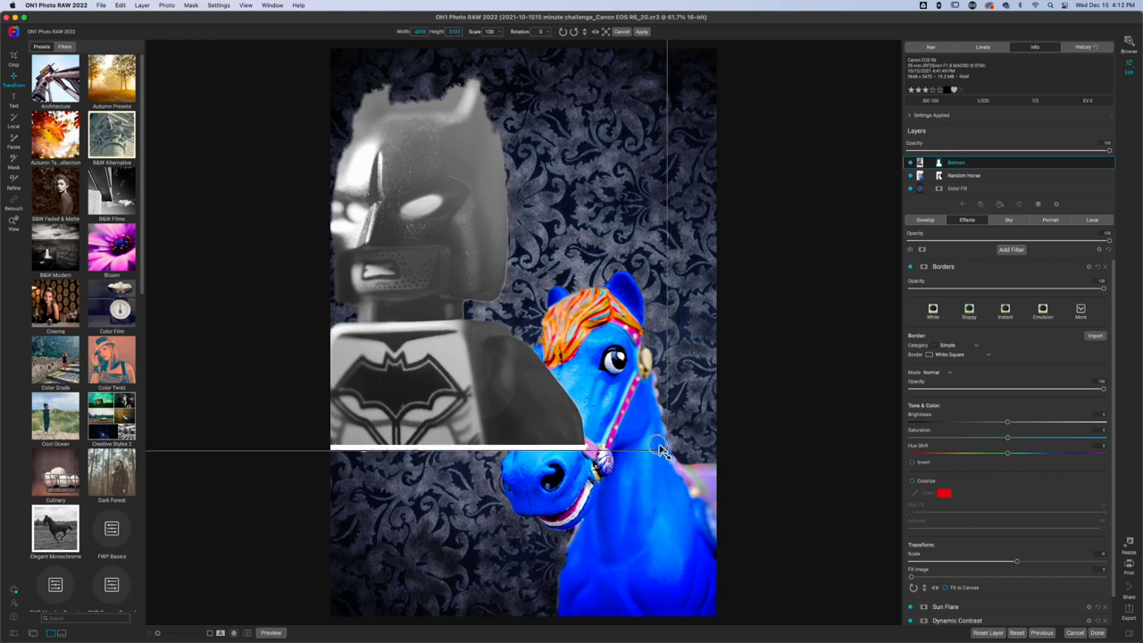
left_click_drag(665, 450, 634, 433)
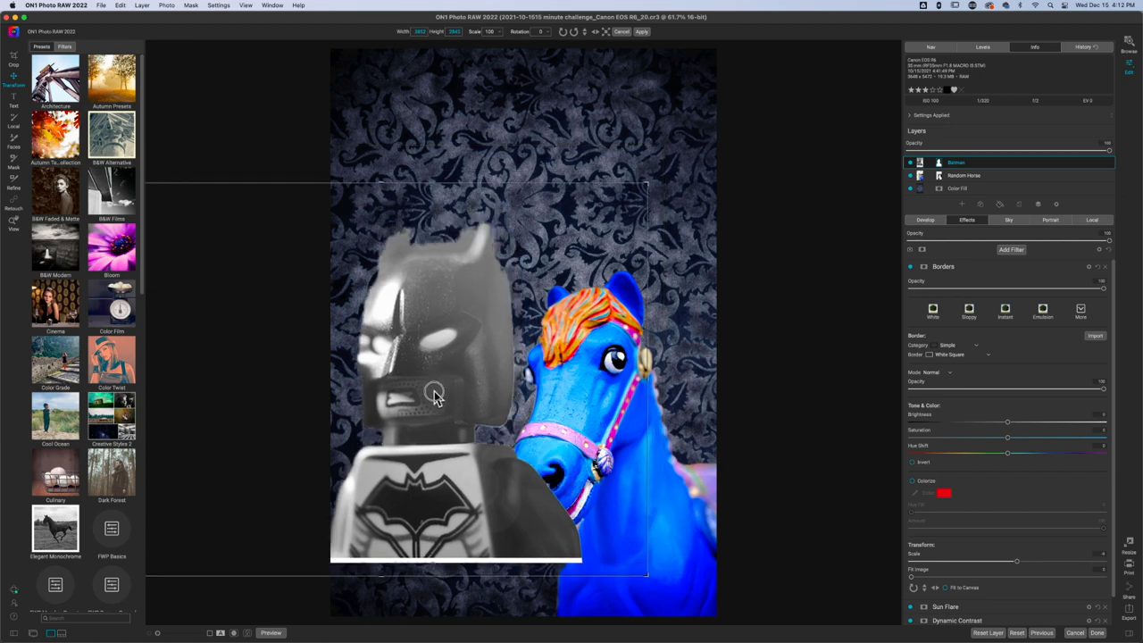
Drag the Batman cutout up to the upper left of the canvas
left_click_drag(433, 392, 464, 125)
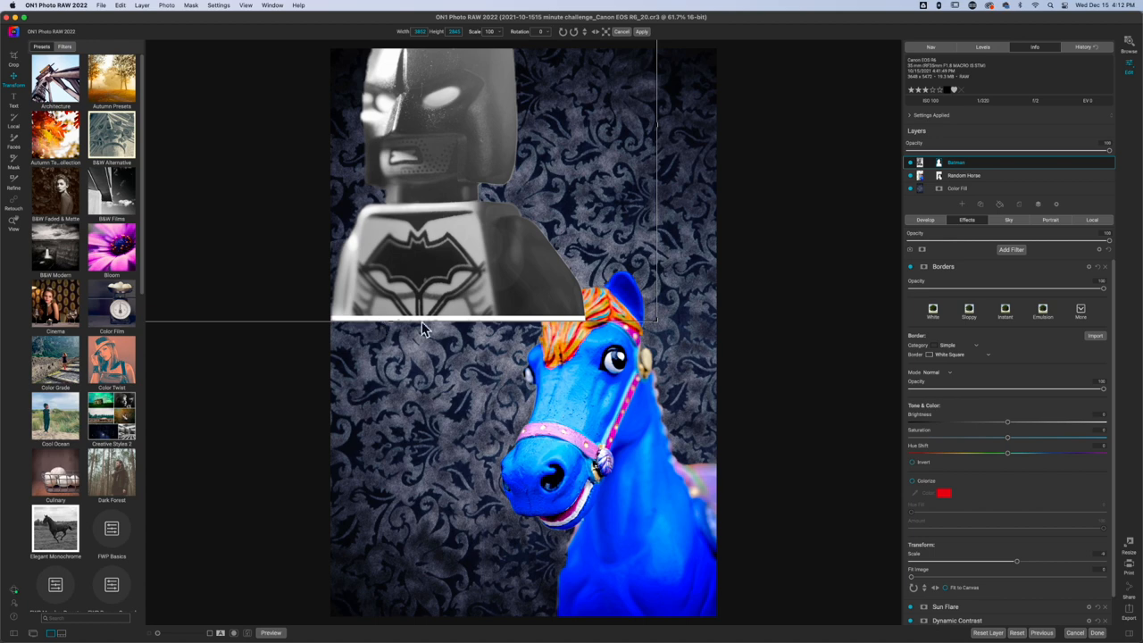
mouse_move(525, 245)
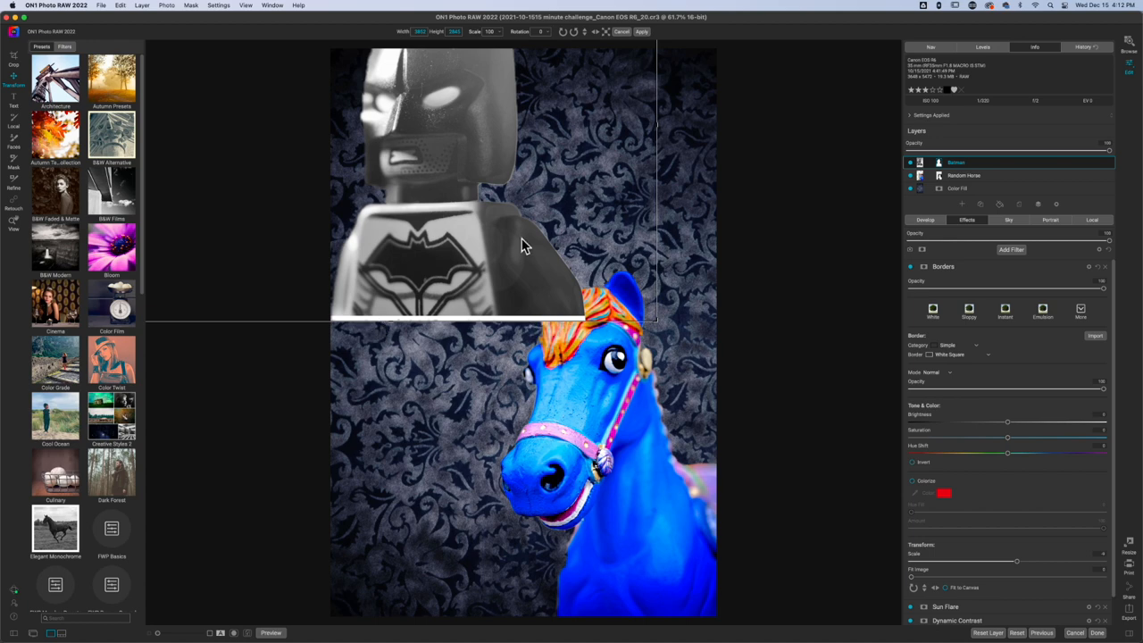
mouse_move(482, 294)
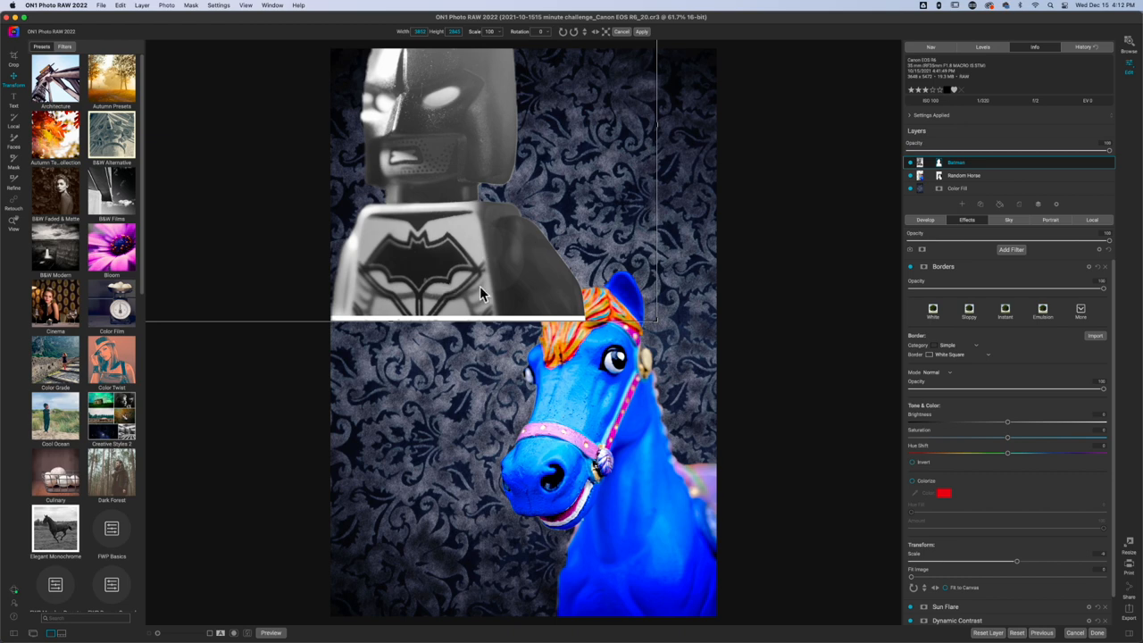
mouse_move(411, 317)
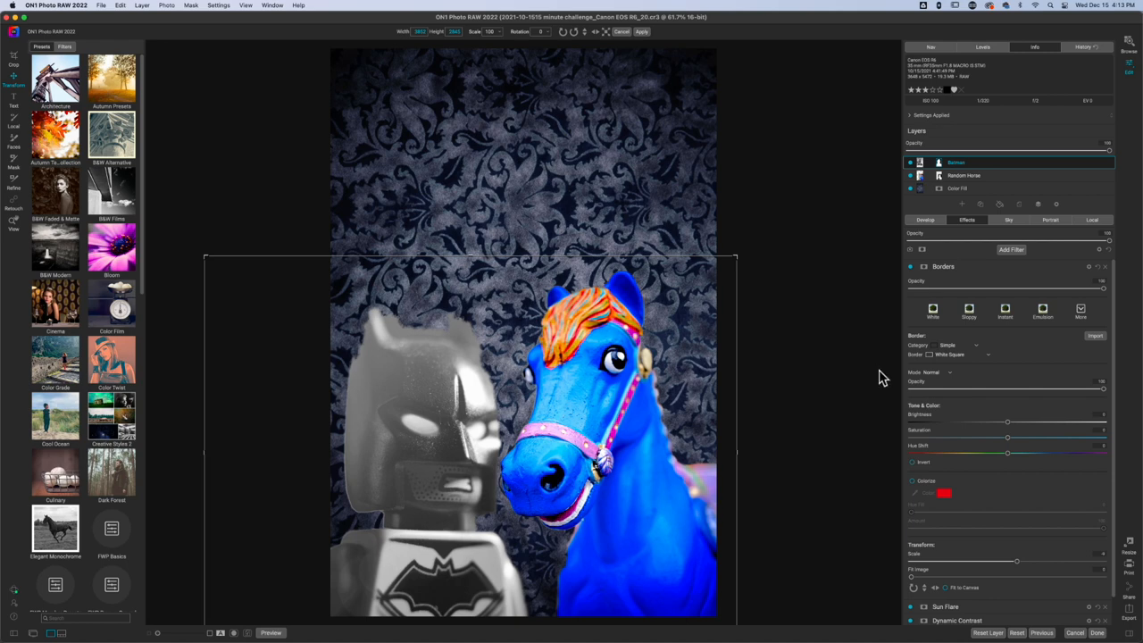
mouse_move(660, 207)
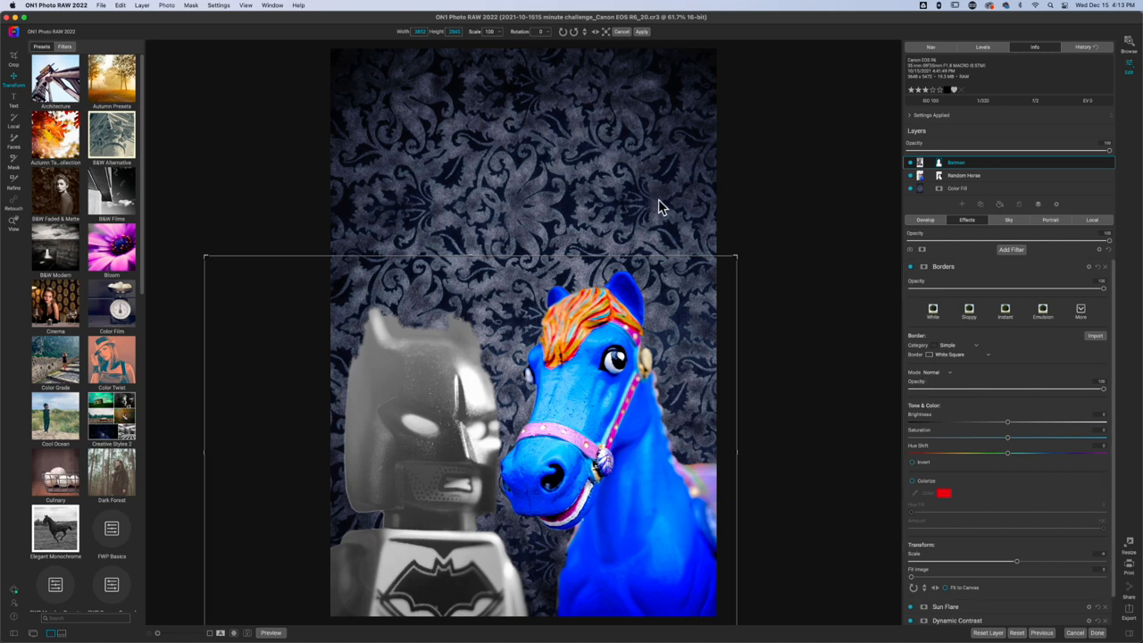
mouse_move(855, 283)
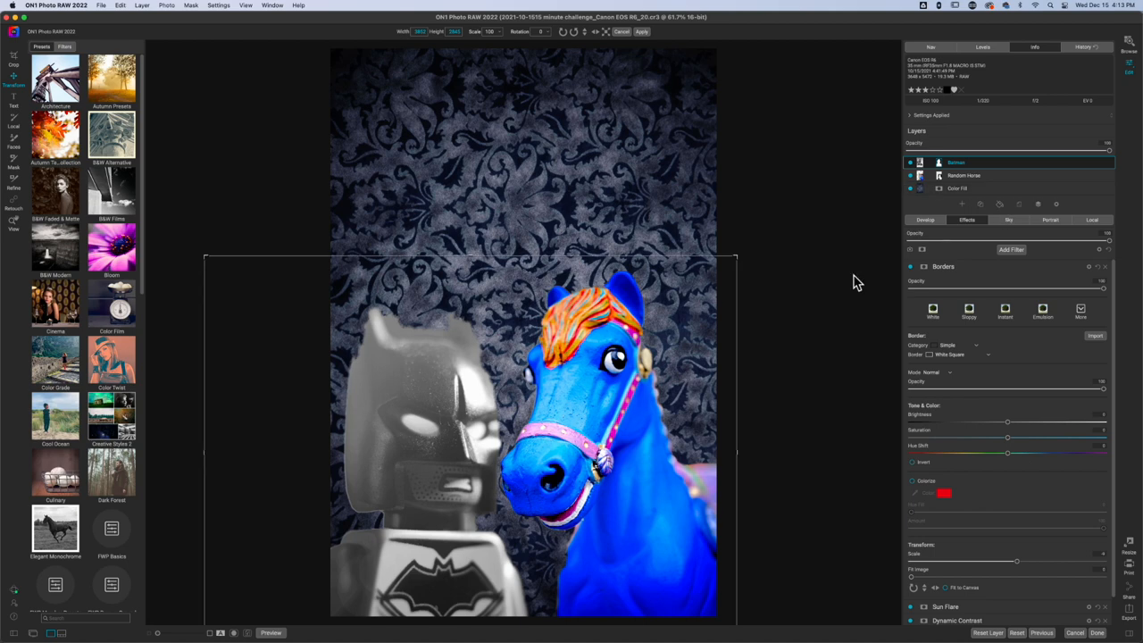